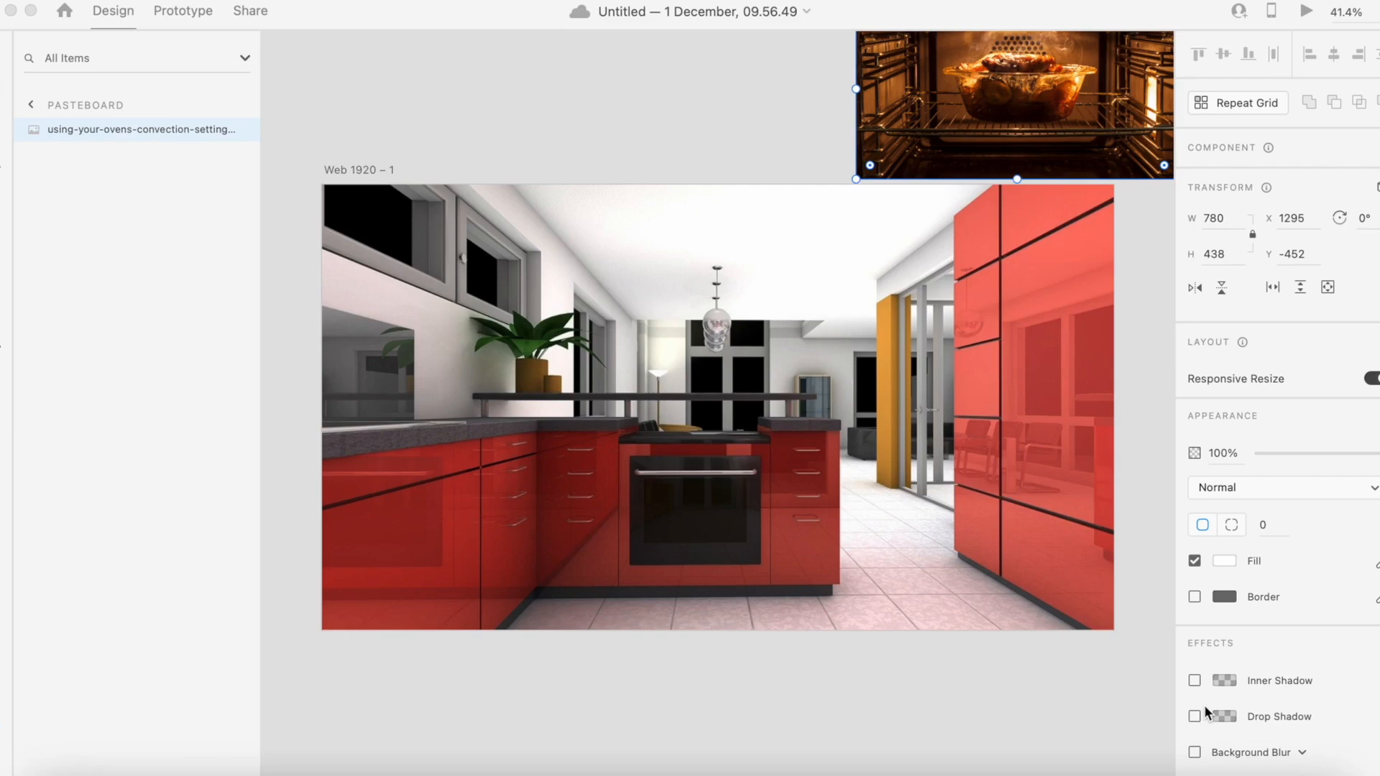
{"action": "mouse_move", "coordinate": [158, 361]}
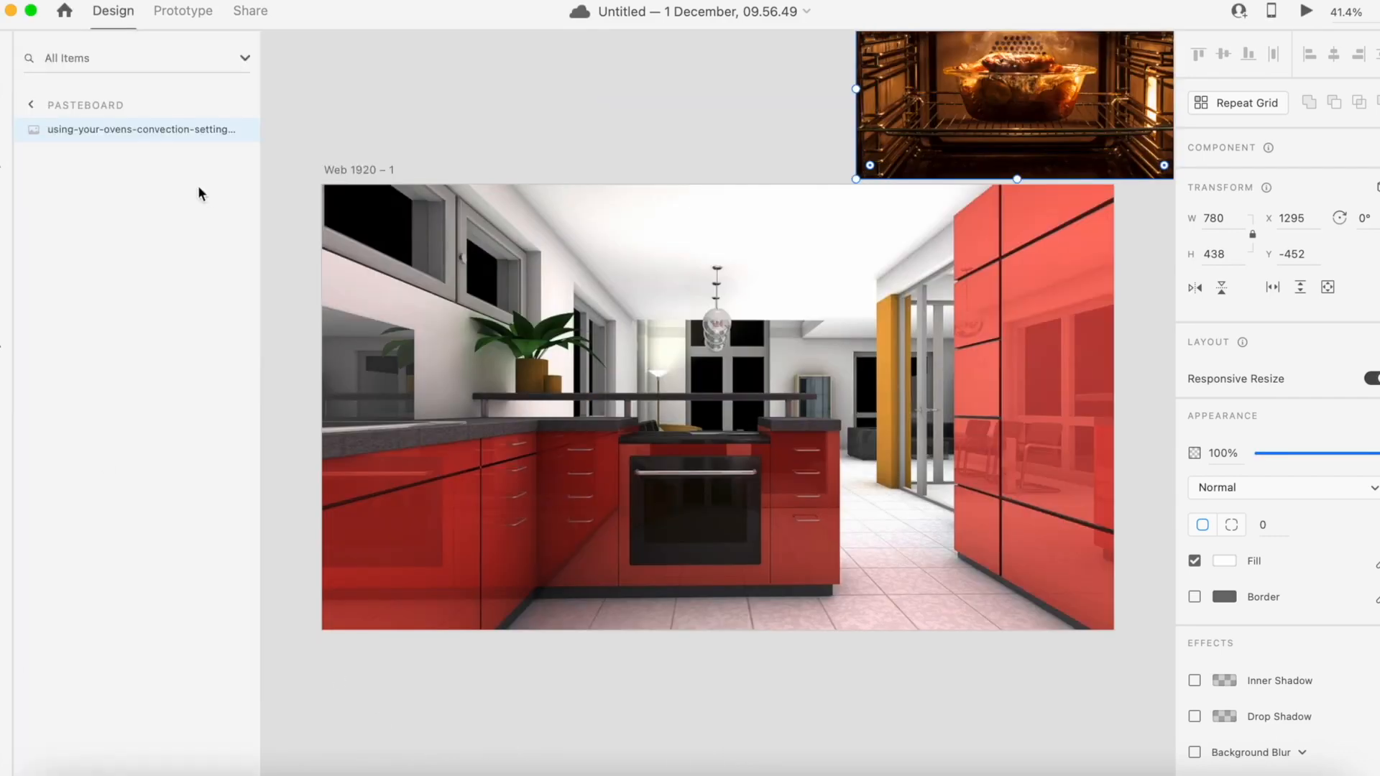
Step: Expand the Web 1920 – 1 artboard's layers and lock the kitchen background photo
{"action": "double_click", "coordinate": [141, 129]}
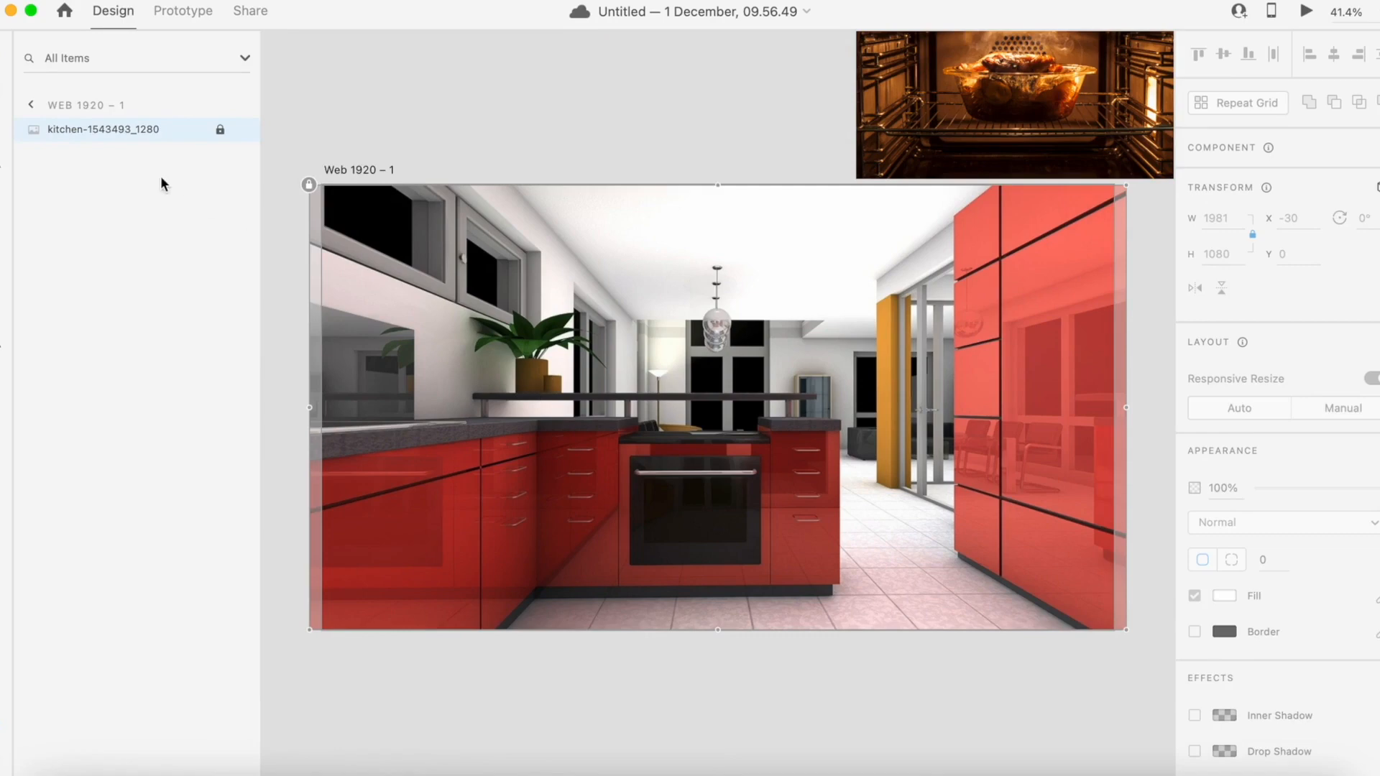
{"action": "mouse_move", "coordinate": [126, 145]}
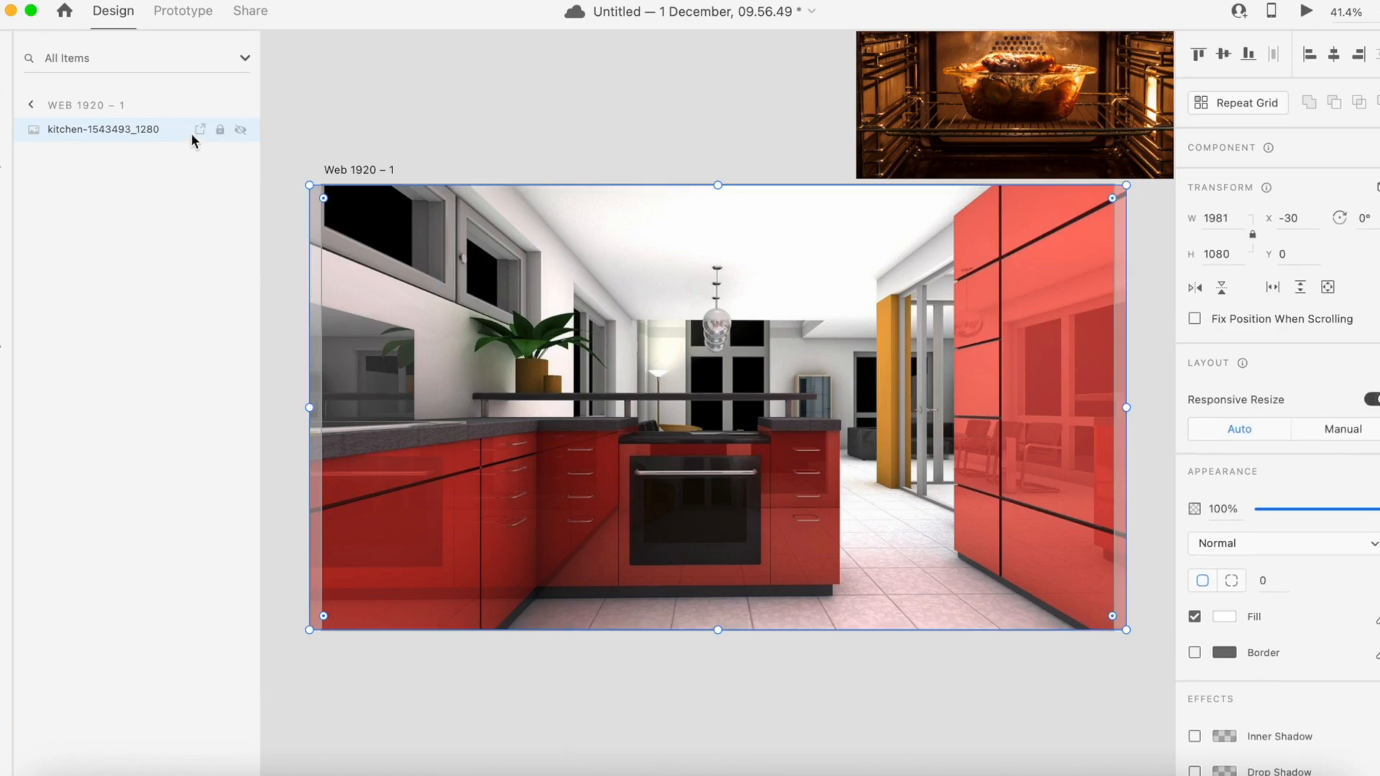
{"action": "left_click", "coordinate": [220, 129]}
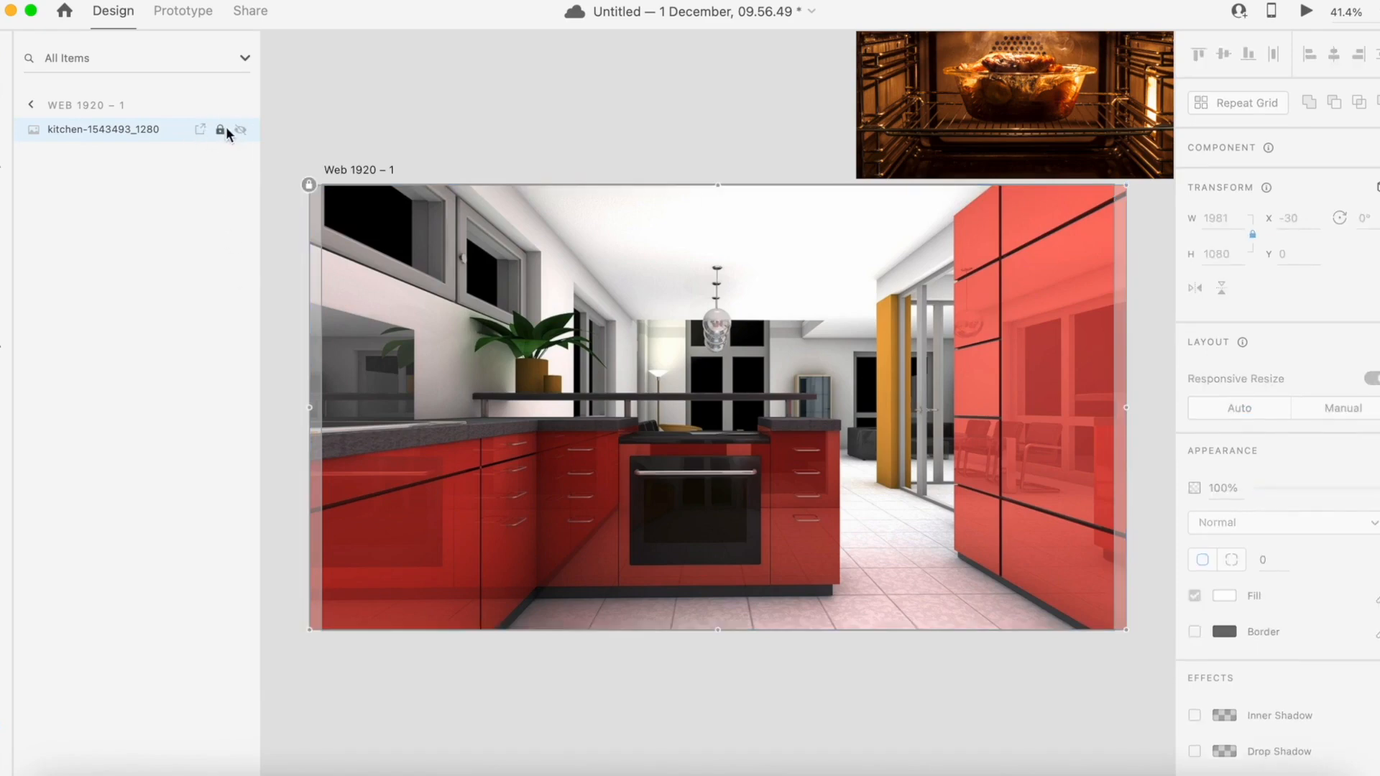
{"action": "mouse_move", "coordinate": [513, 142]}
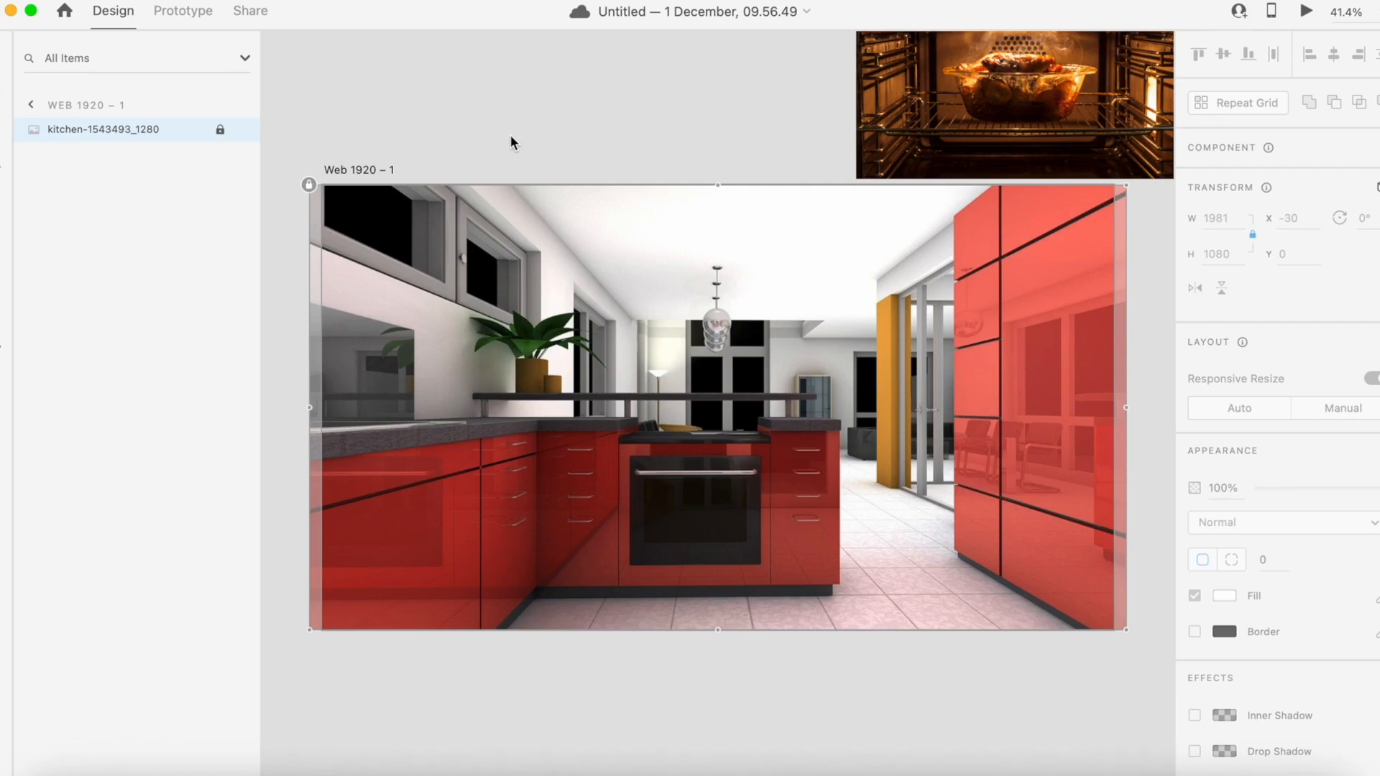
{"action": "mouse_move", "coordinate": [729, 526]}
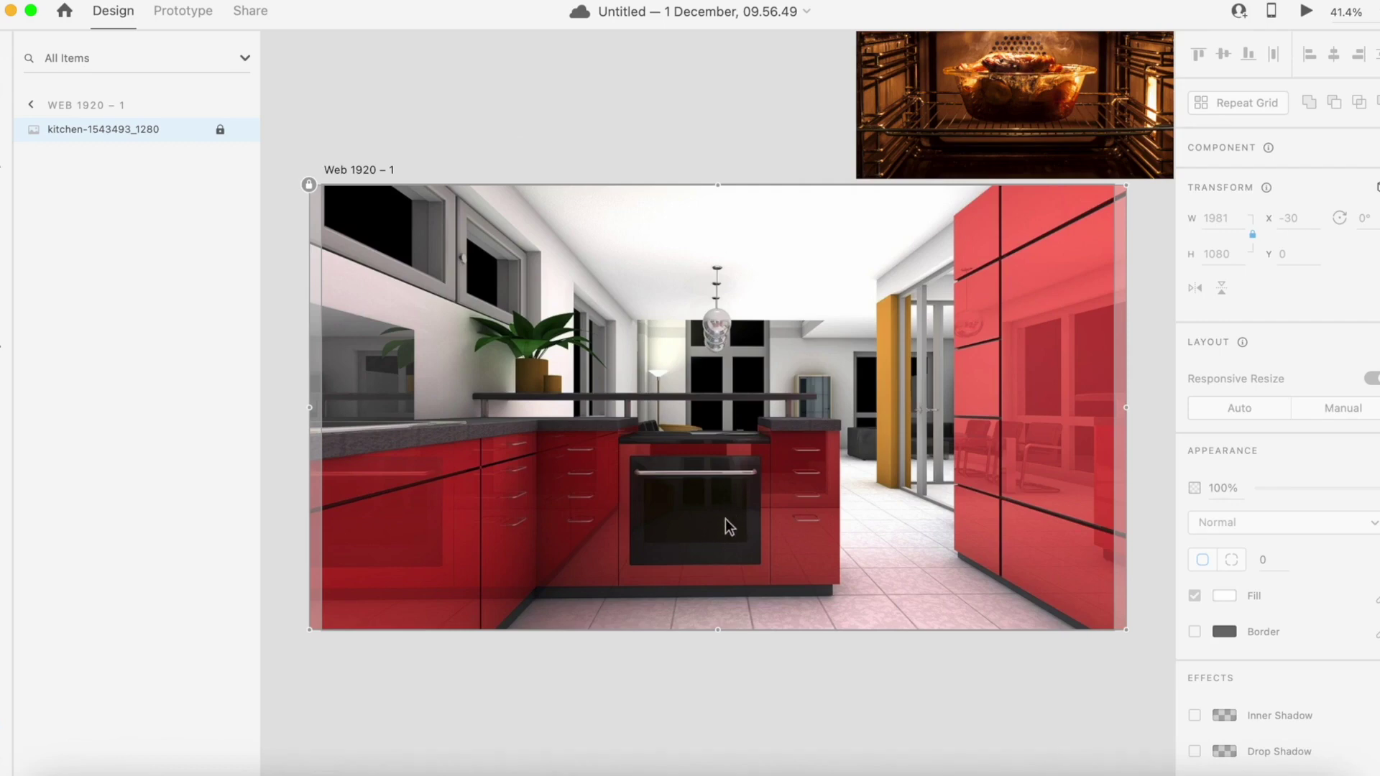
{"action": "mouse_move", "coordinate": [629, 356]}
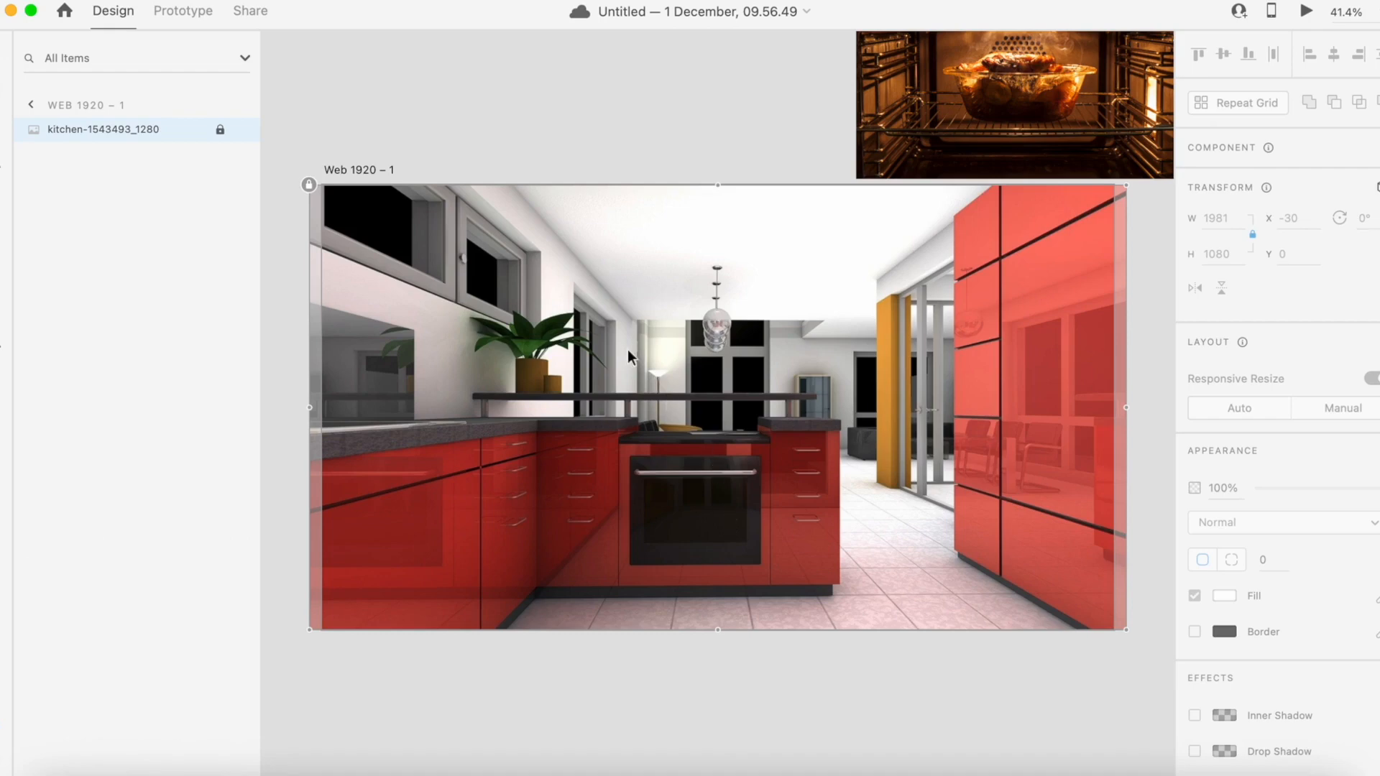
{"action": "mouse_move", "coordinate": [760, 338]}
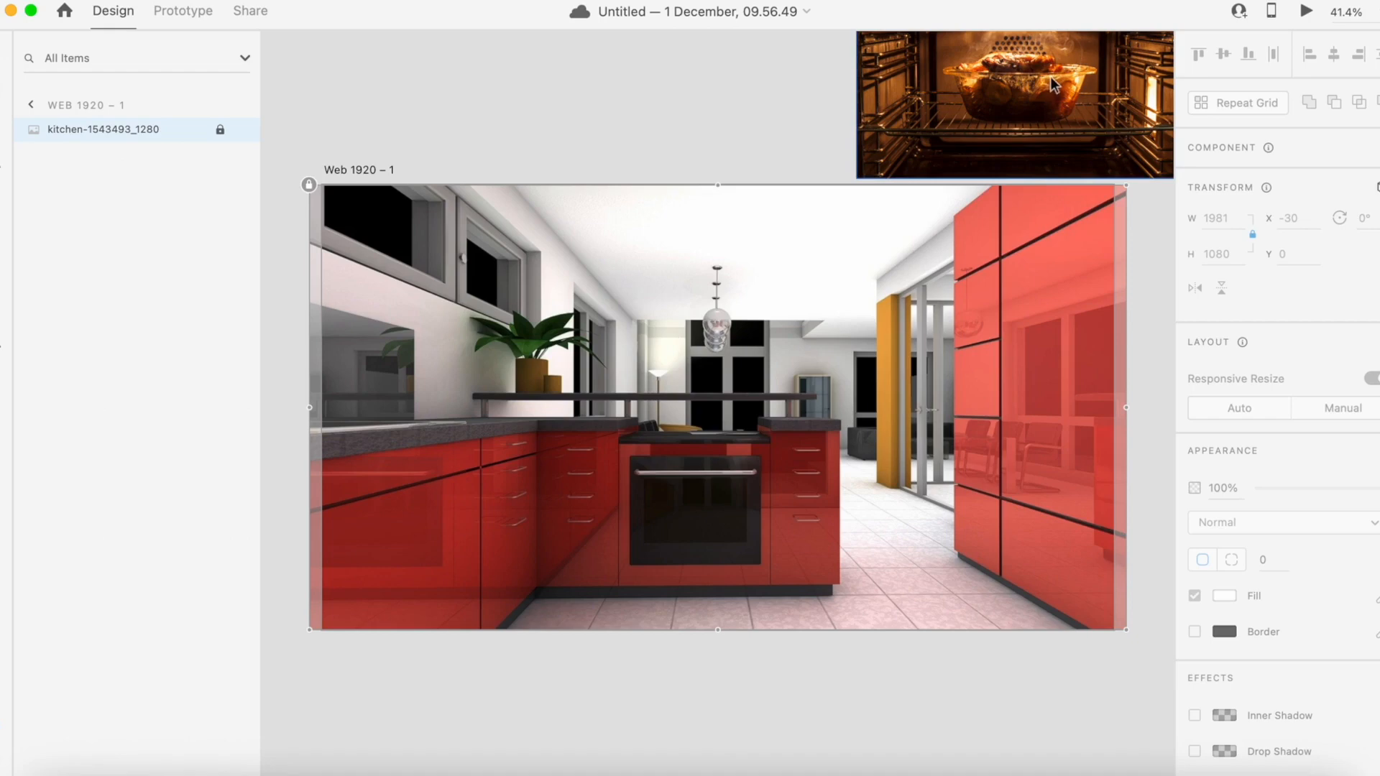
{"action": "mouse_move", "coordinate": [199, 67]}
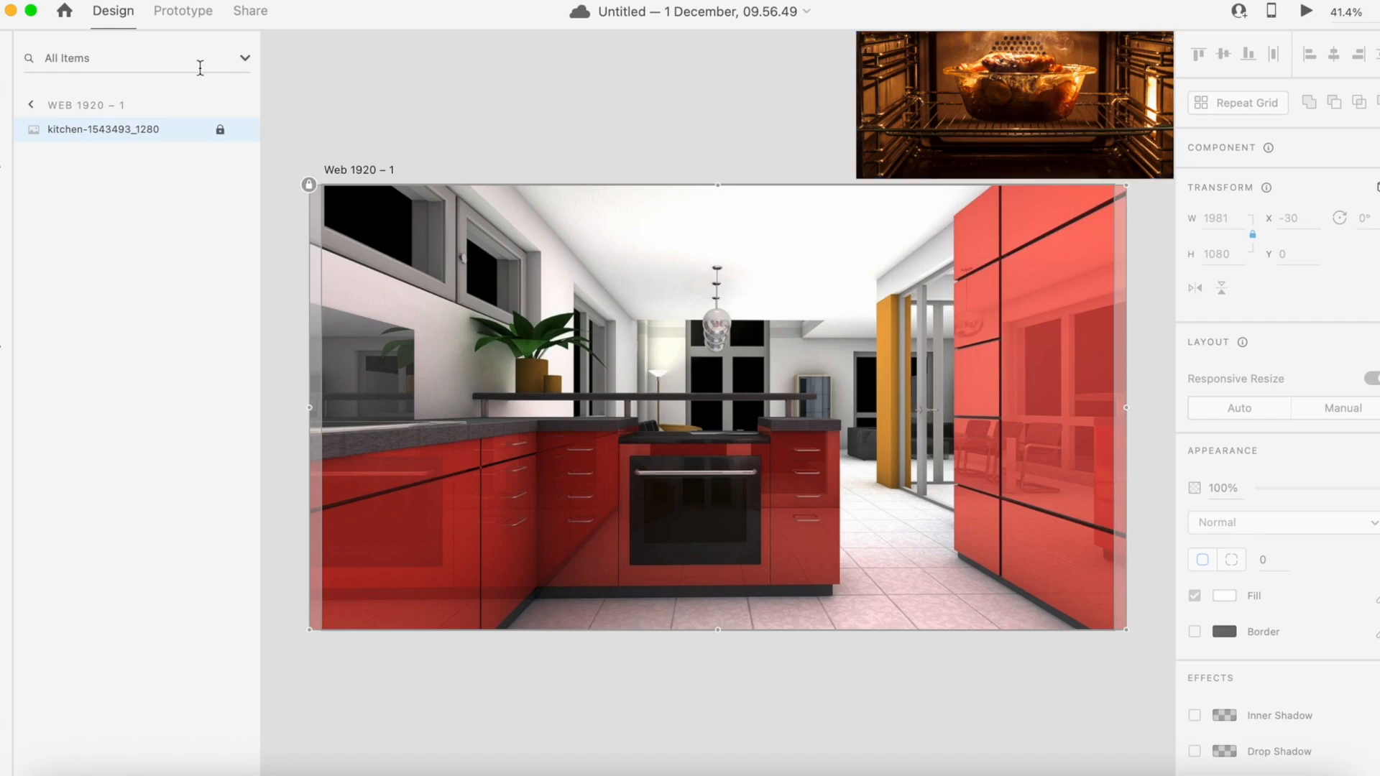
{"action": "mouse_move", "coordinate": [400, 298]}
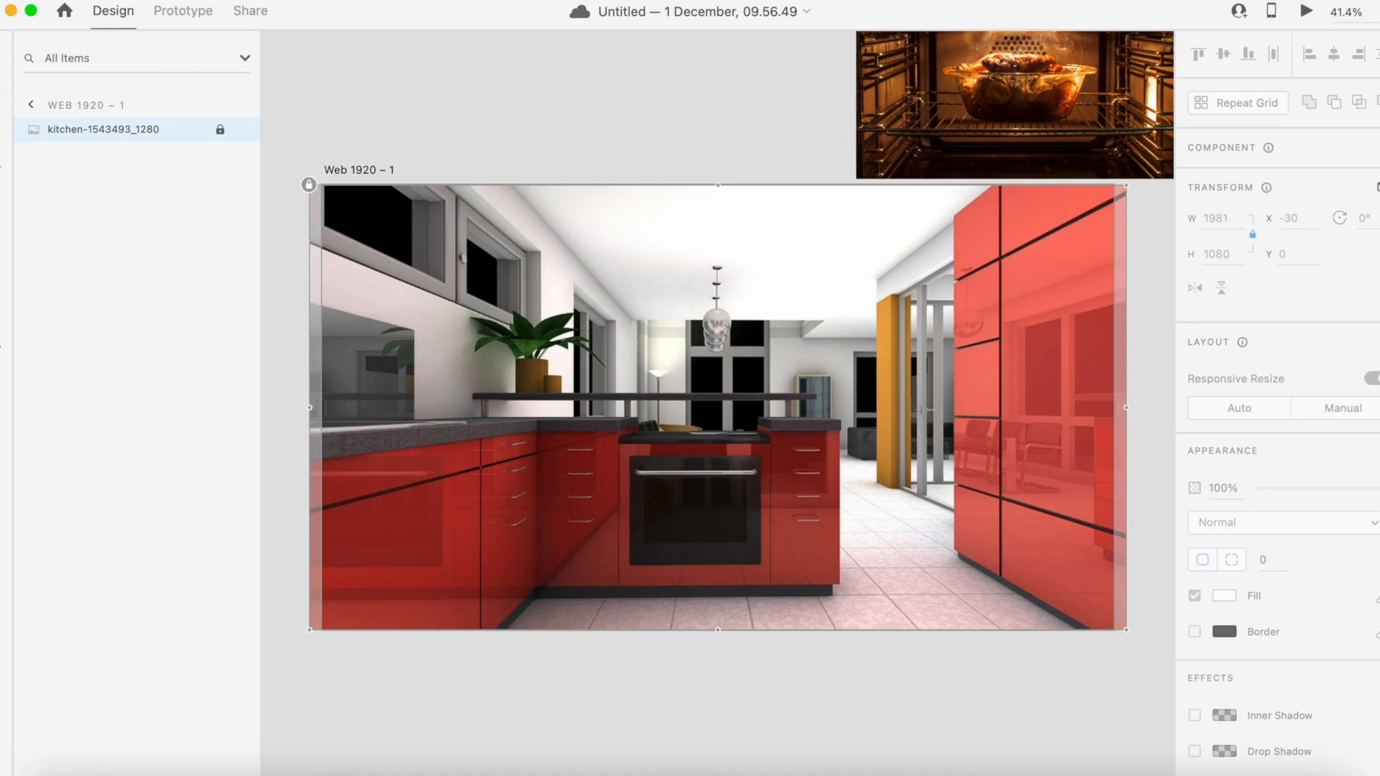
{"action": "mouse_move", "coordinate": [685, 548]}
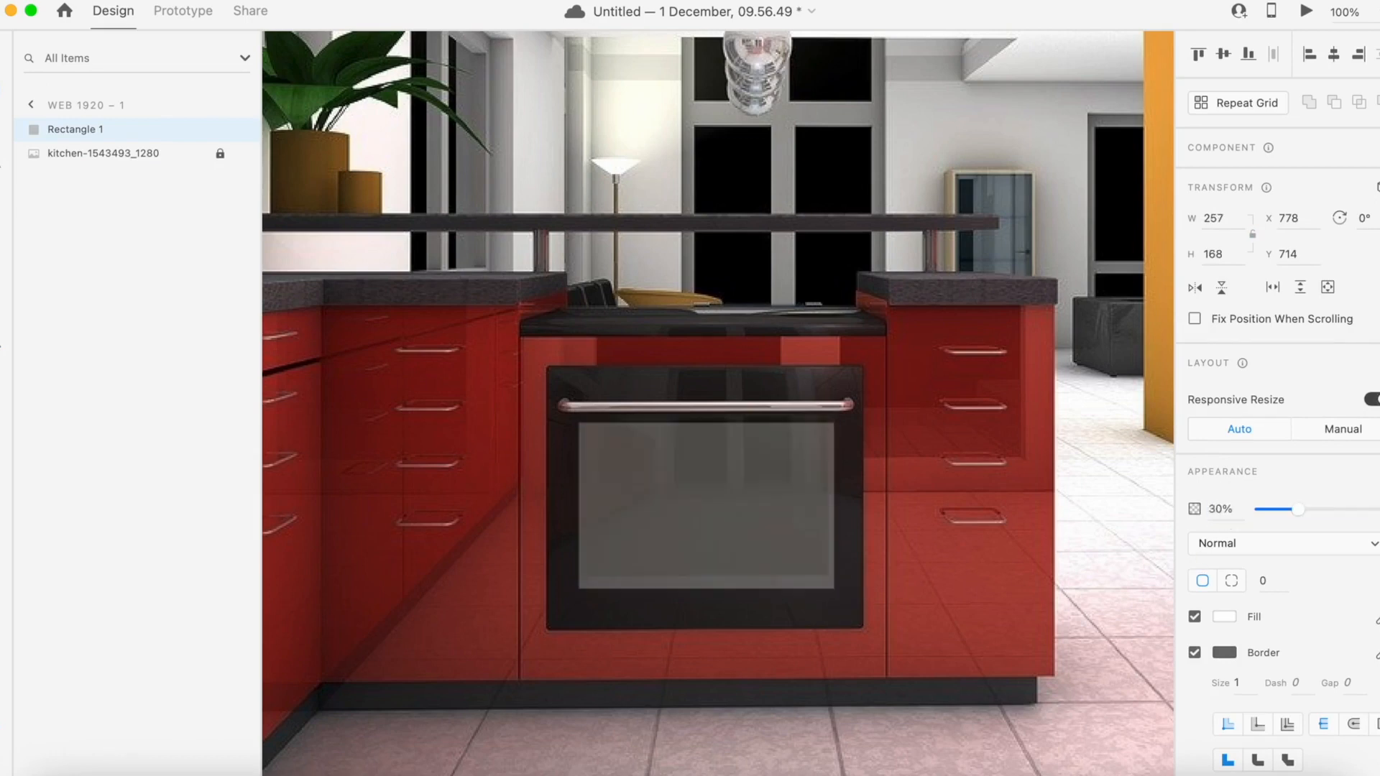
Step: Set the oven-door rectangle and the thin strip above the handle to 25% opacity
{"action": "left_click", "coordinate": [704, 501]}
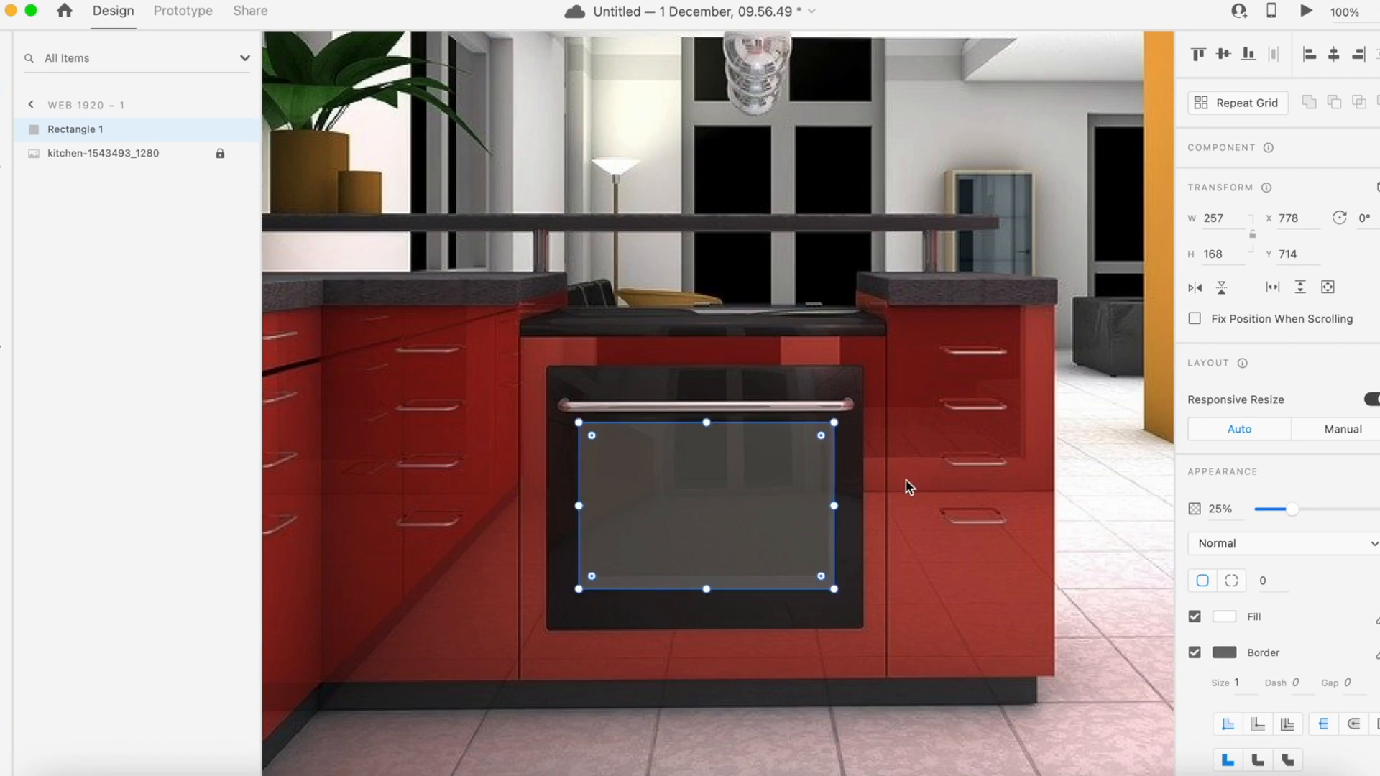
{"action": "mouse_move", "coordinate": [403, 312]}
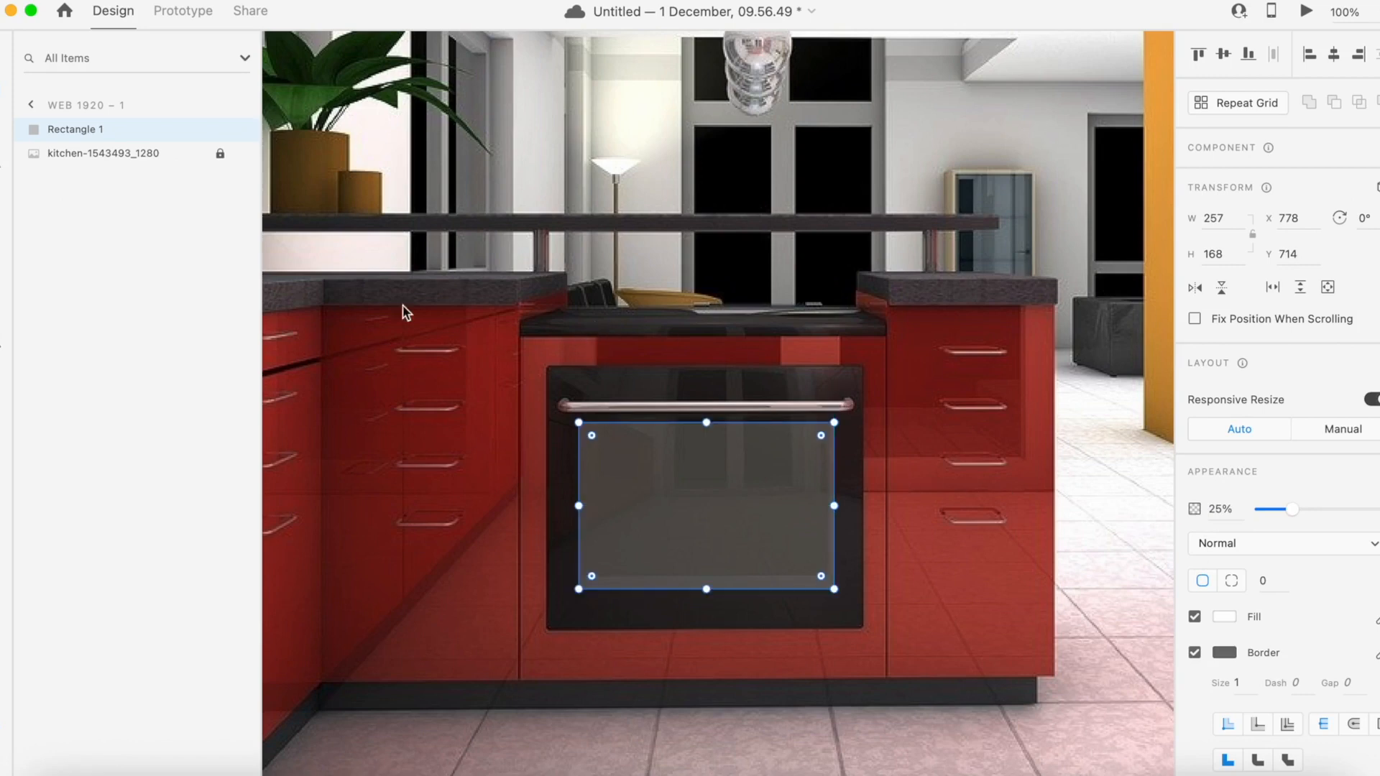
{"action": "mouse_move", "coordinate": [713, 356]}
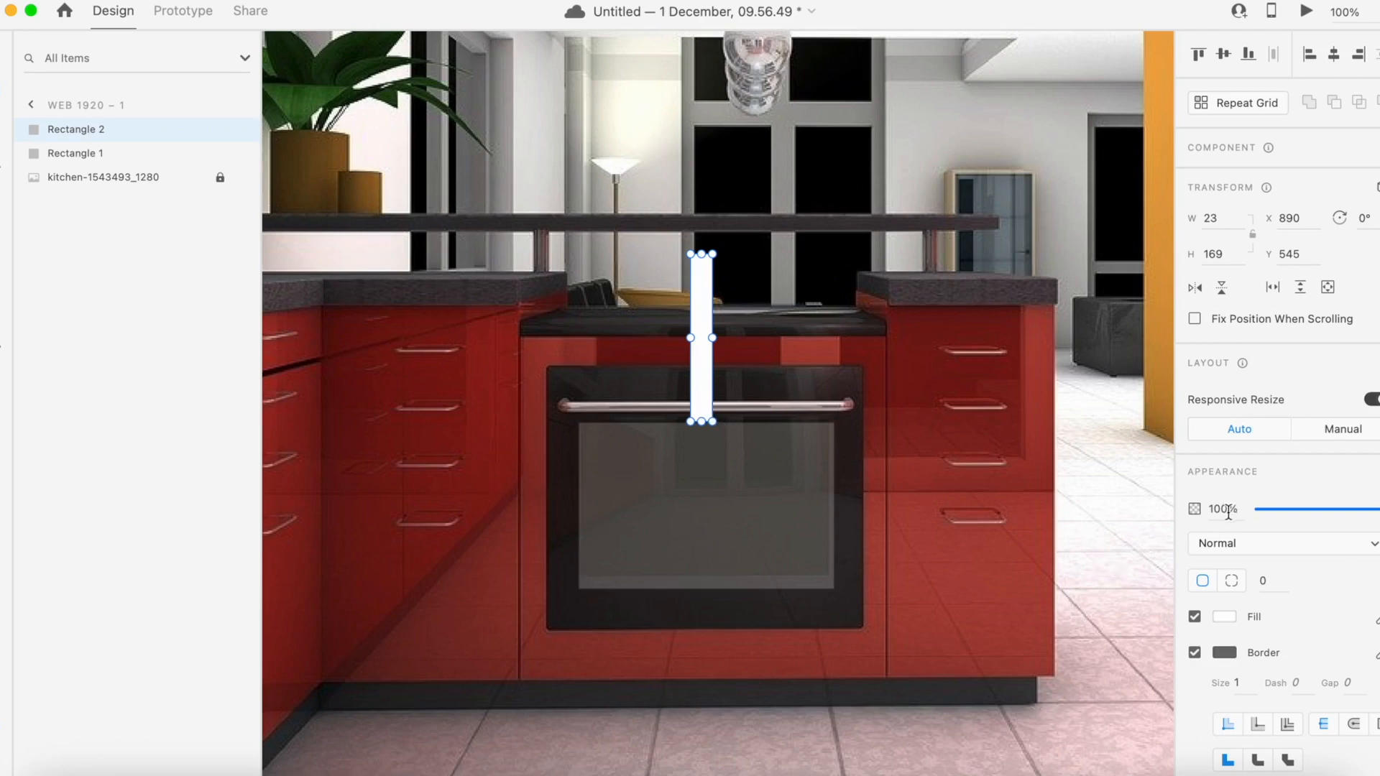
{"action": "triple_click", "coordinate": [1216, 509]}
{"action": "type", "text": "25"}
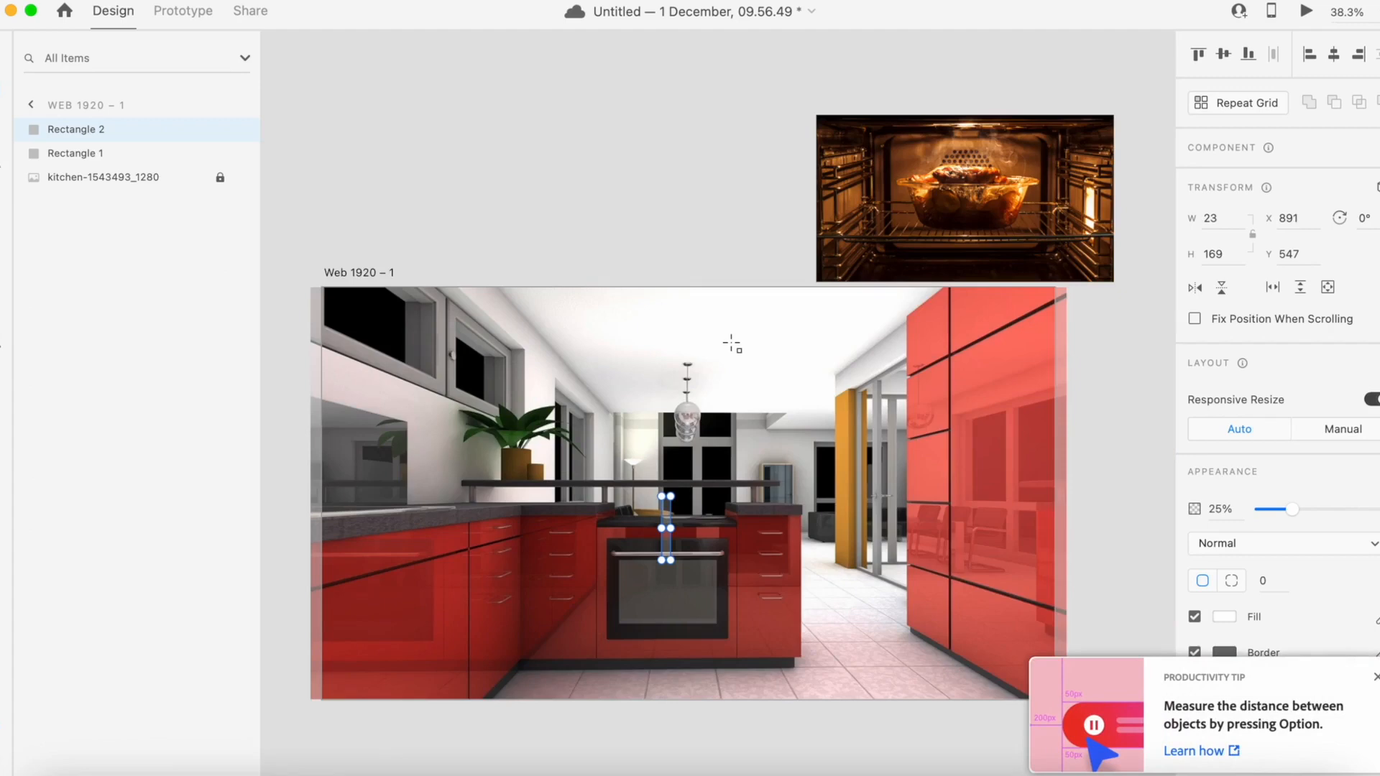
Step: Dismiss the tip, move the oven photo onto the kitchen artboard and select the door rectangle
{"action": "left_click", "coordinate": [1374, 676]}
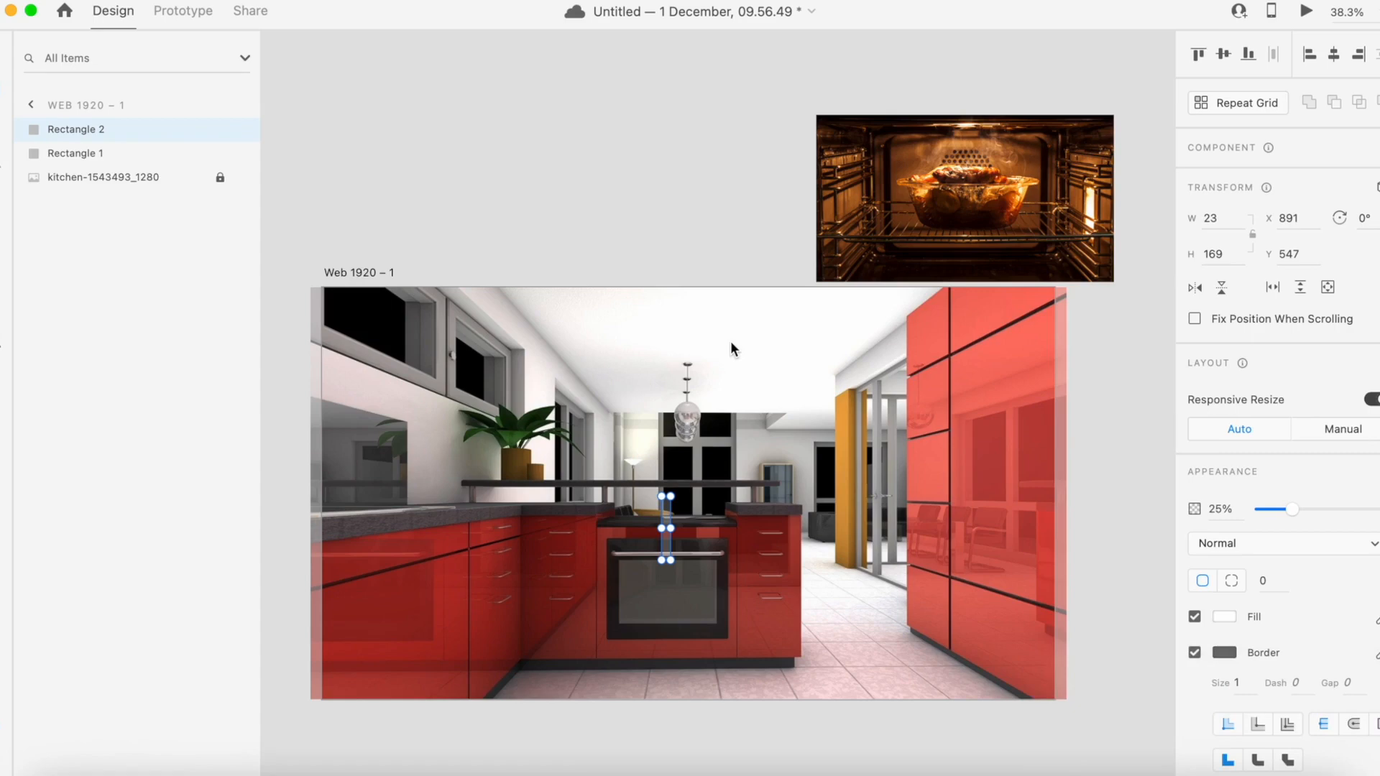
{"action": "mouse_move", "coordinate": [9, 48]}
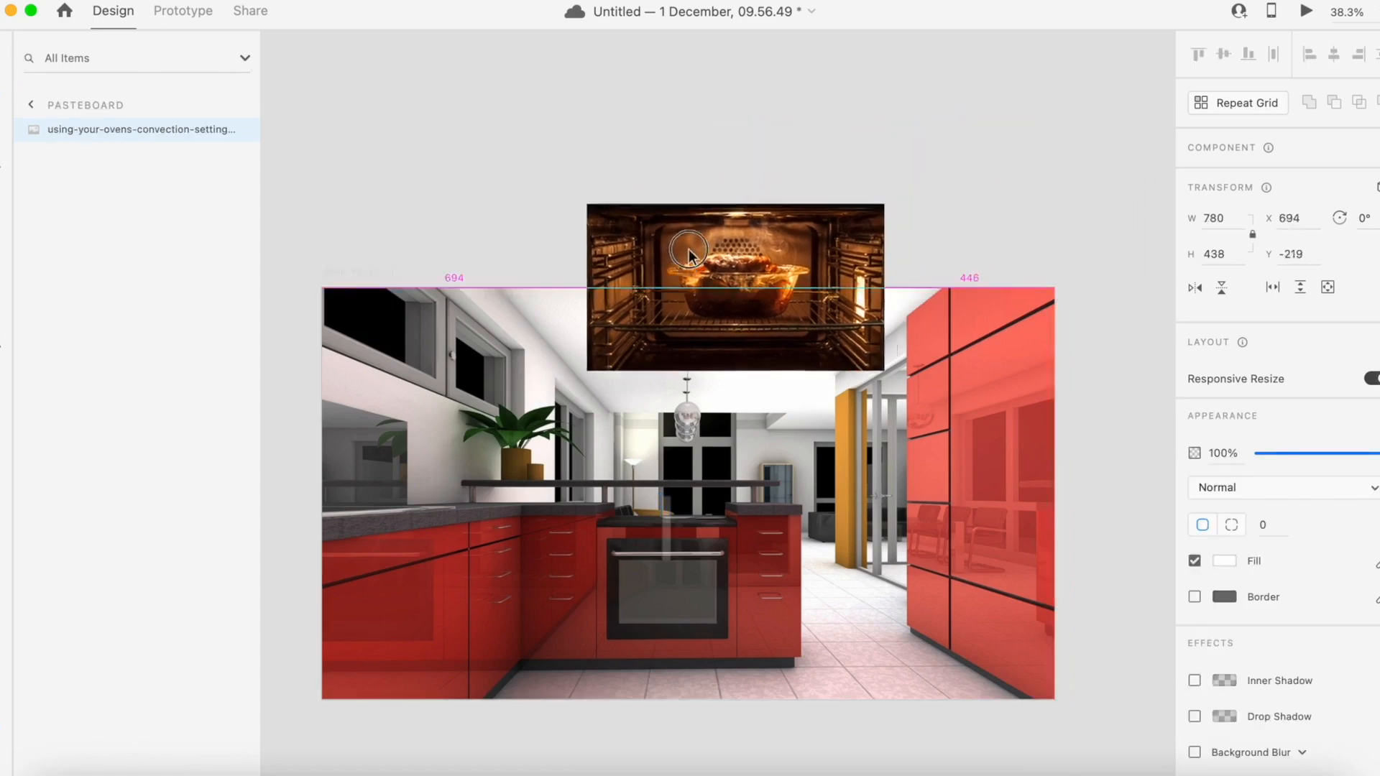
{"action": "left_click_drag", "start_coordinate": [691, 255], "coordinate": [642, 361]}
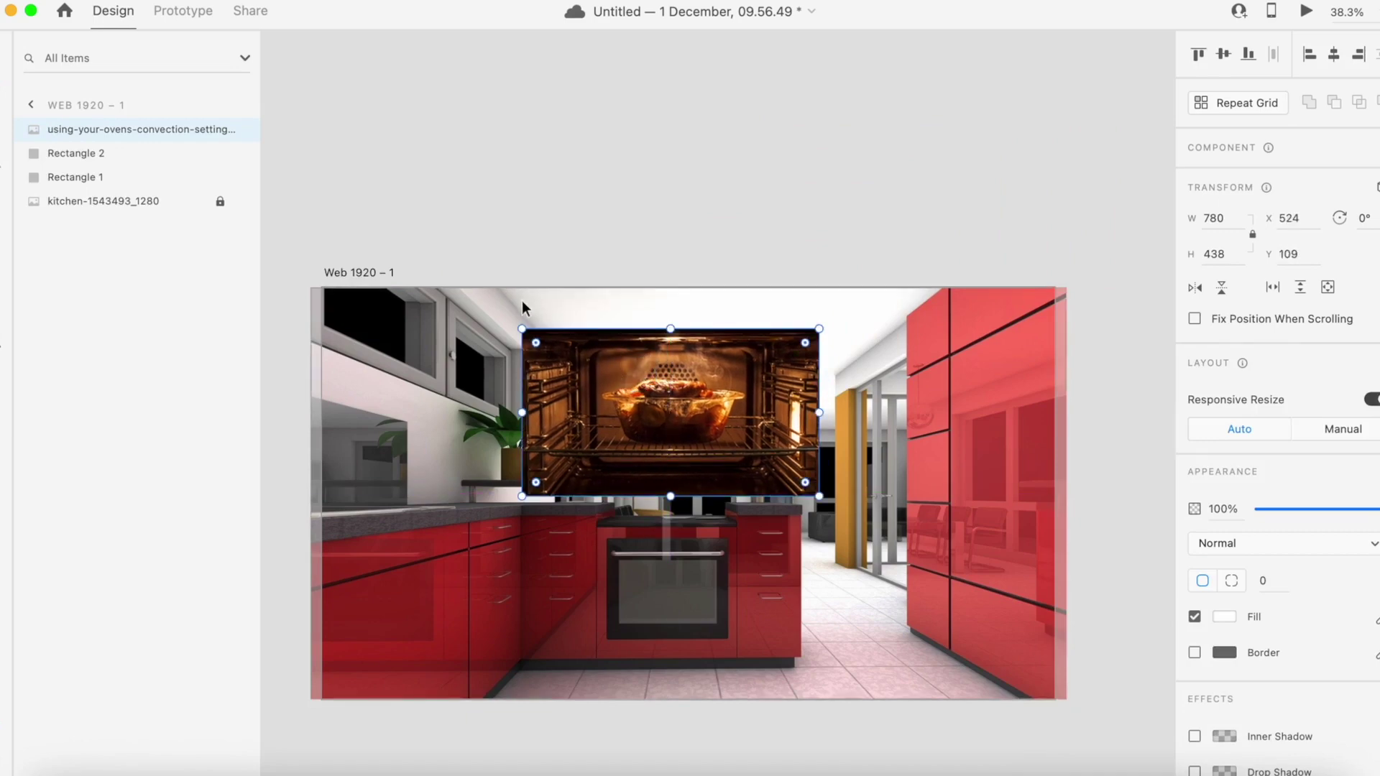
{"action": "left_click", "coordinate": [660, 592]}
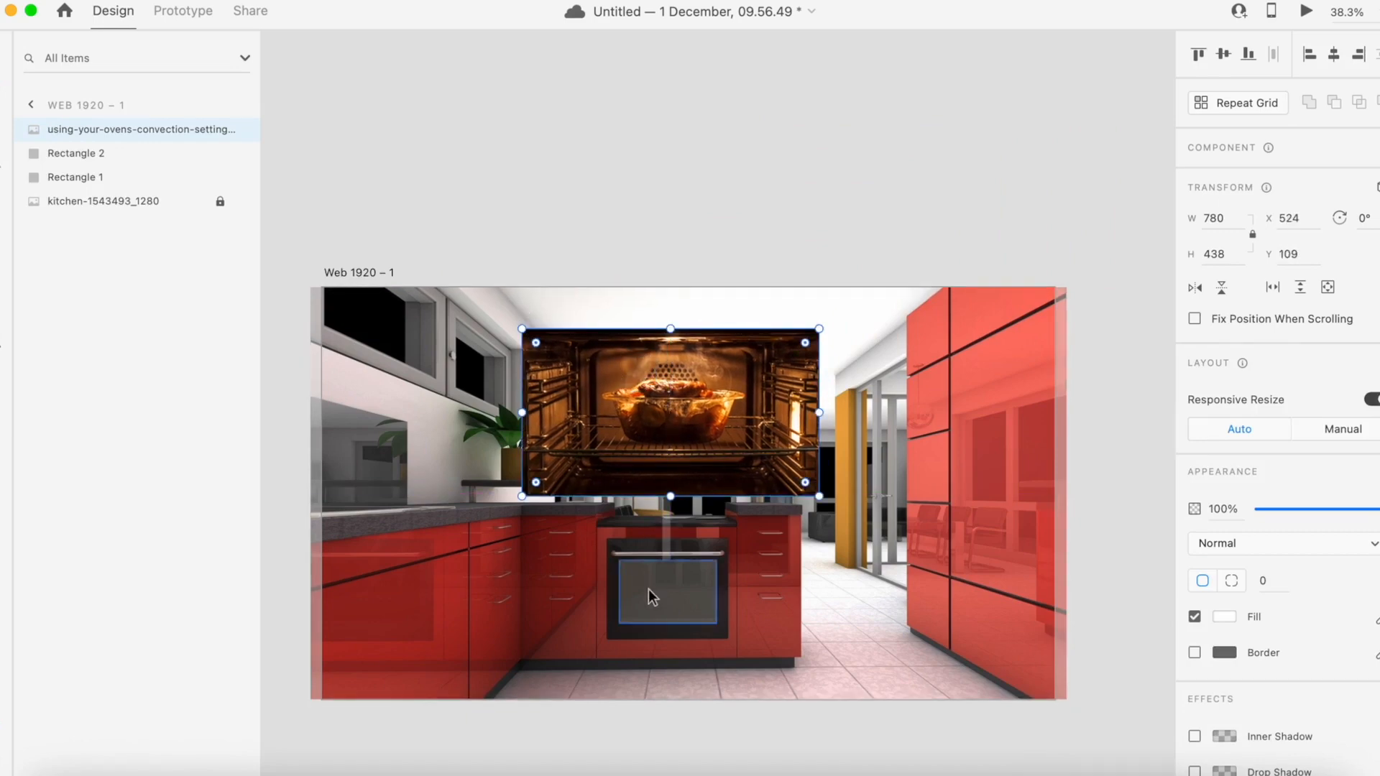
{"action": "left_click", "coordinate": [664, 599]}
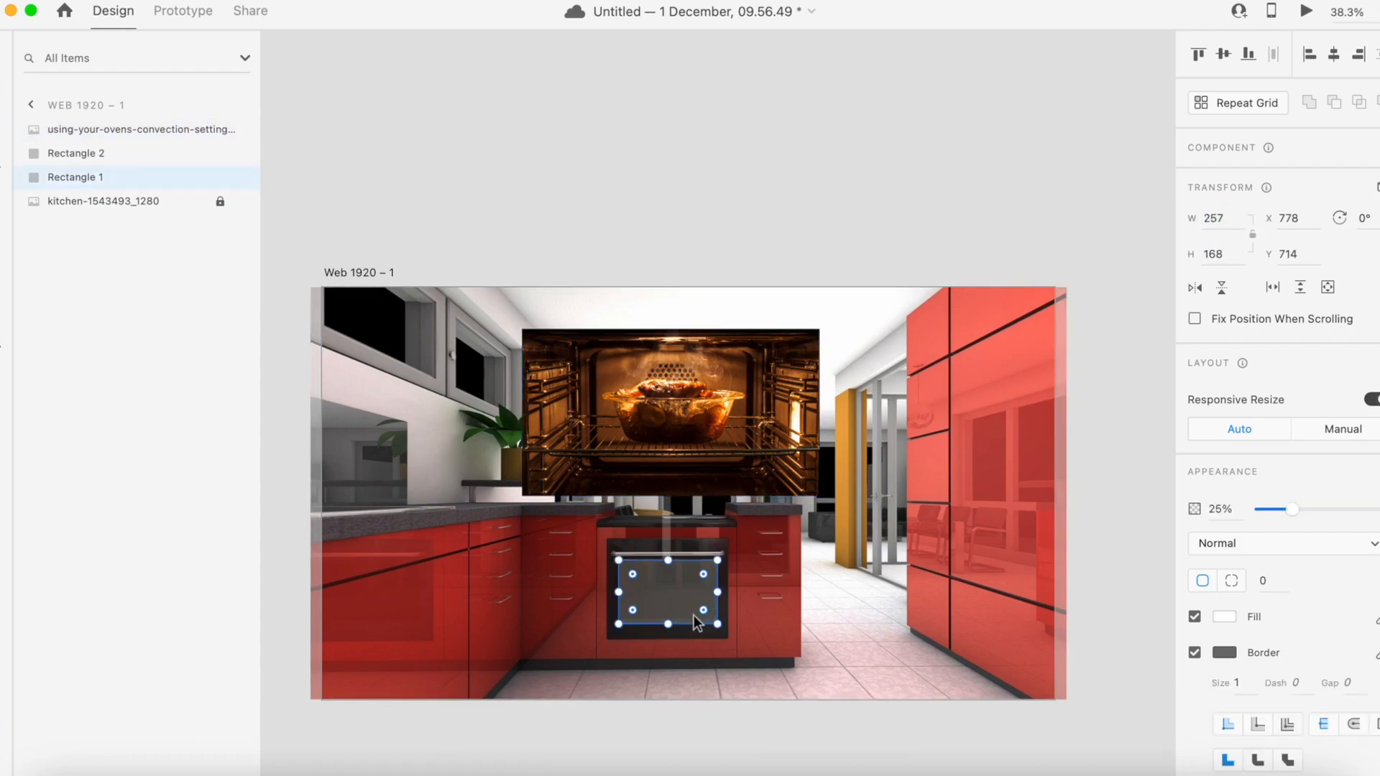
{"action": "left_click", "coordinate": [140, 129]}
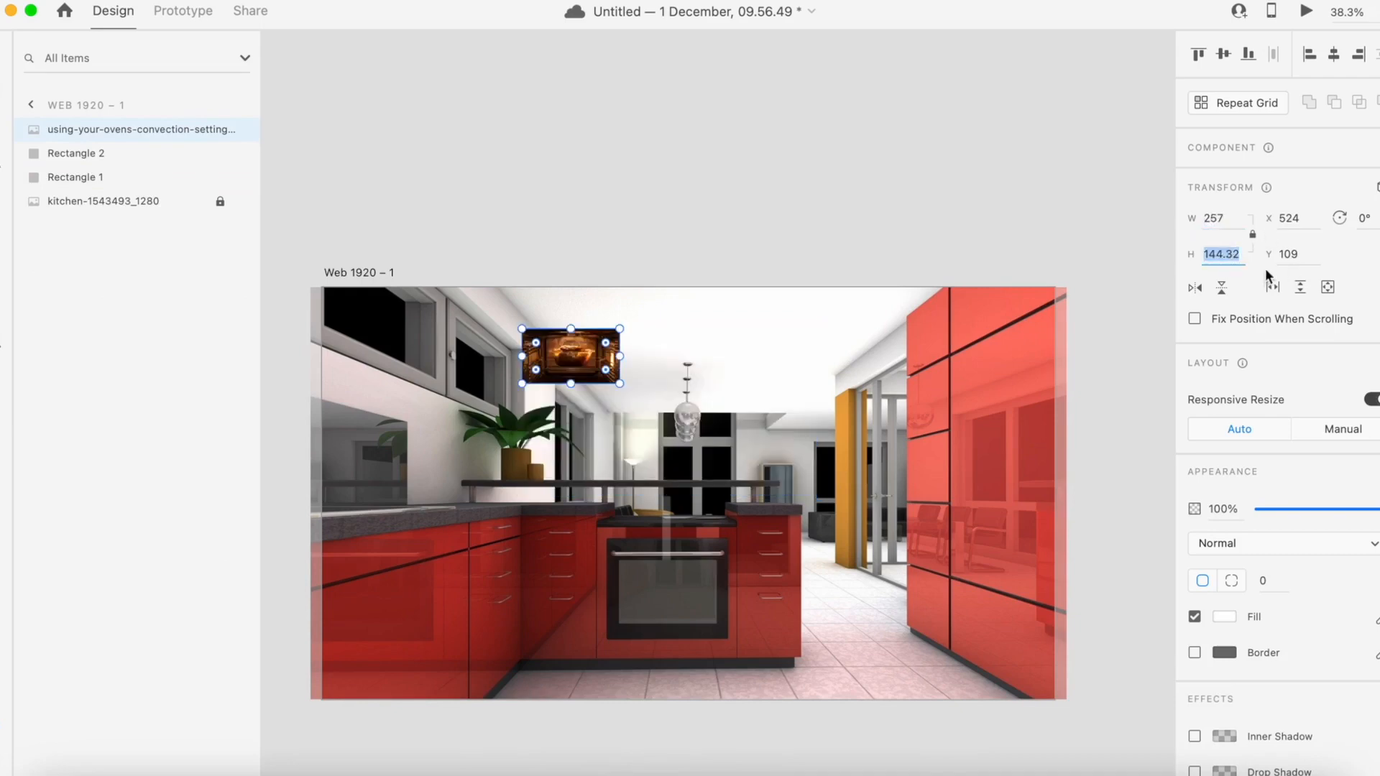
{"action": "mouse_move", "coordinate": [589, 356]}
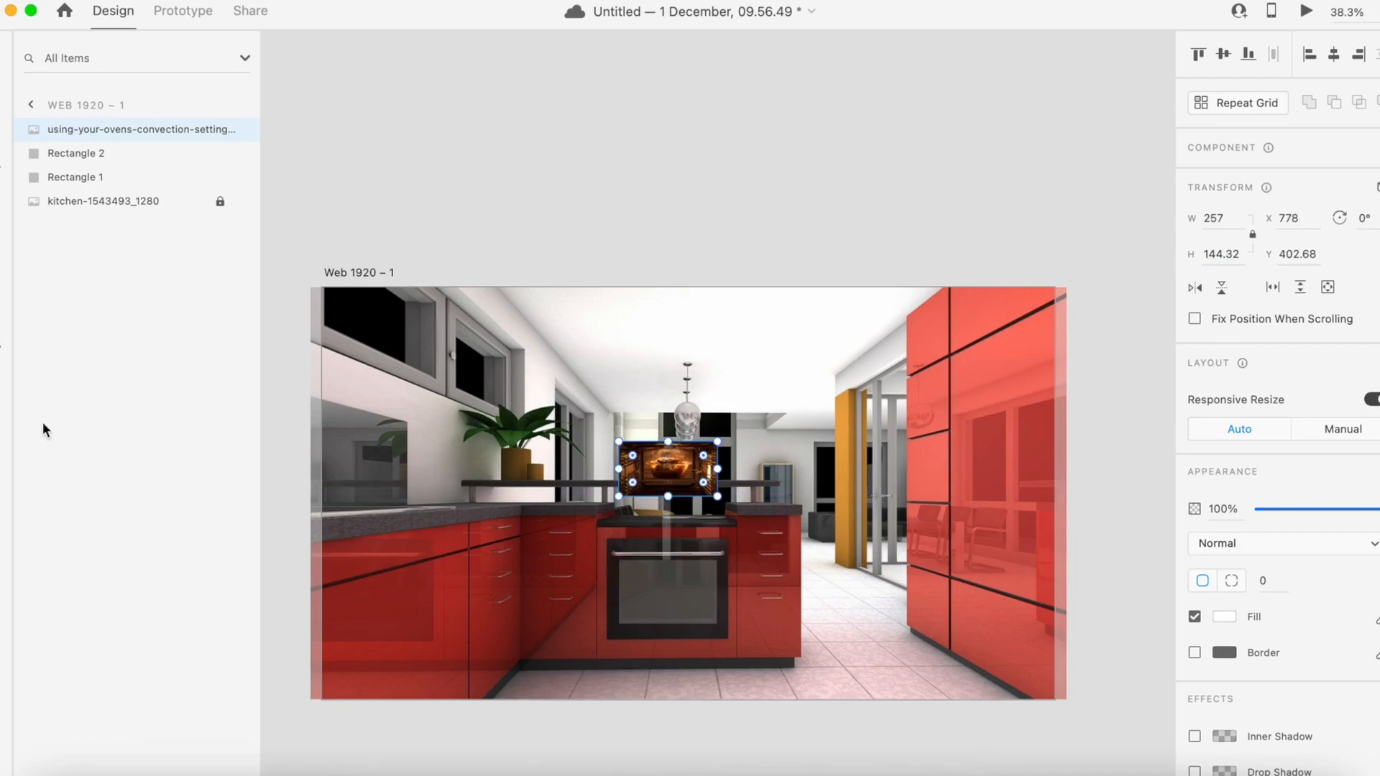
{"action": "mouse_move", "coordinate": [230, 396]}
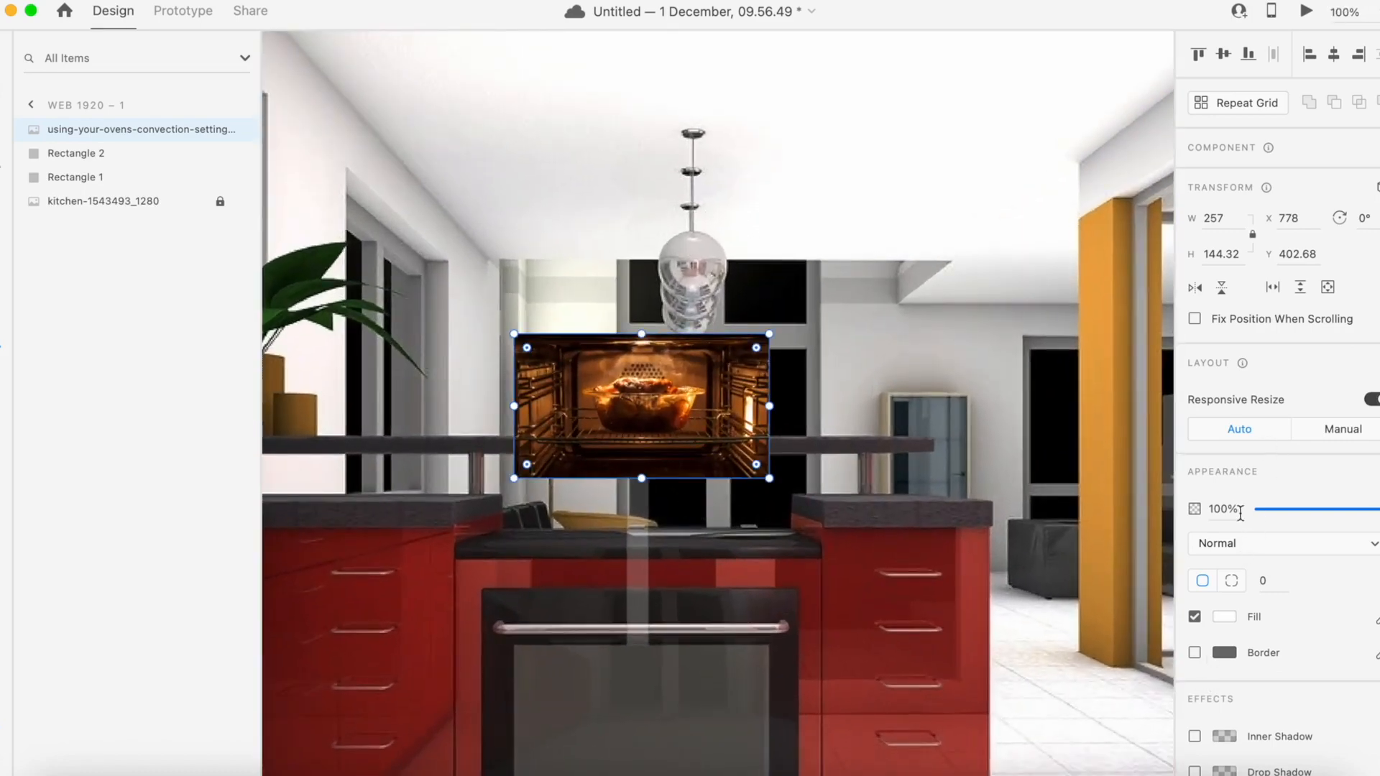
{"action": "triple_click", "coordinate": [1219, 509]}
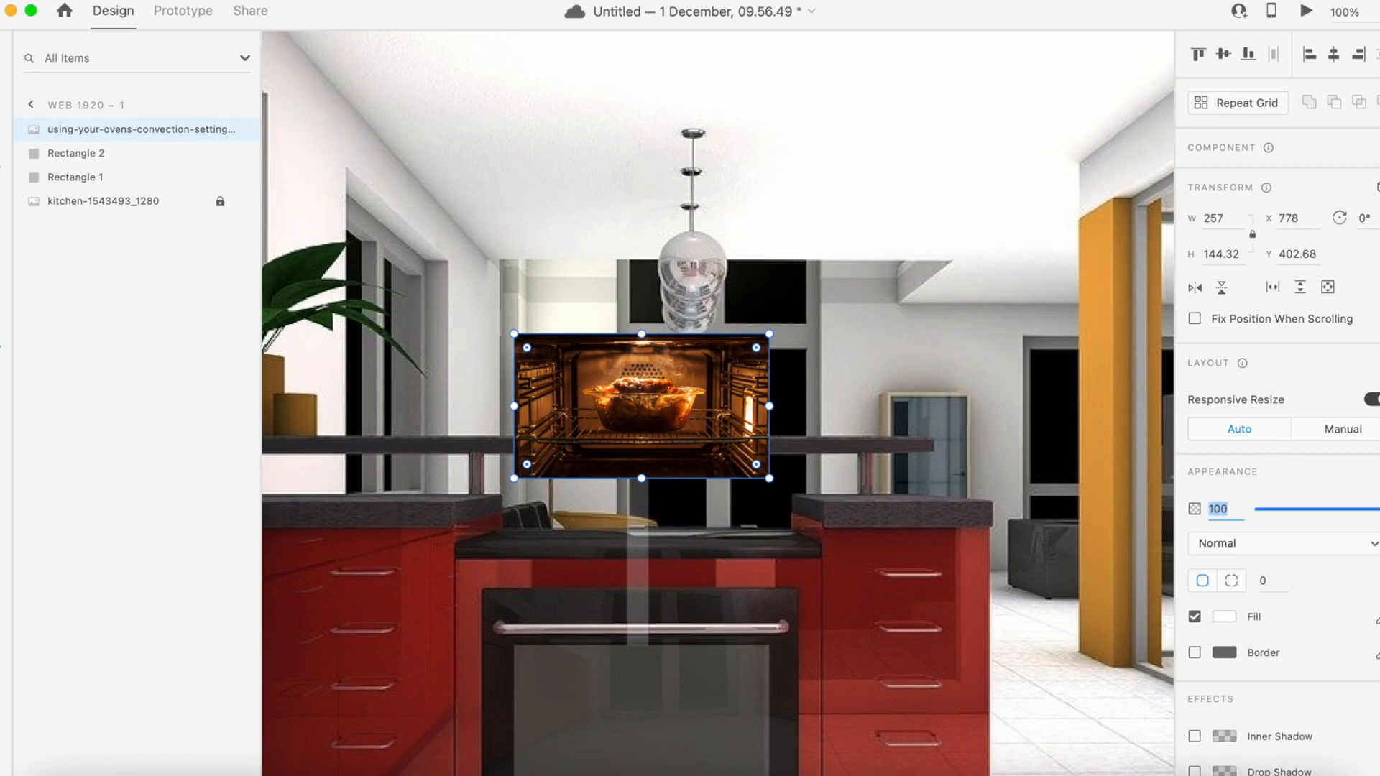
{"action": "type", "text": "0%"}
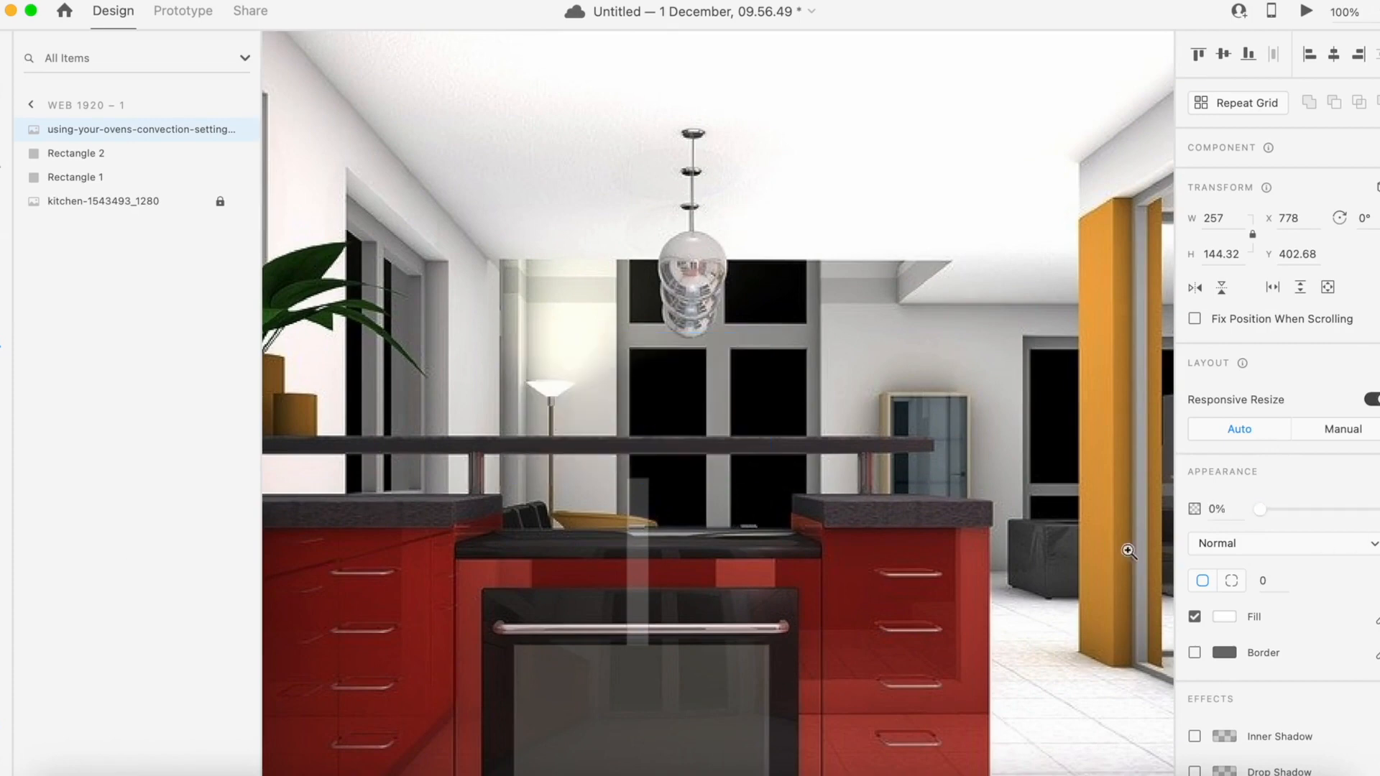
{"action": "left_click", "coordinate": [643, 400]}
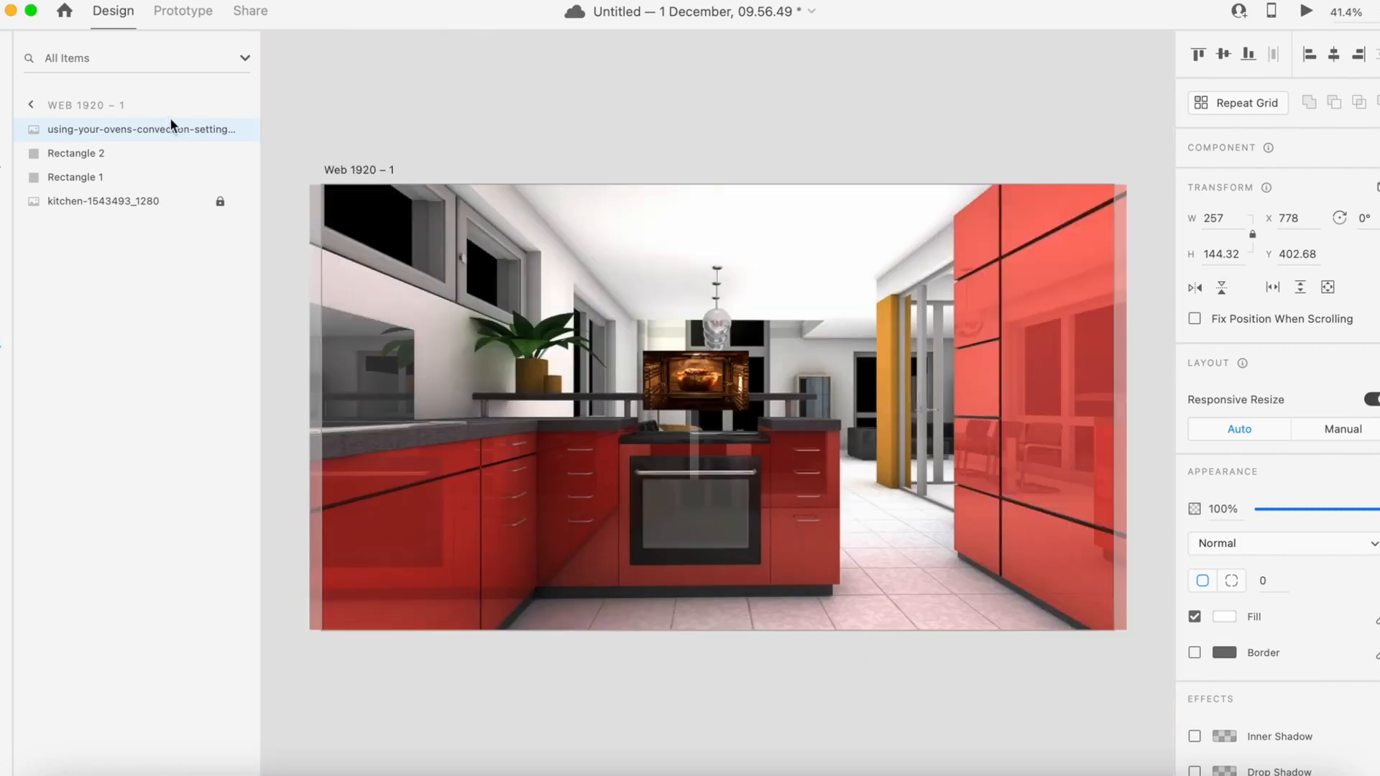
Step: Select the oven photo plus both oven rectangles and group them as Group 1
{"action": "left_click", "coordinate": [695, 380]}
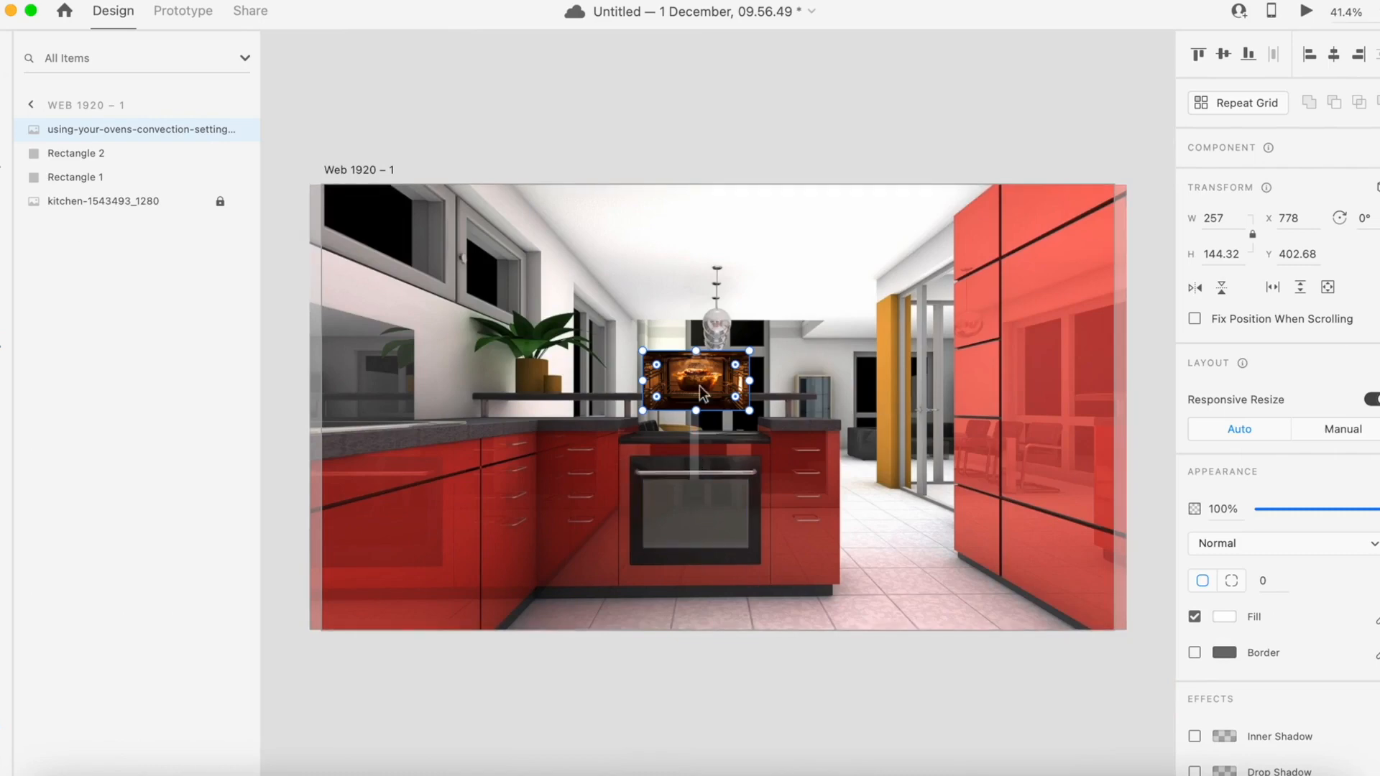
{"action": "mouse_move", "coordinate": [5, 141]}
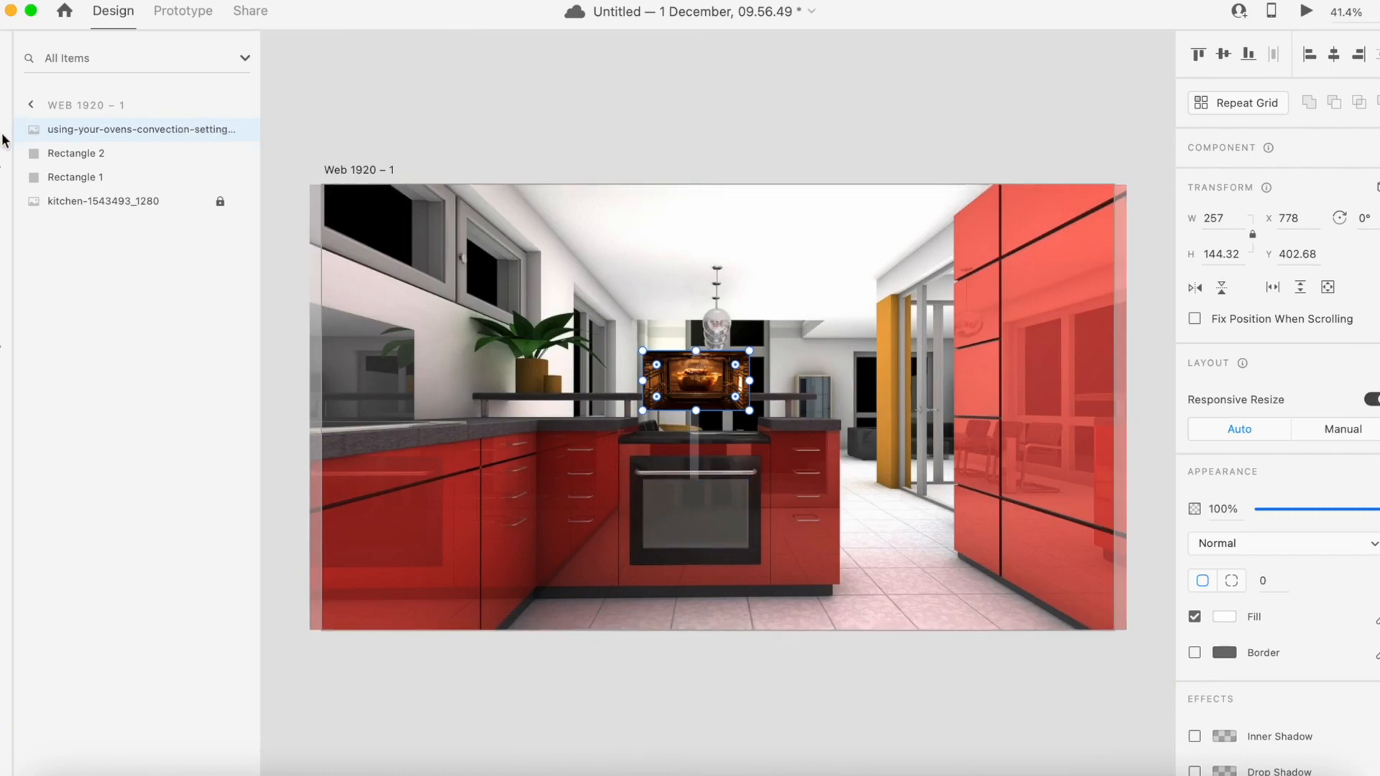
{"action": "left_click", "coordinate": [103, 201]}
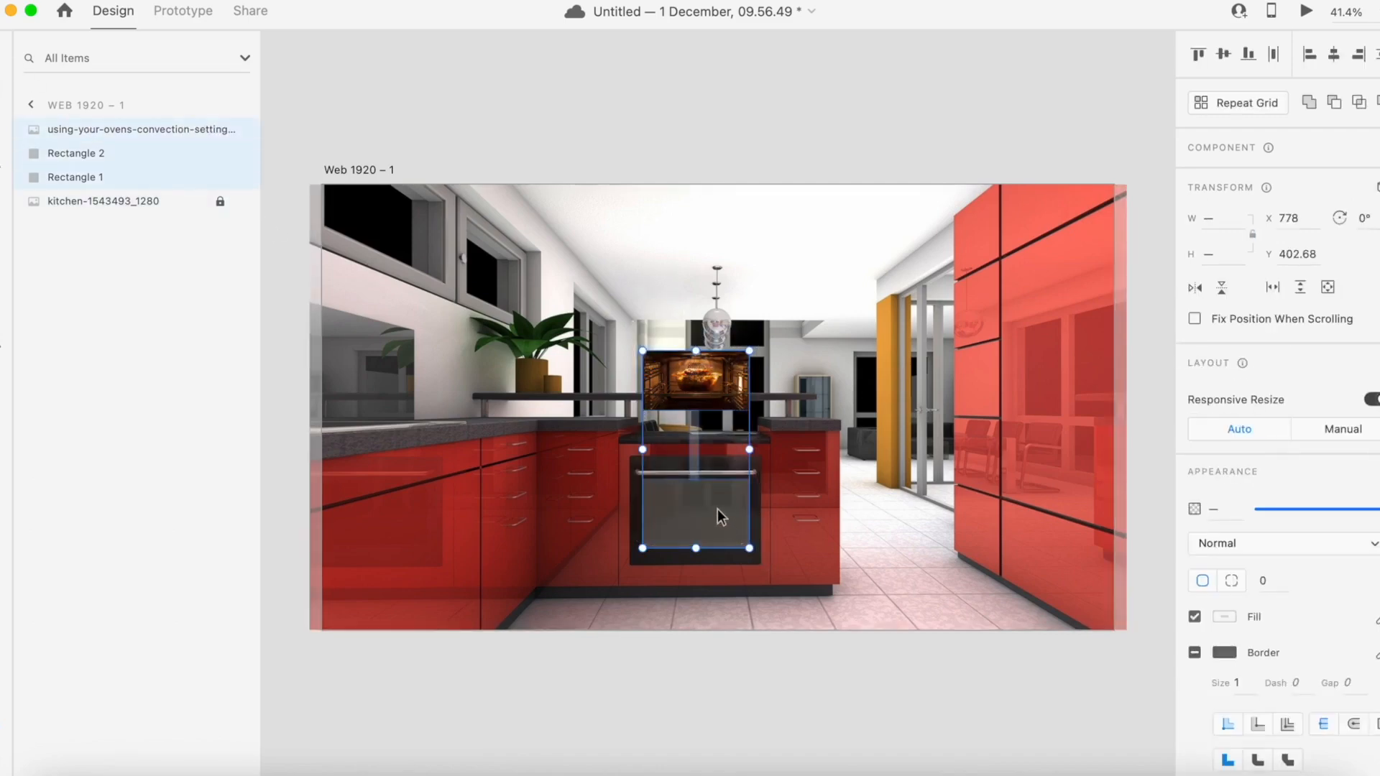
{"action": "right_click", "coordinate": [721, 517]}
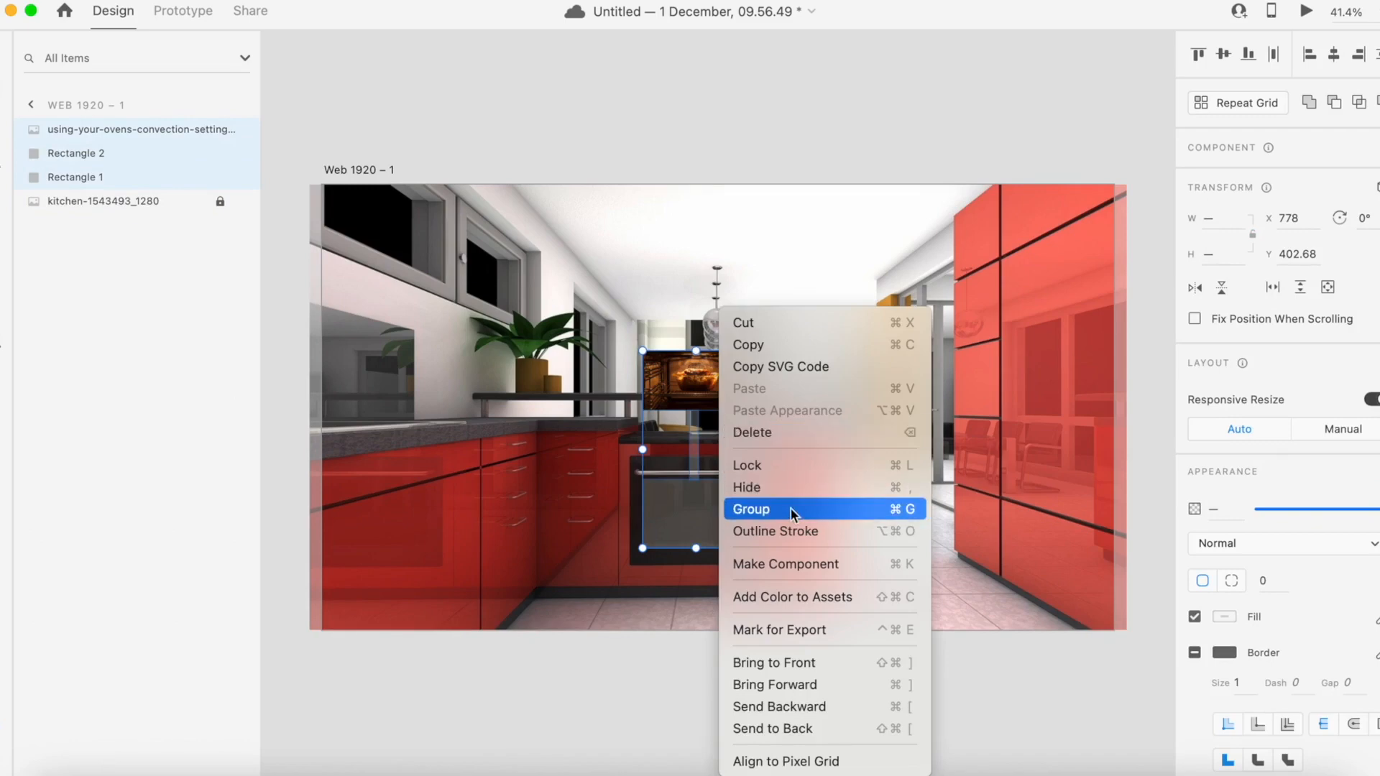
{"action": "left_click", "coordinate": [751, 509]}
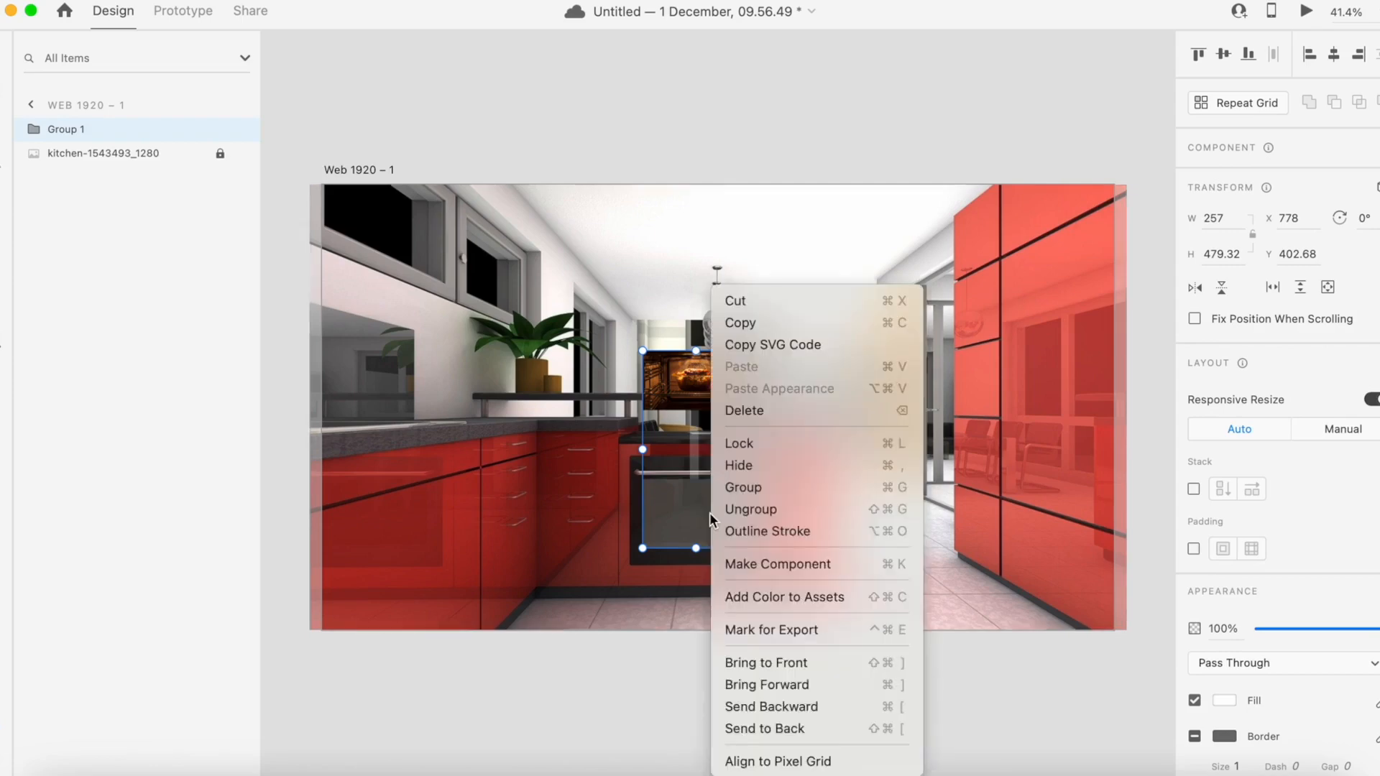
{"action": "mouse_move", "coordinate": [772, 564]}
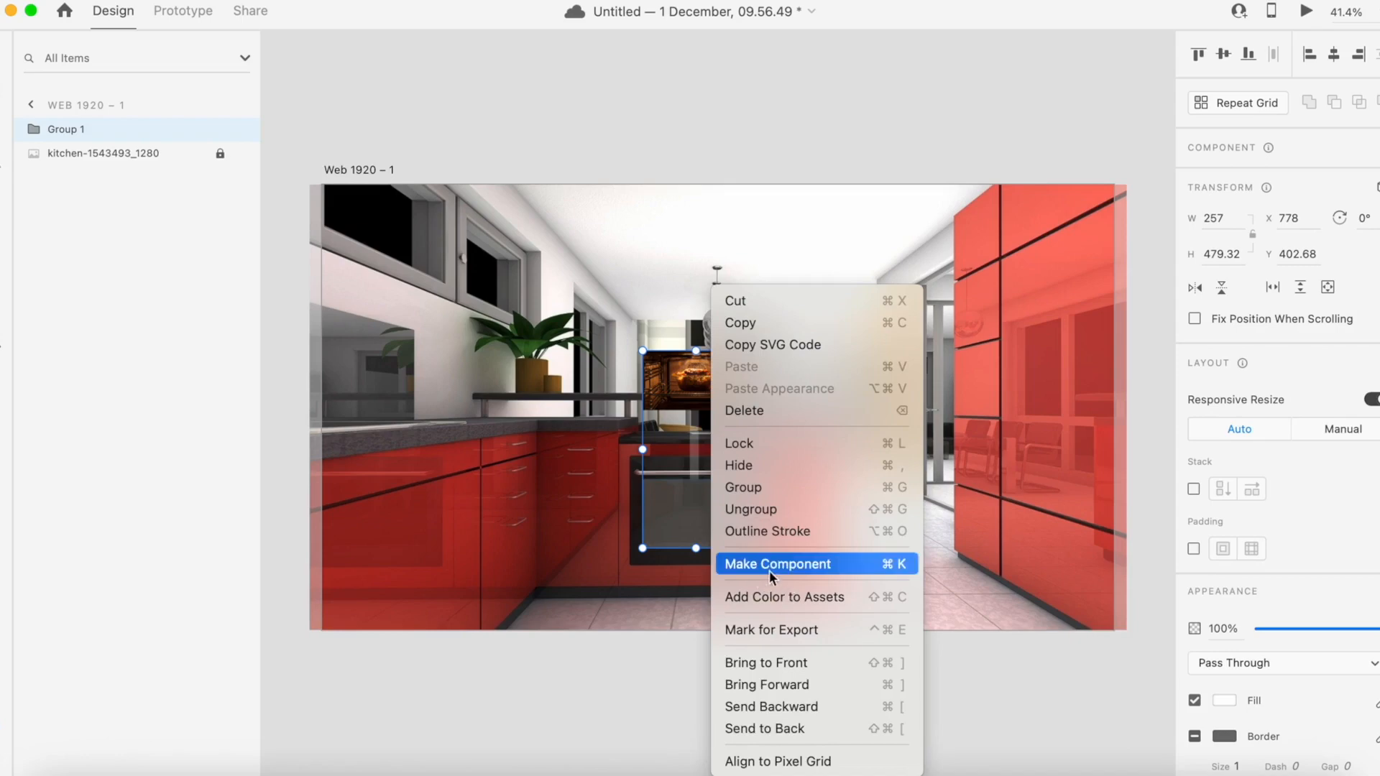
Step: Make the oven group a component, set the thin bar's height to 5, and deselect
{"action": "left_click", "coordinate": [776, 564]}
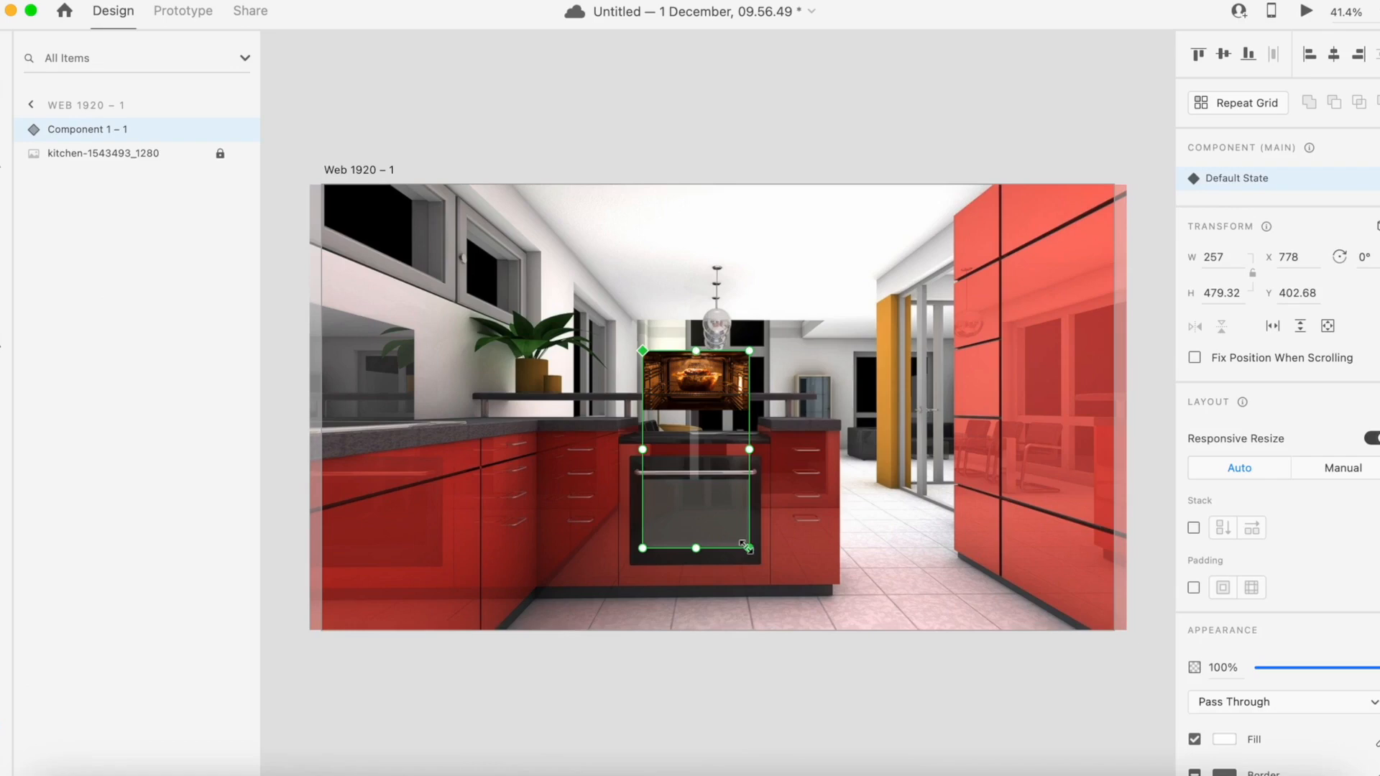
{"action": "mouse_move", "coordinate": [1261, 288]}
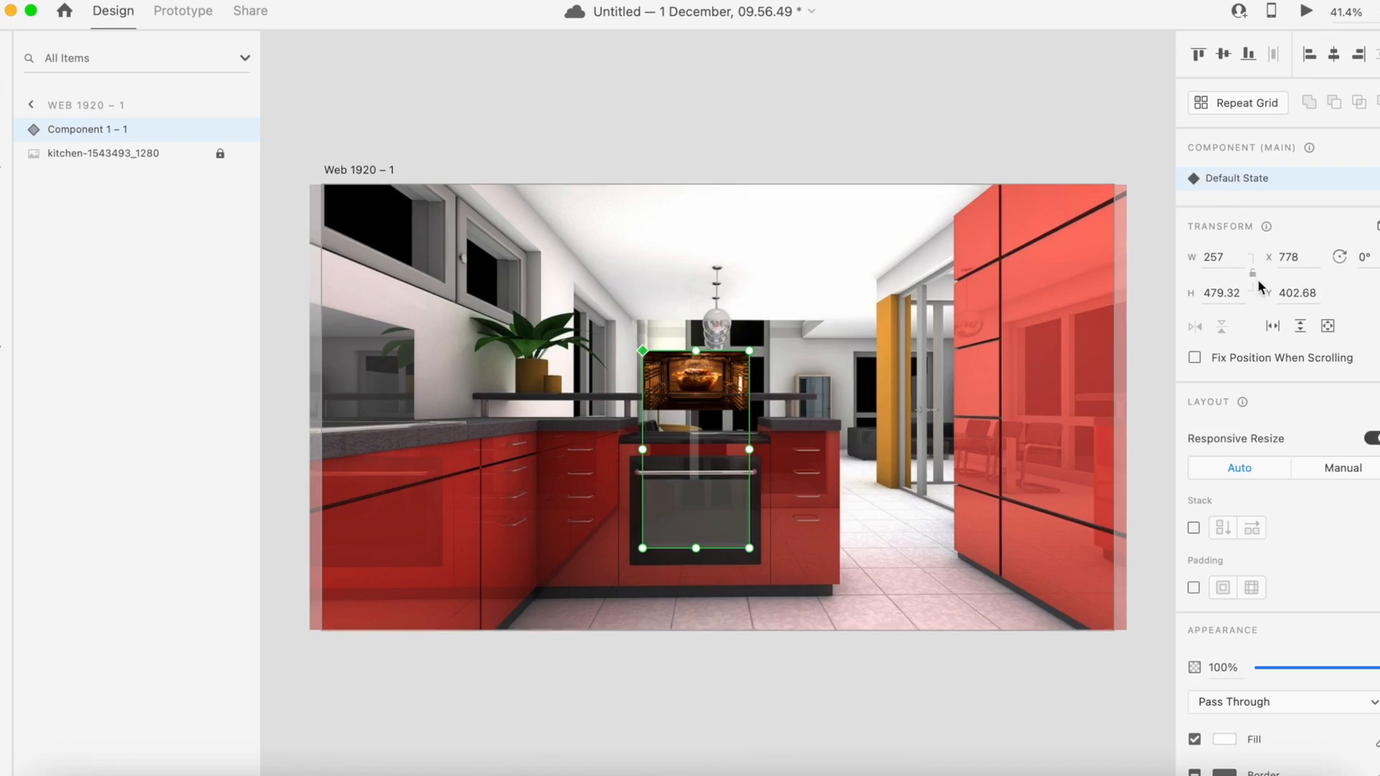
{"action": "mouse_move", "coordinate": [1188, 219]}
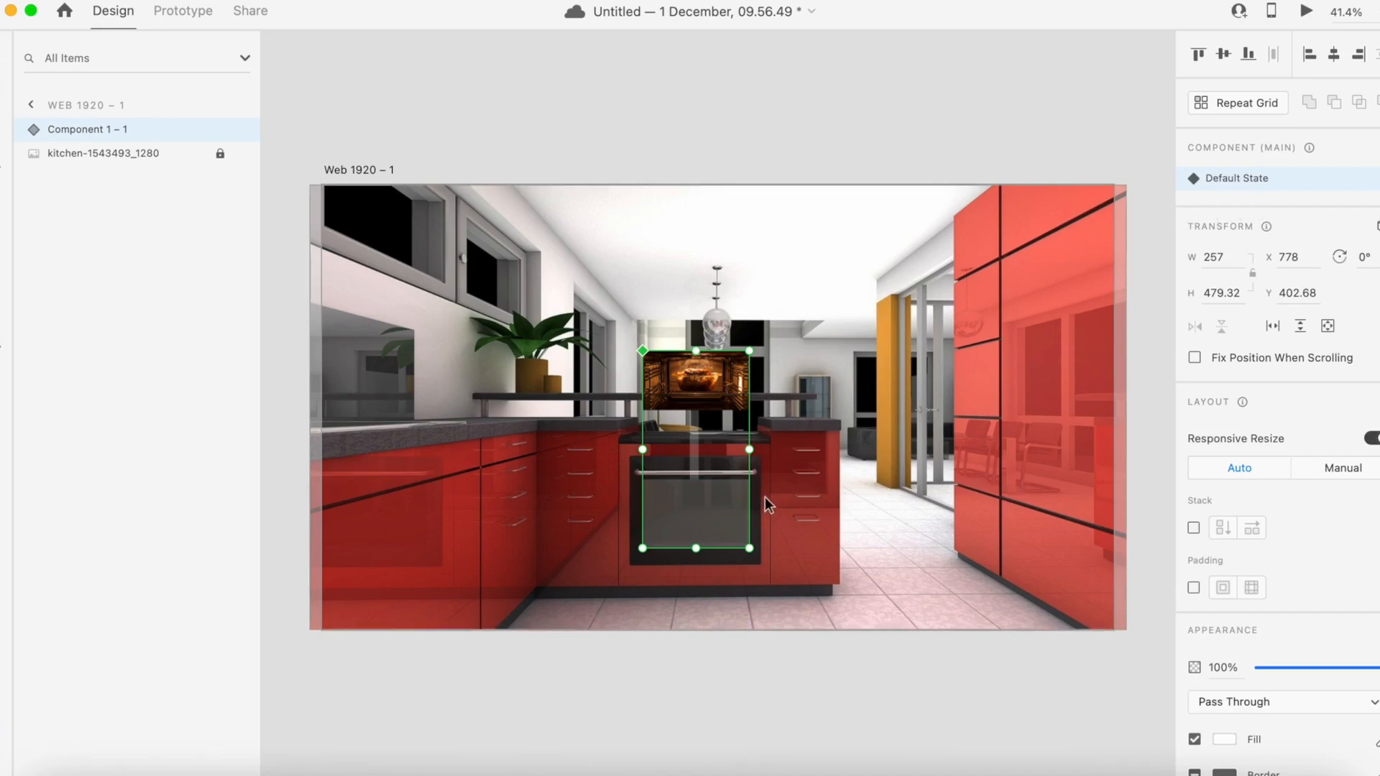
{"action": "mouse_move", "coordinate": [576, 534]}
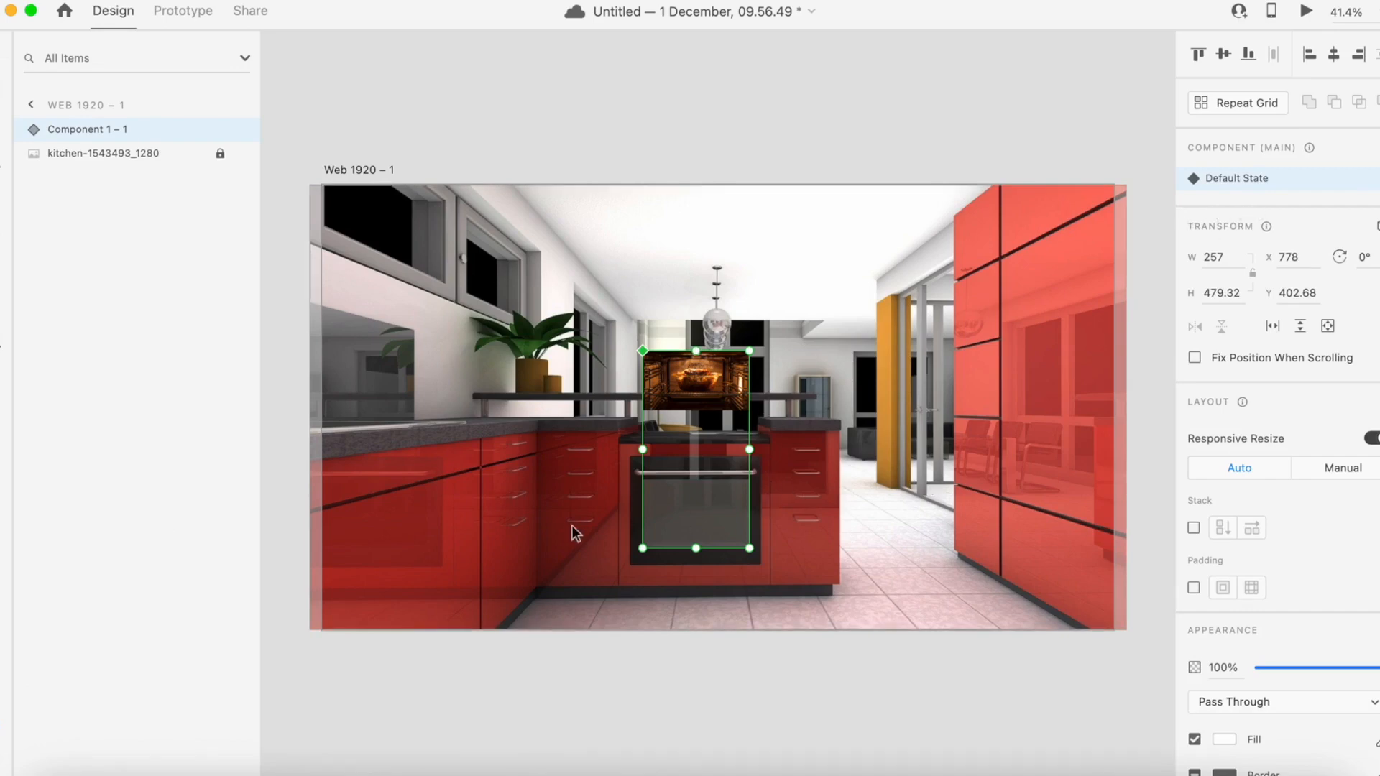
{"action": "mouse_move", "coordinate": [704, 535]}
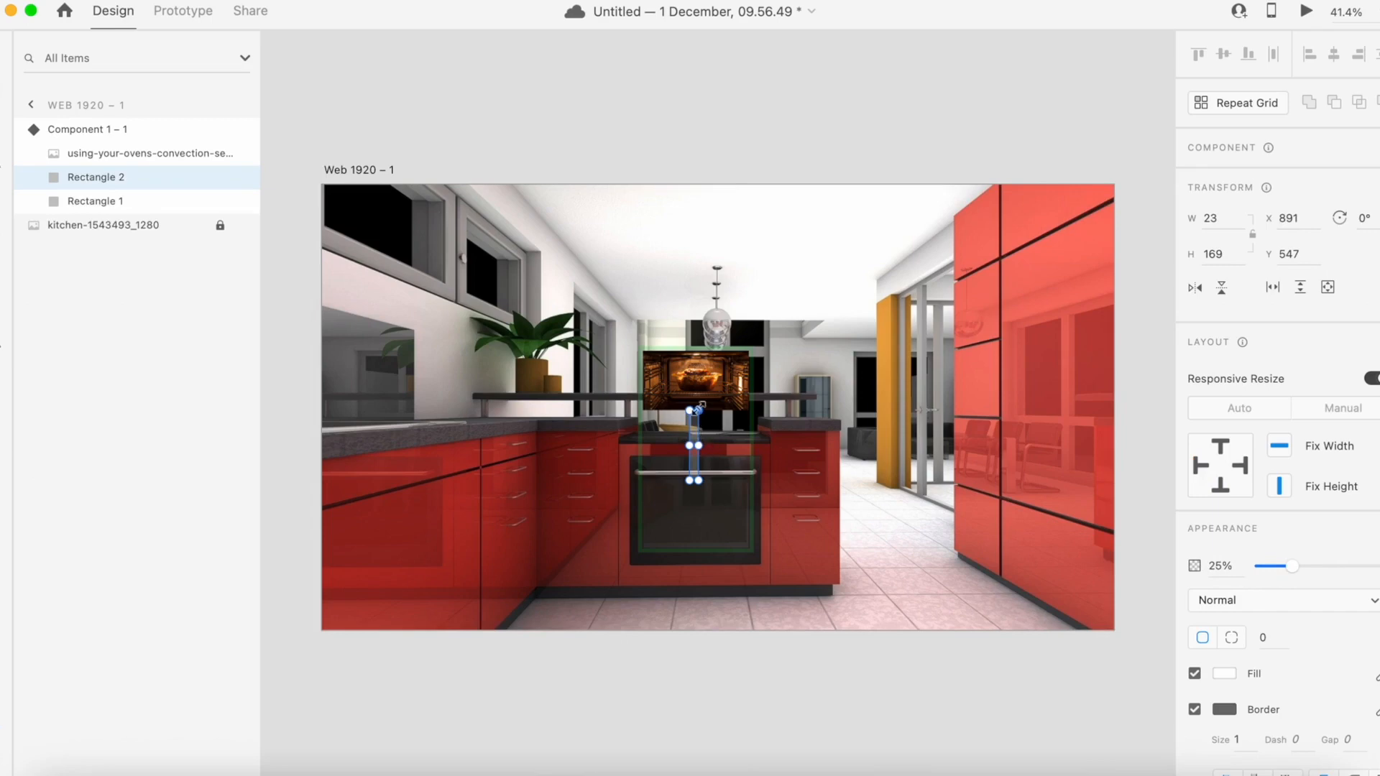
{"action": "mouse_move", "coordinate": [704, 427]}
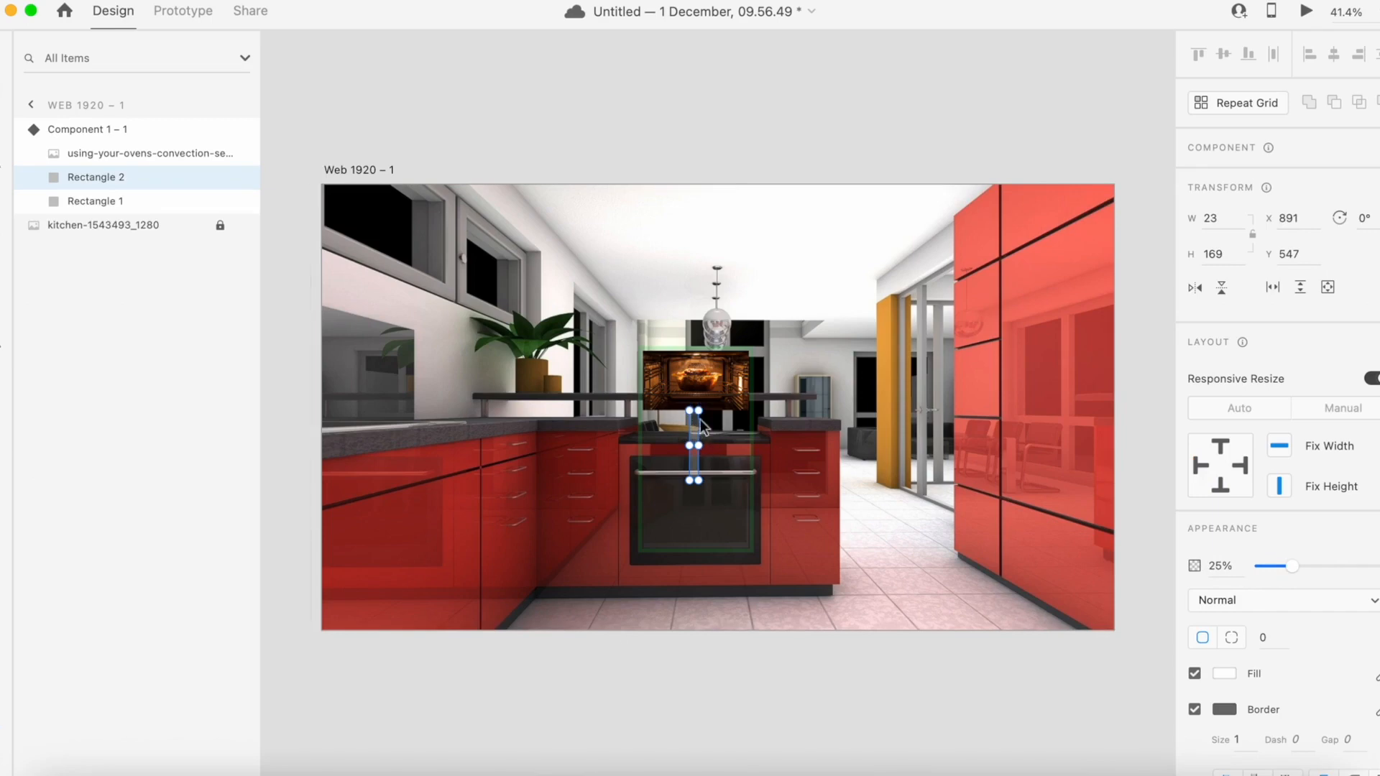
{"action": "triple_click", "coordinate": [1221, 254]}
{"action": "type", "text": "5"}
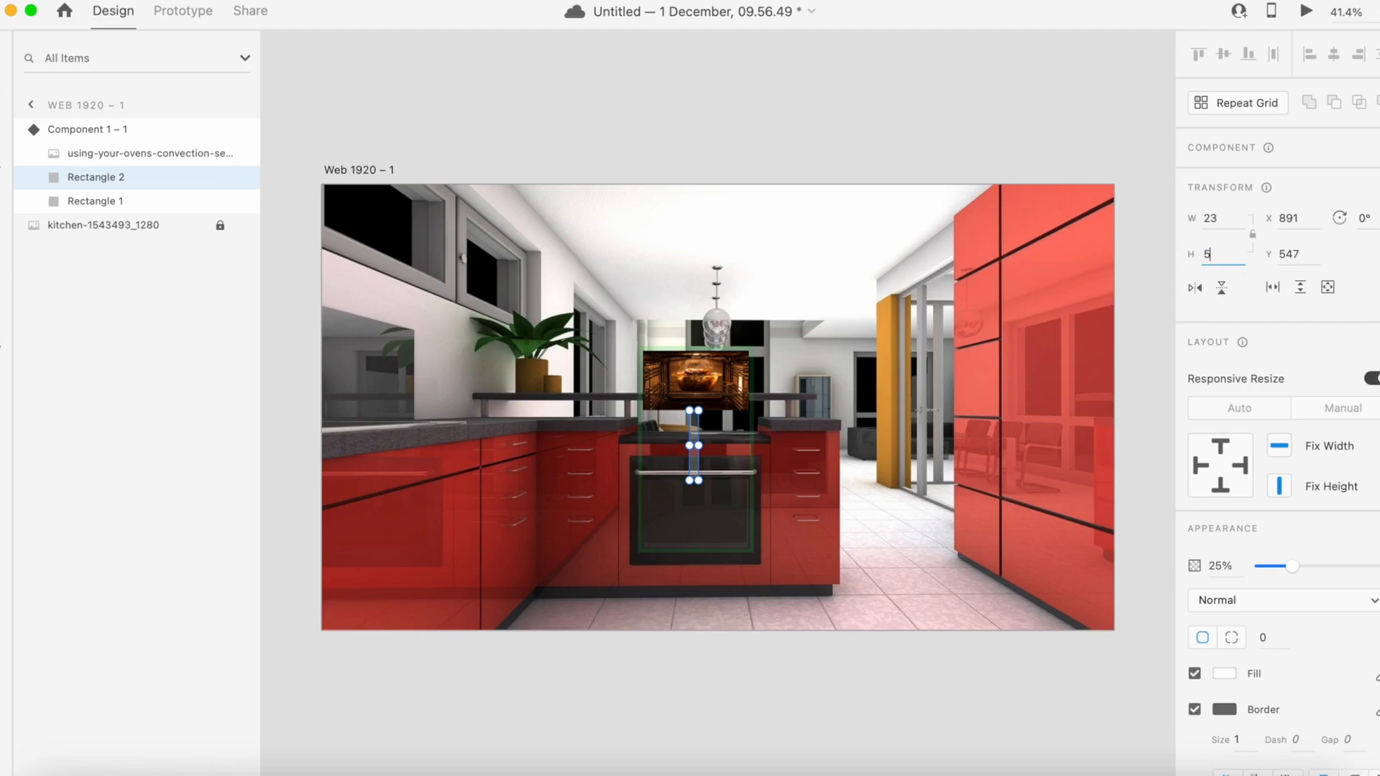
{"action": "key", "text": "Return"}
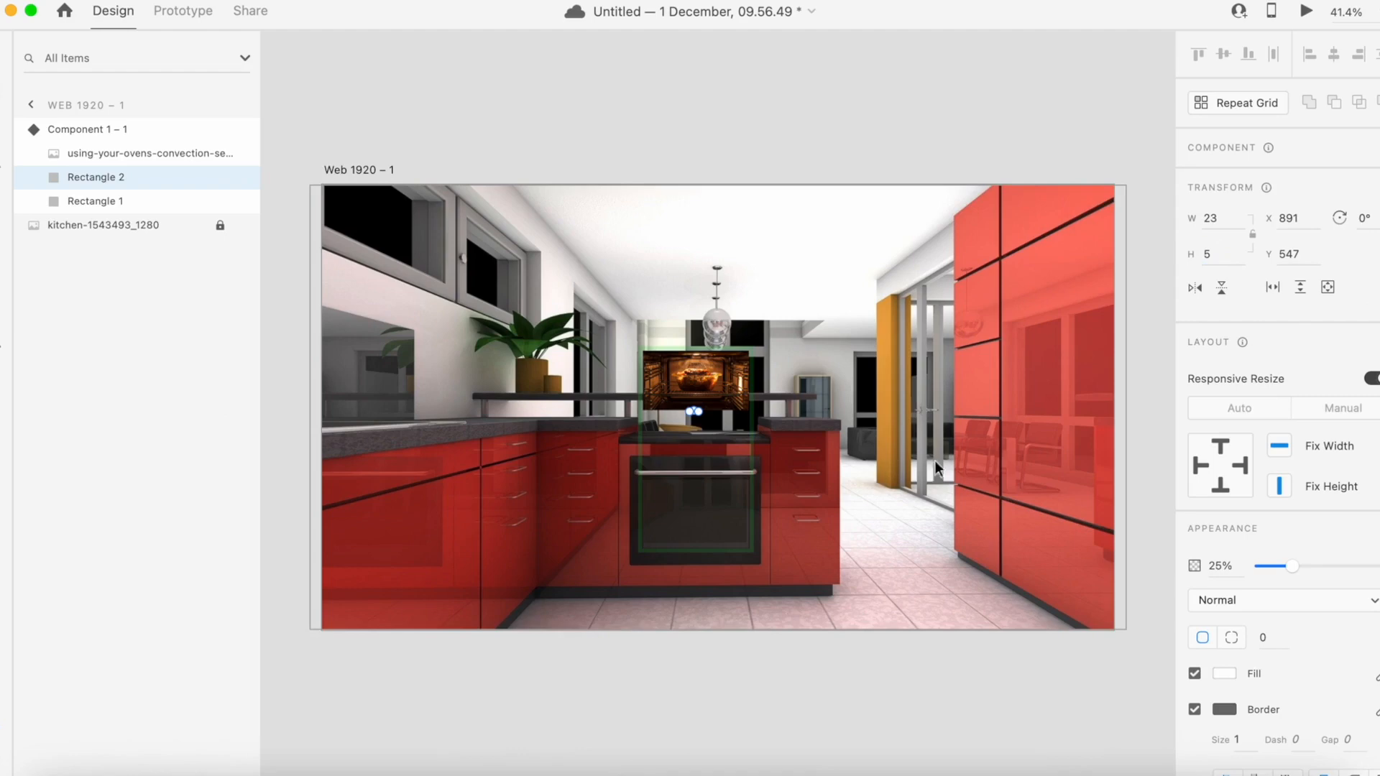
{"action": "mouse_move", "coordinate": [1243, 575]}
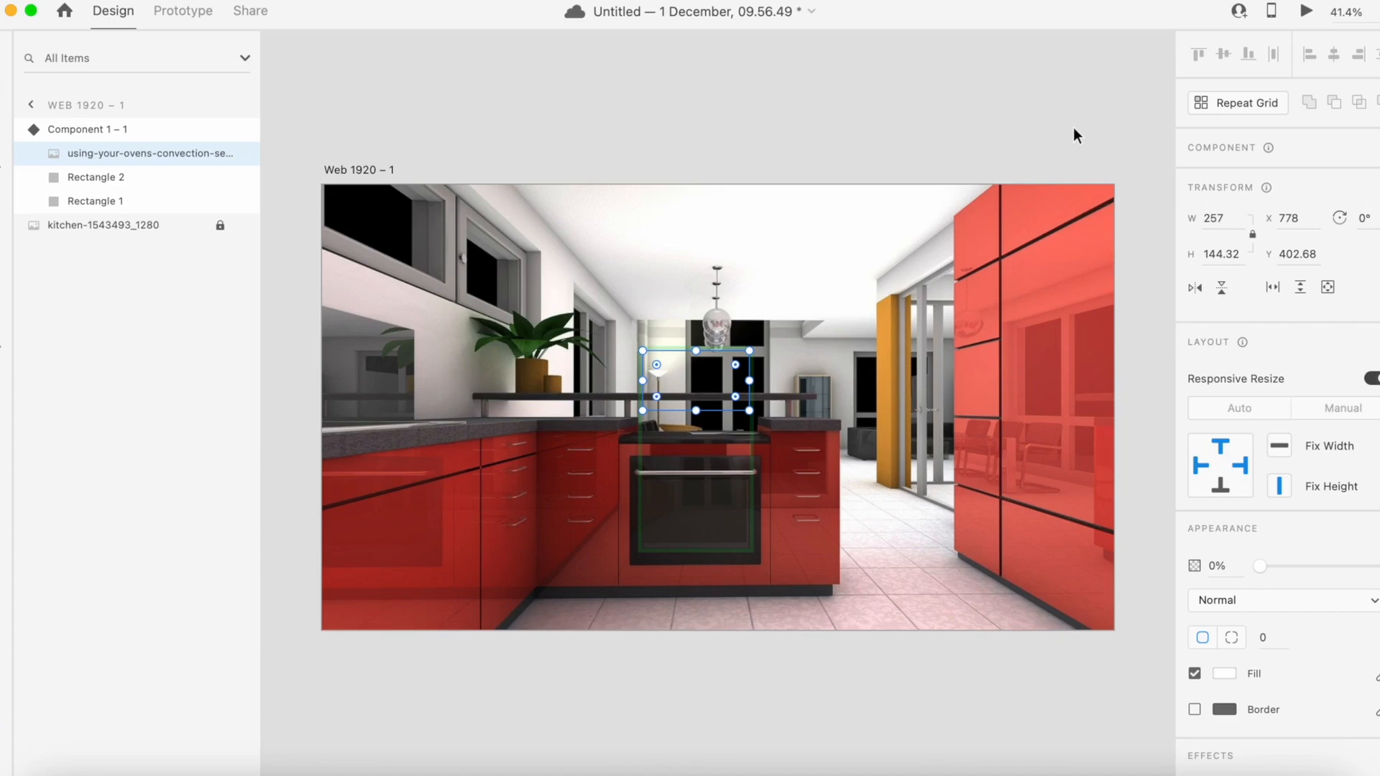
{"action": "left_click", "coordinate": [879, 97]}
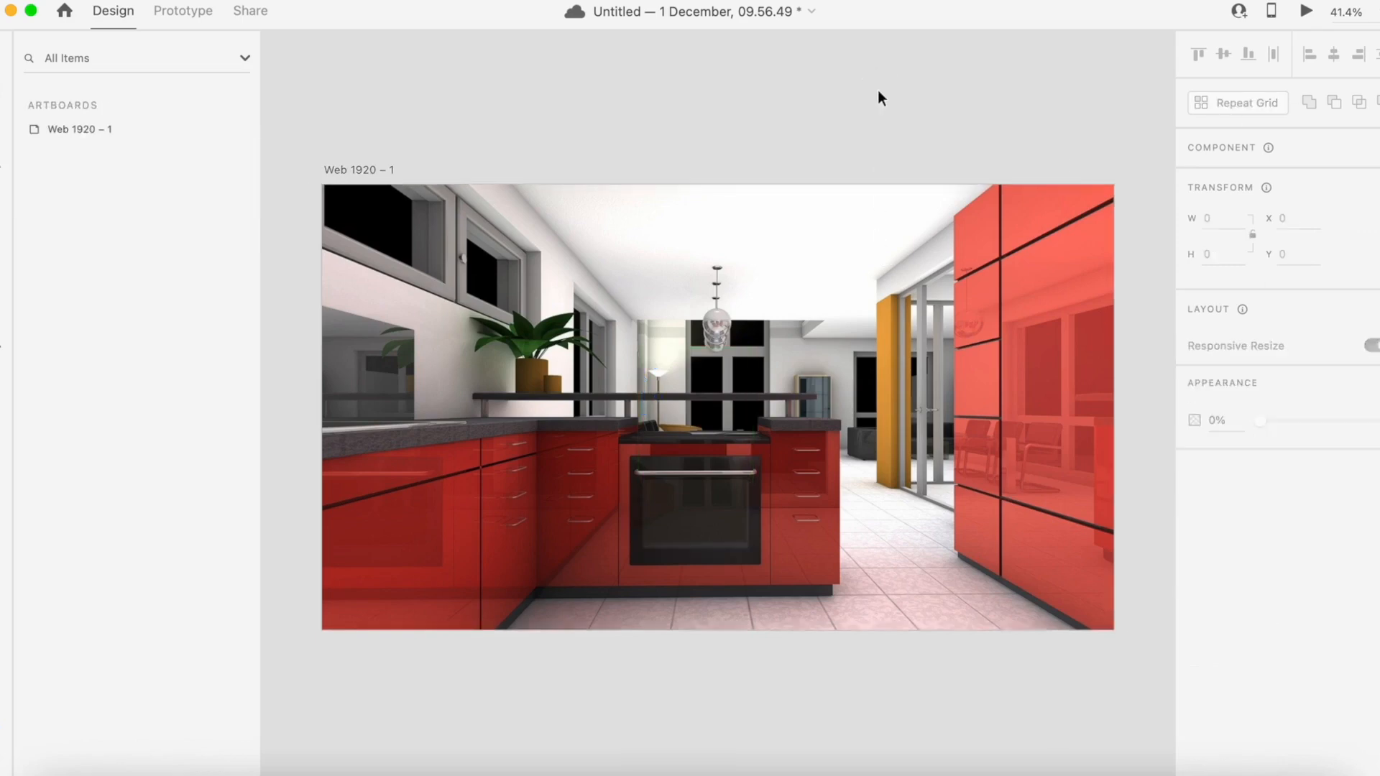
Step: Add a Hover State to Component 1 – 1 and re-expand the kitchen artboard layers
{"action": "left_click", "coordinate": [690, 498]}
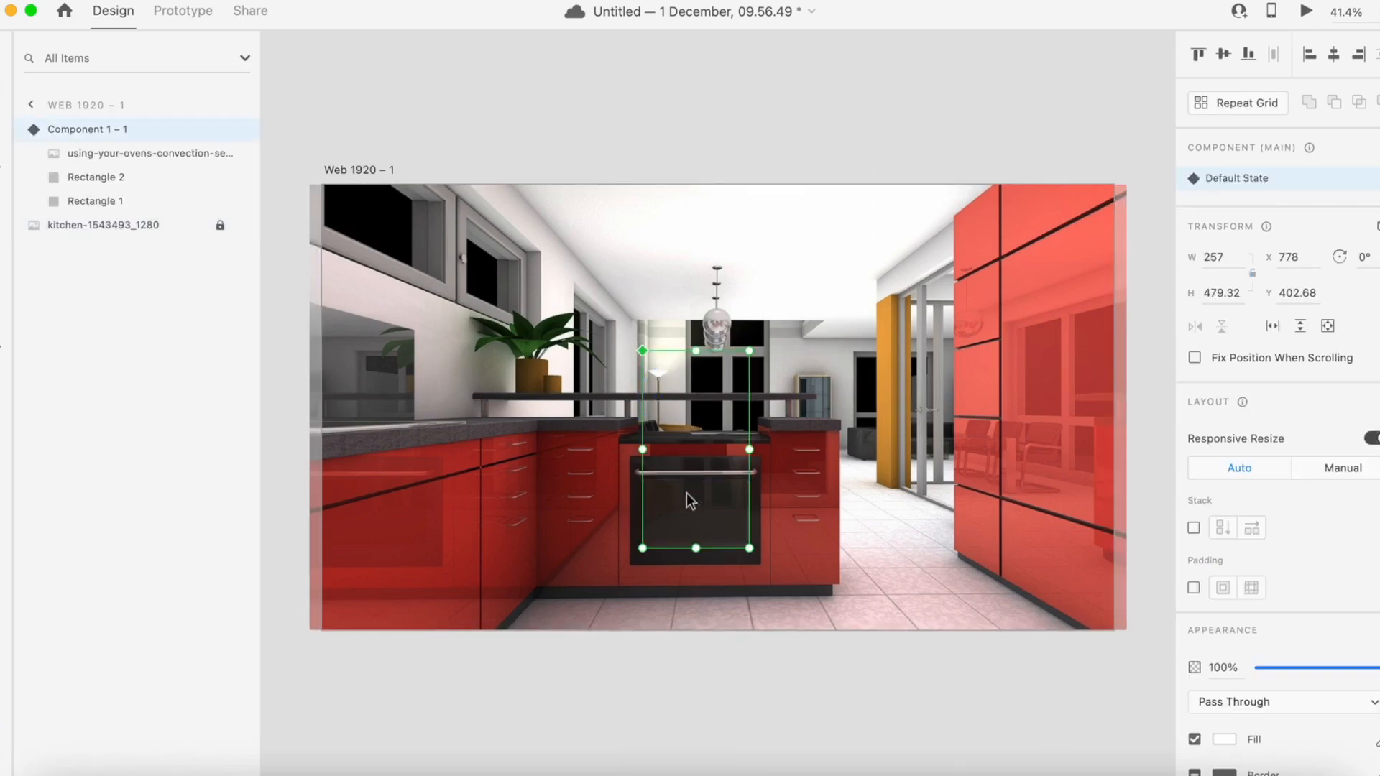
{"action": "left_click", "coordinate": [1237, 178]}
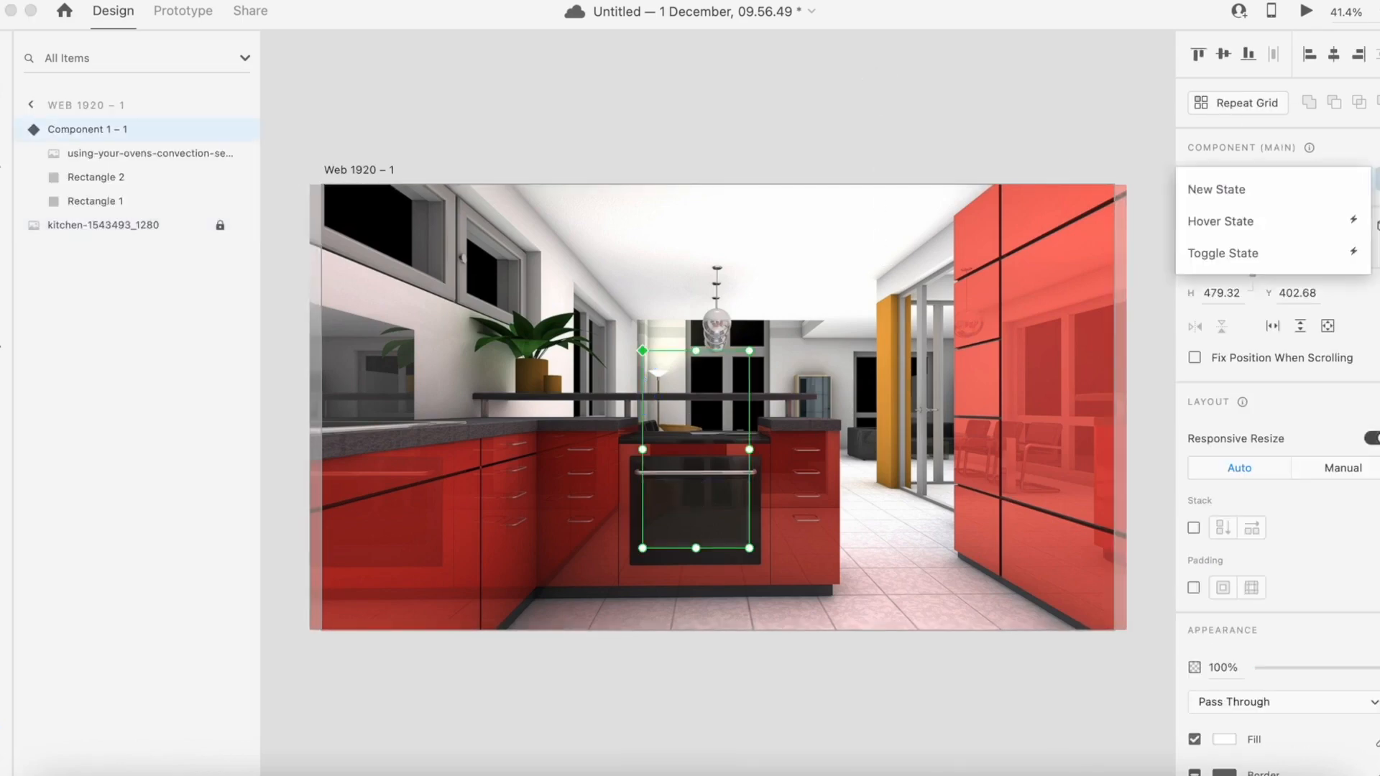
{"action": "left_click", "coordinate": [1221, 220]}
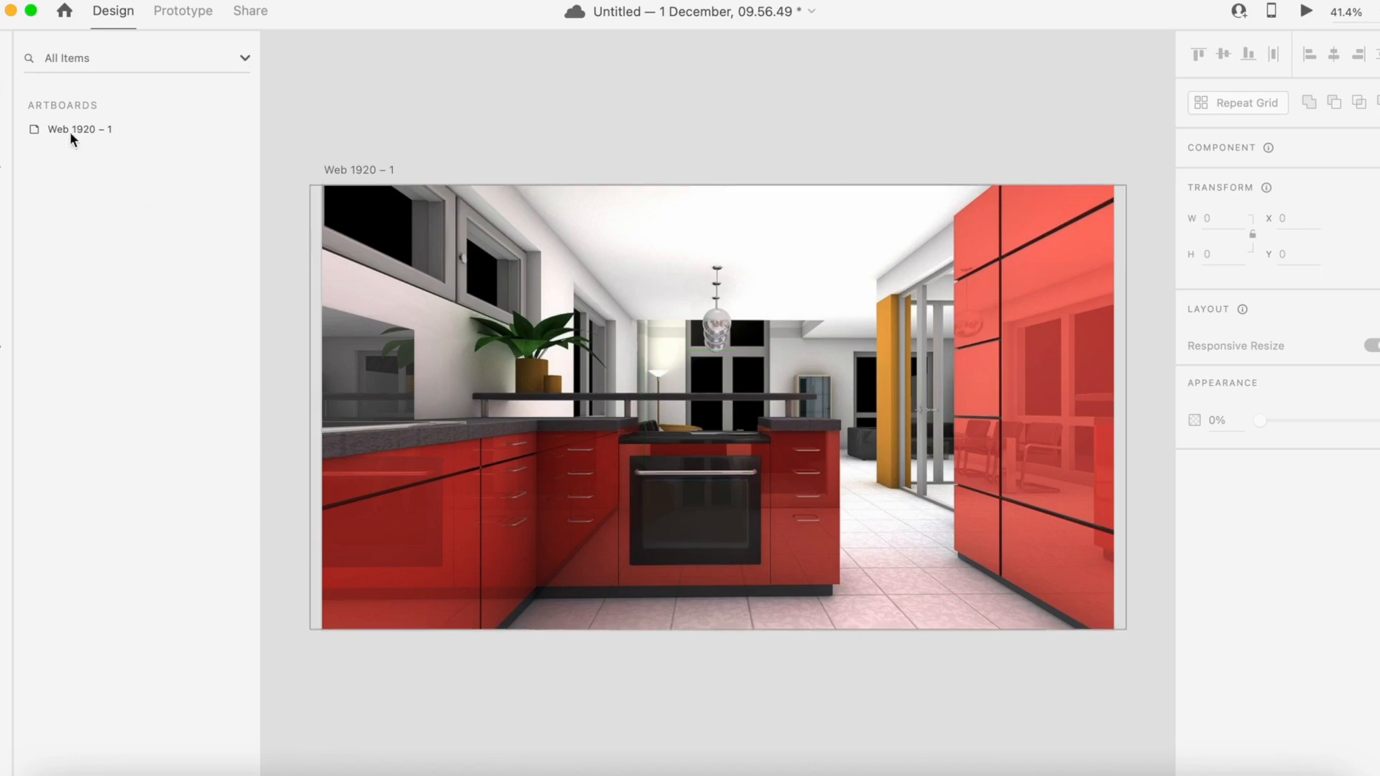
{"action": "double_click", "coordinate": [79, 129]}
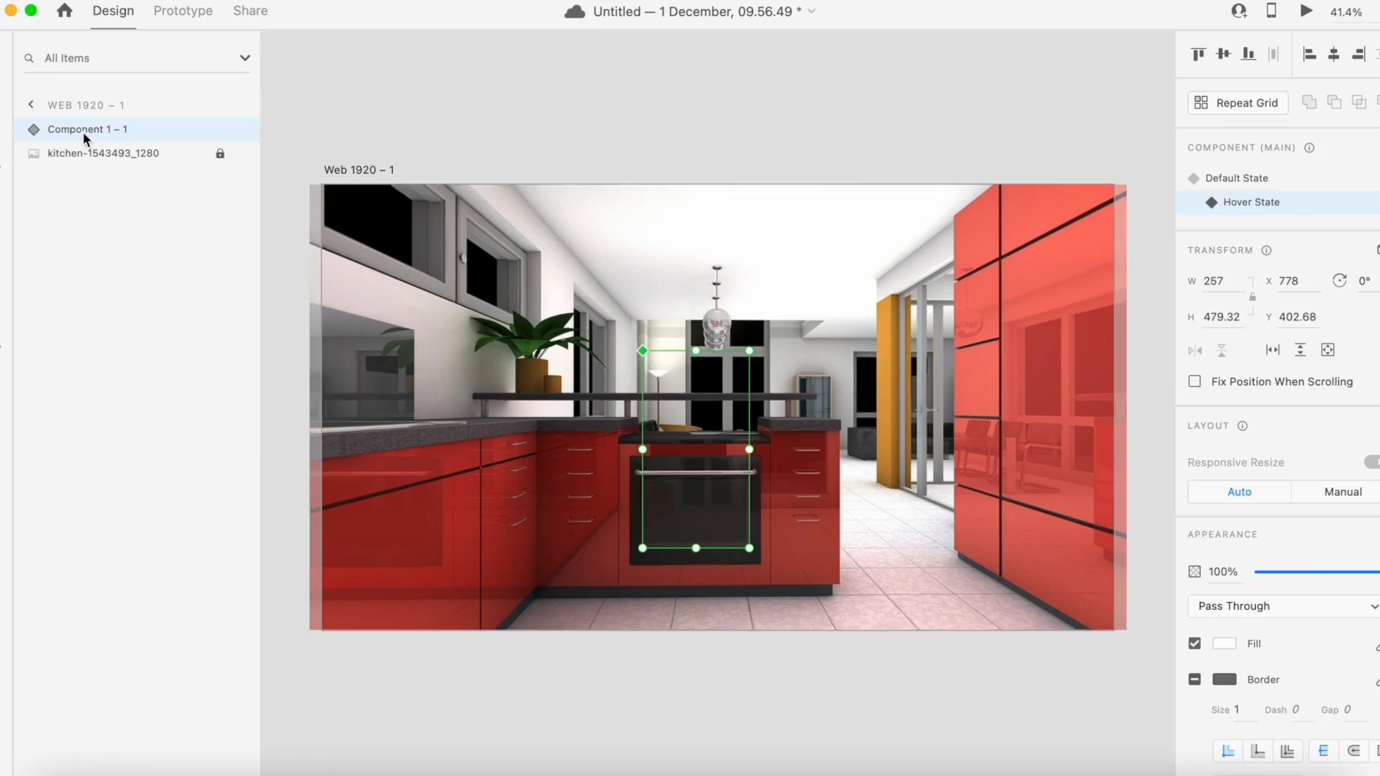
Step: Inside the oven component, give the thin bar a height of 169 and 25% opacity
{"action": "left_click", "coordinate": [88, 190]}
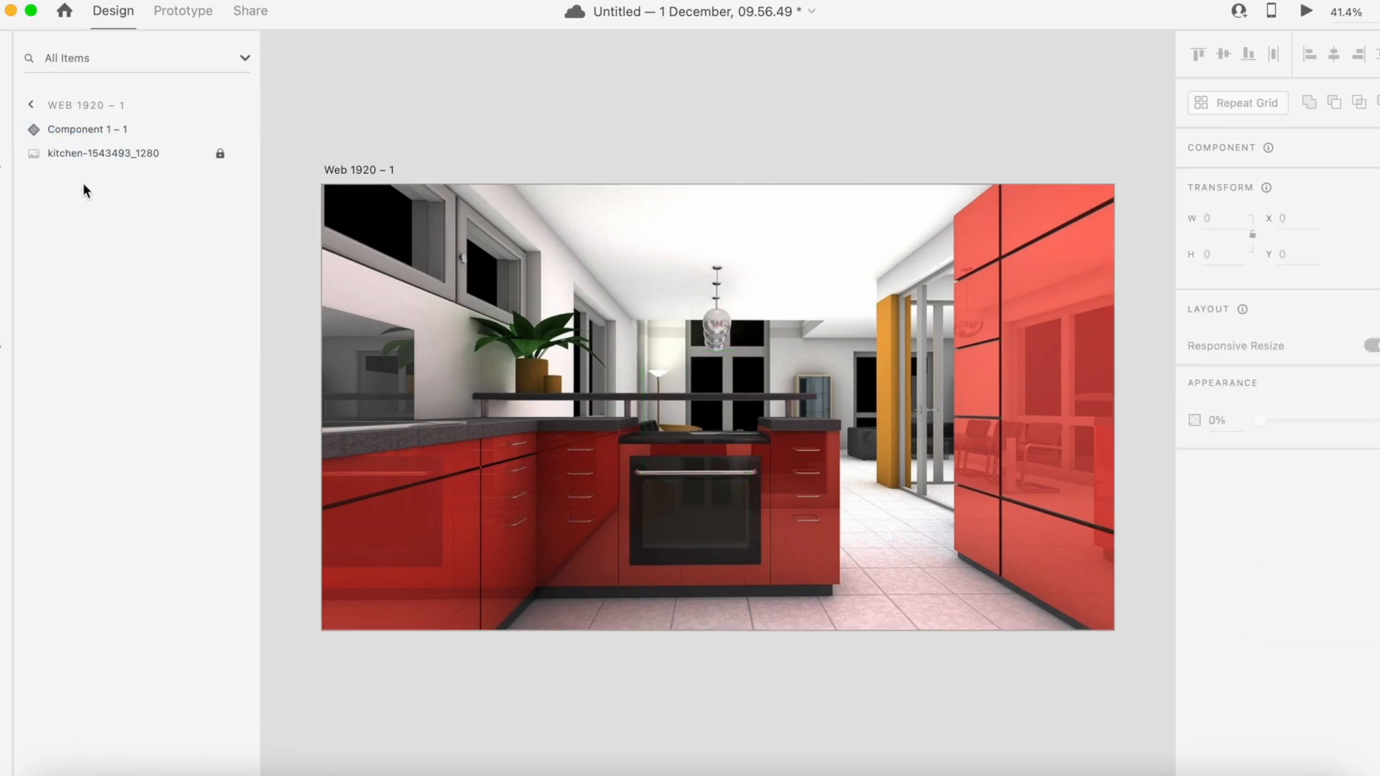
{"action": "left_click", "coordinate": [32, 130]}
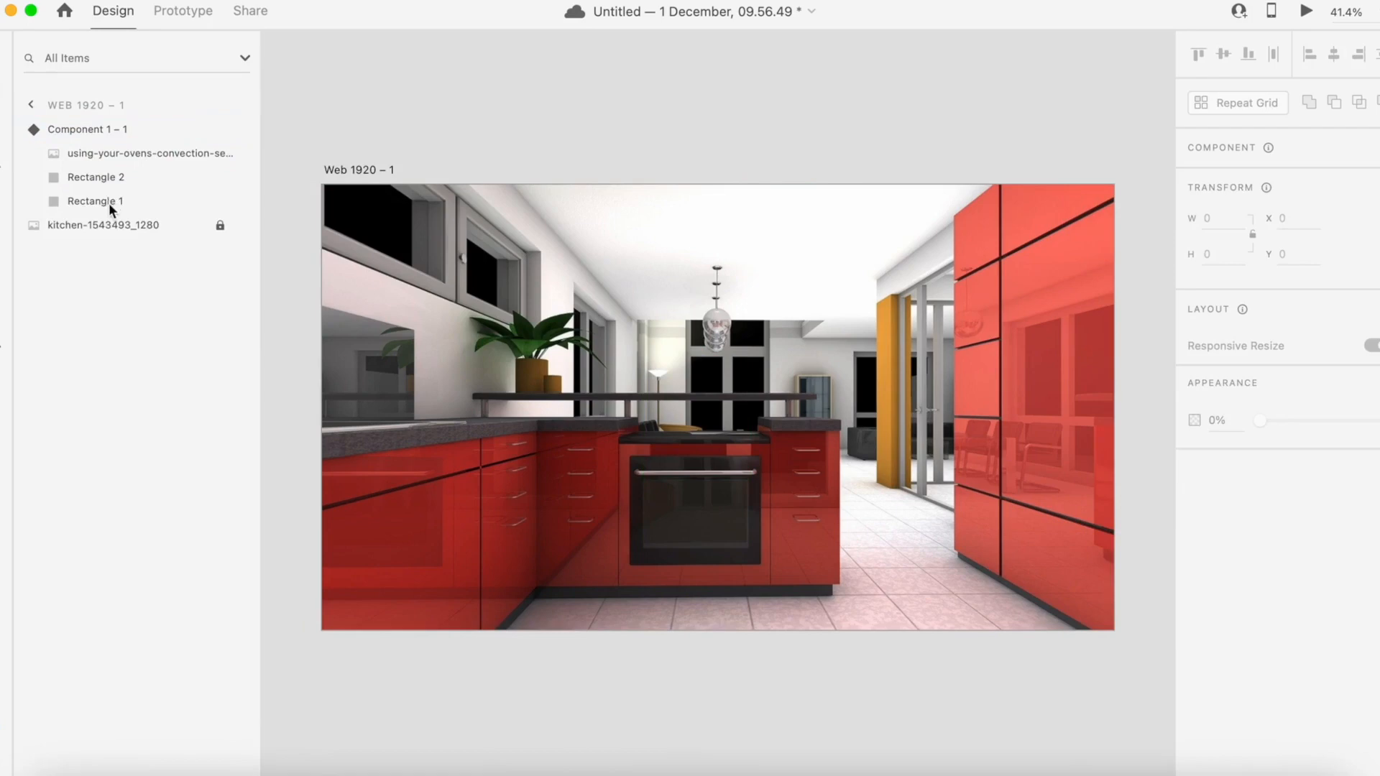
{"action": "left_click", "coordinate": [94, 200]}
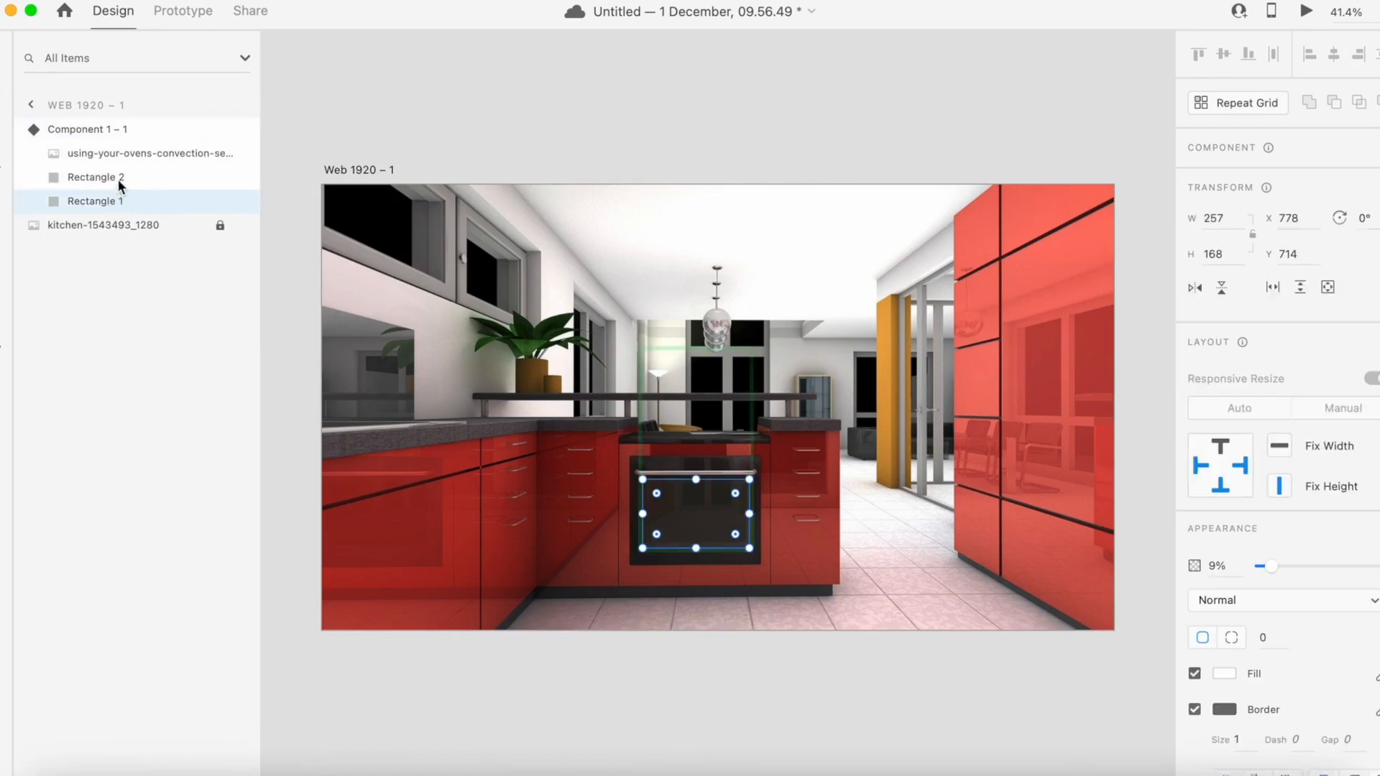
{"action": "left_click", "coordinate": [95, 177]}
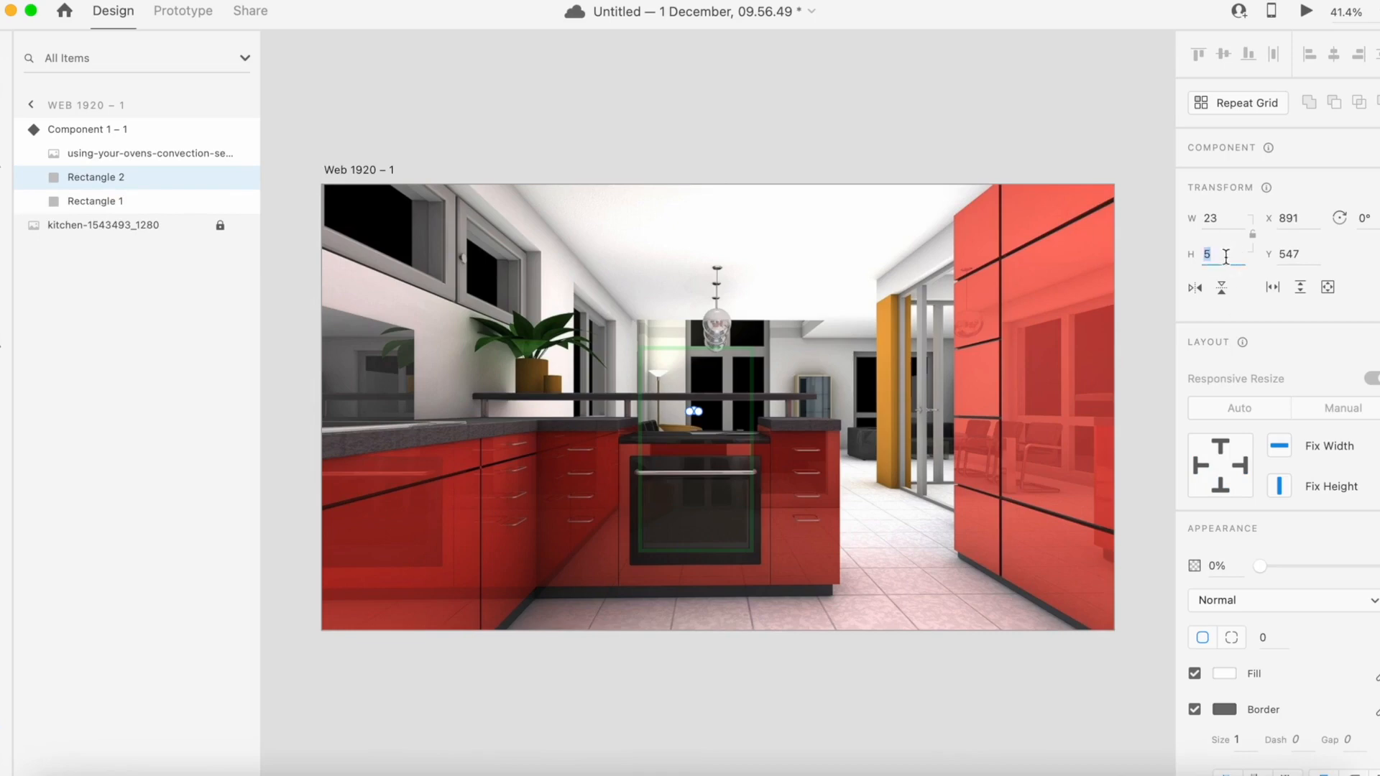
{"action": "type", "text": "16"}
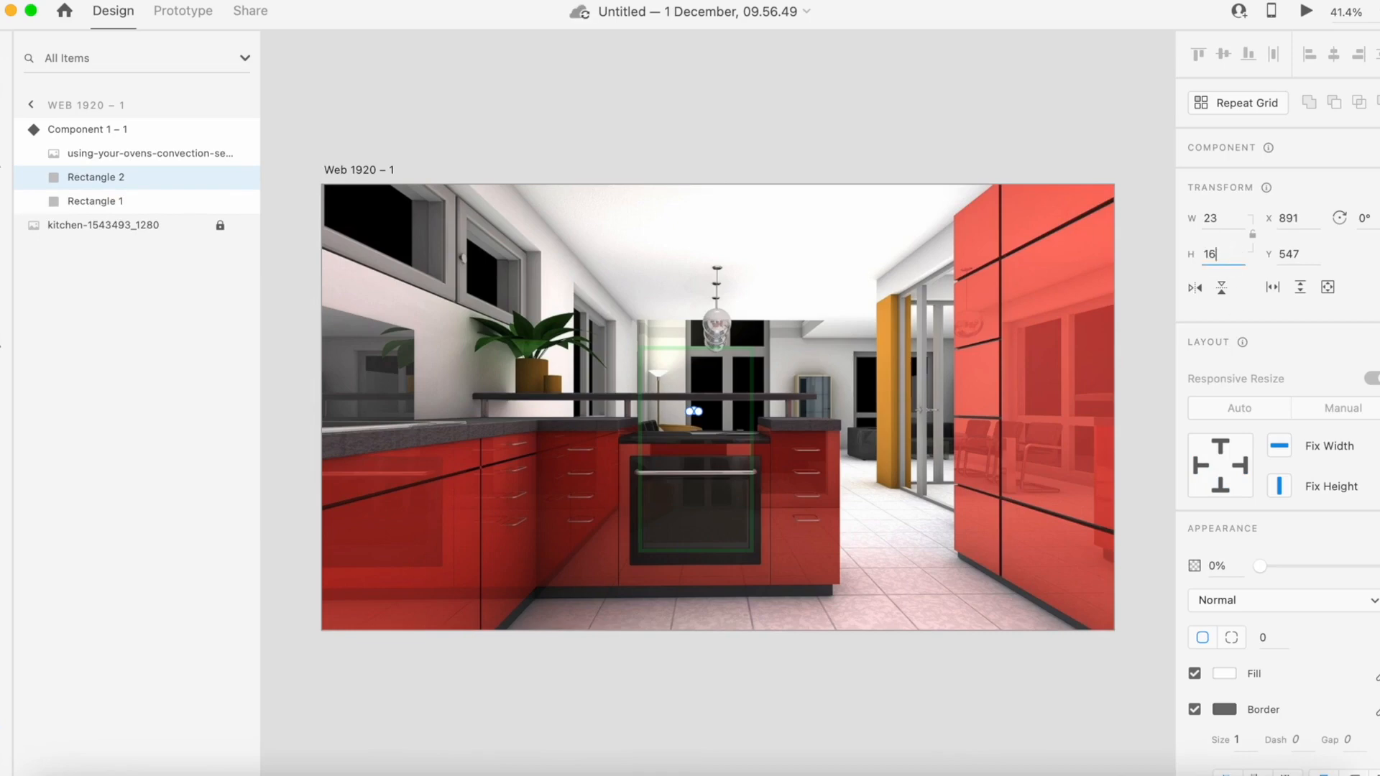
{"action": "type", "text": "169"}
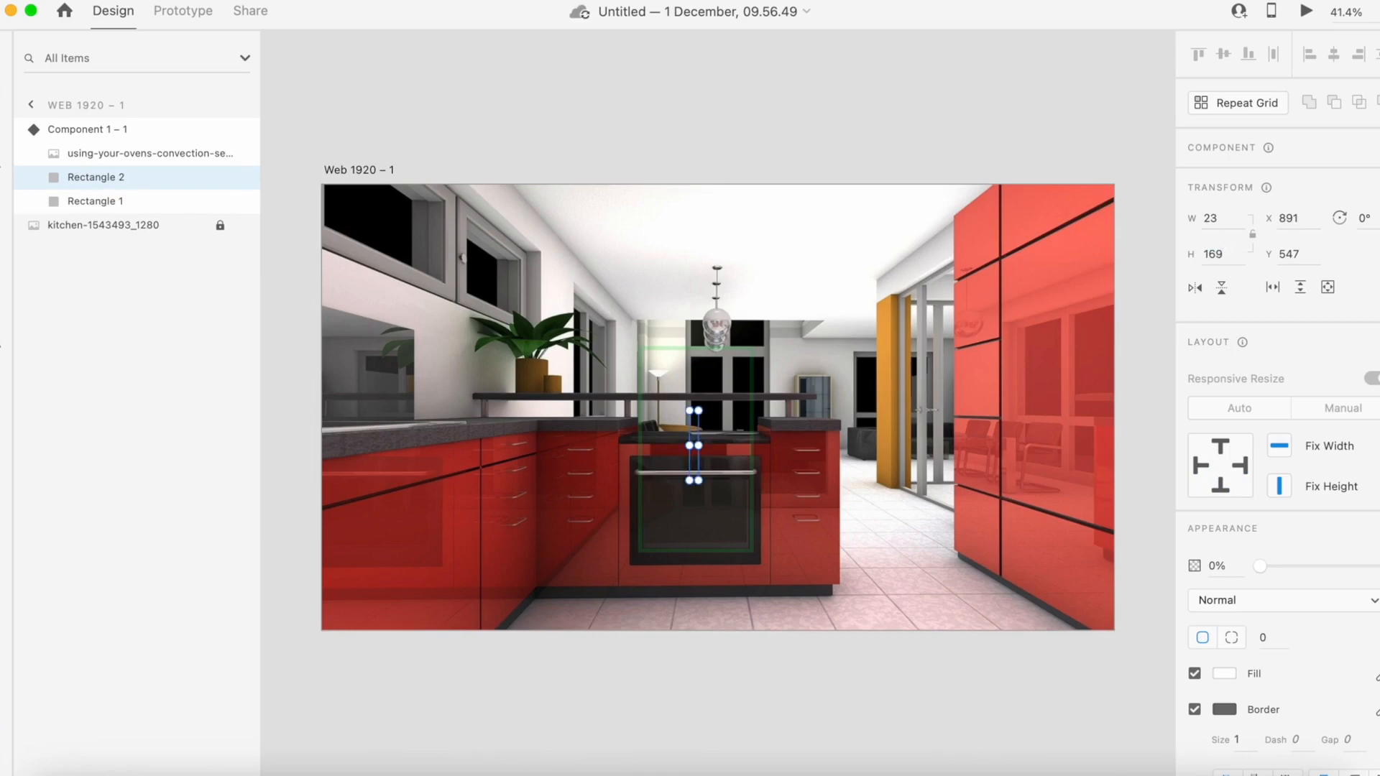
{"action": "left_click", "coordinate": [1217, 564]}
{"action": "type", "text": "25"}
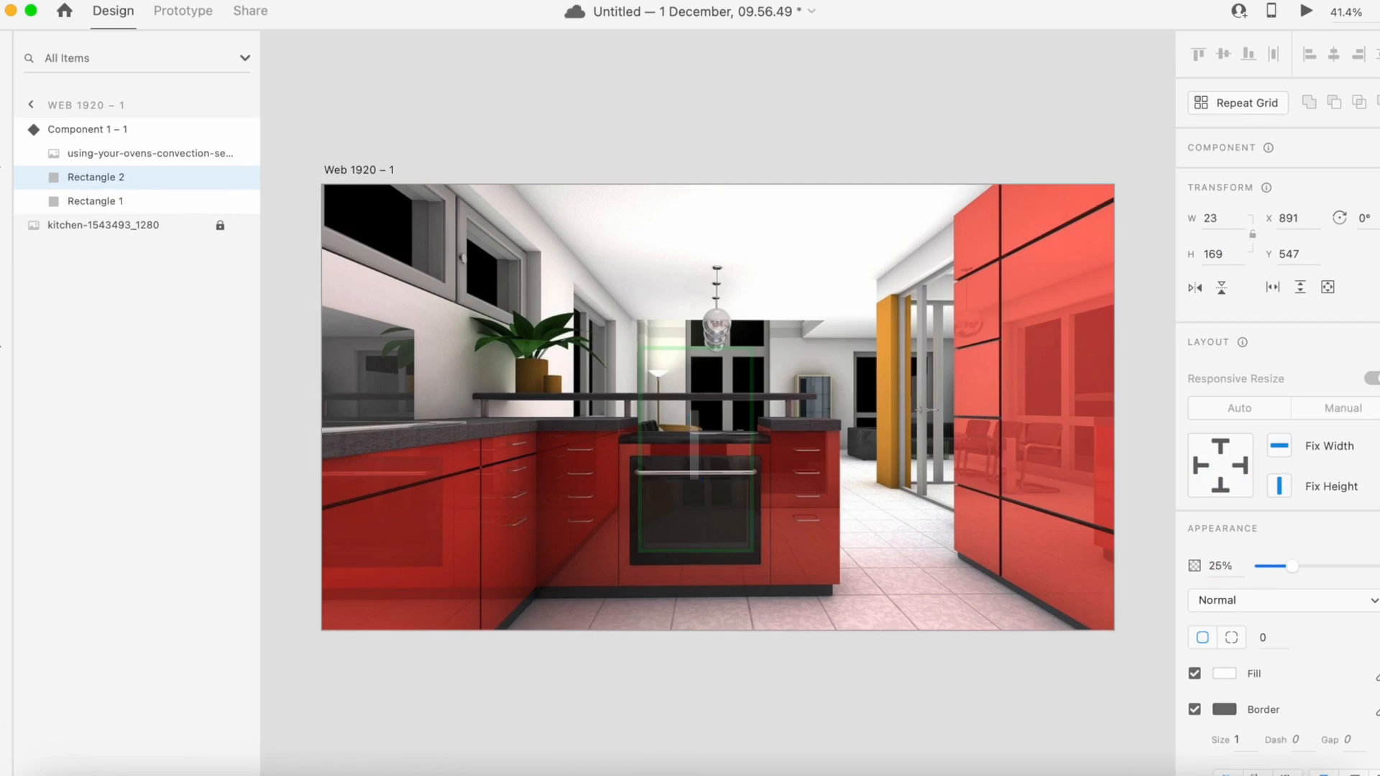
{"action": "left_click", "coordinate": [690, 448]}
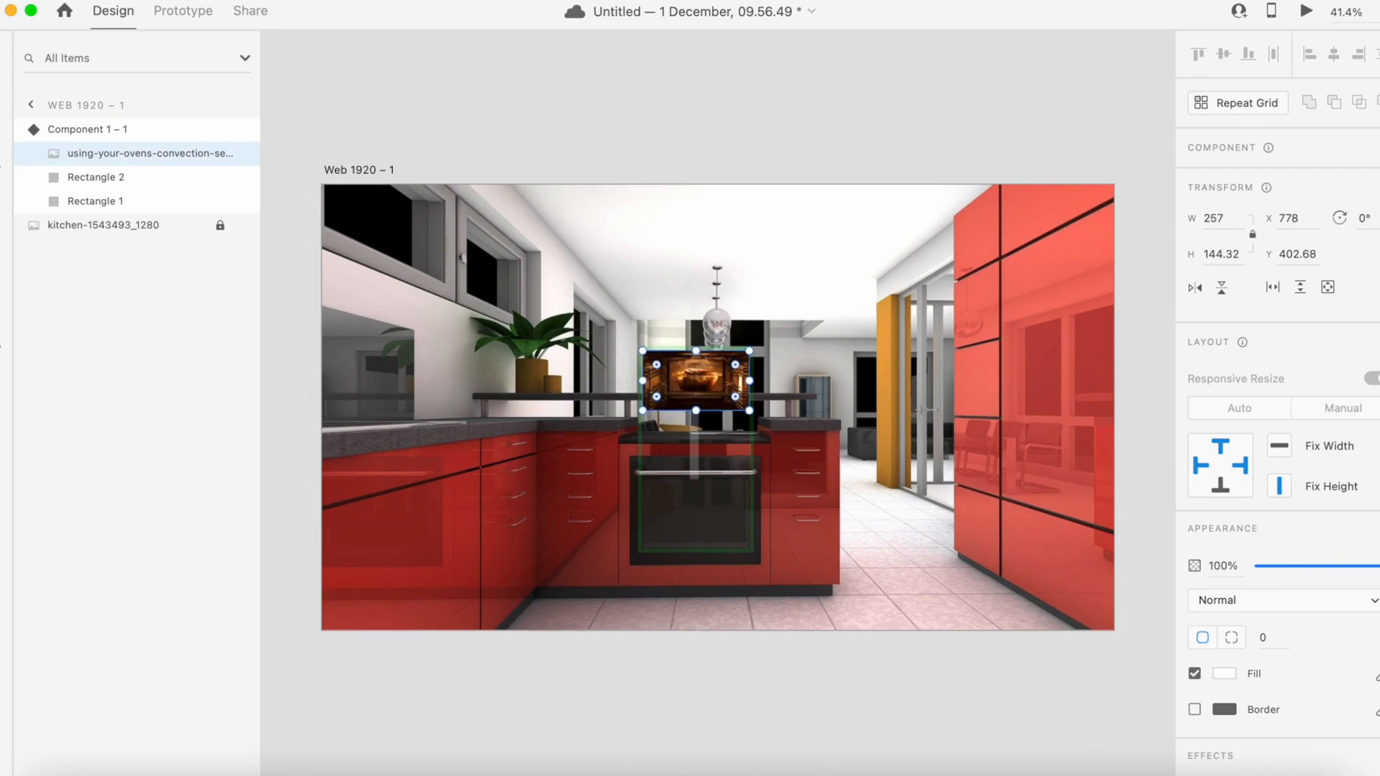
{"action": "mouse_move", "coordinate": [1070, 137]}
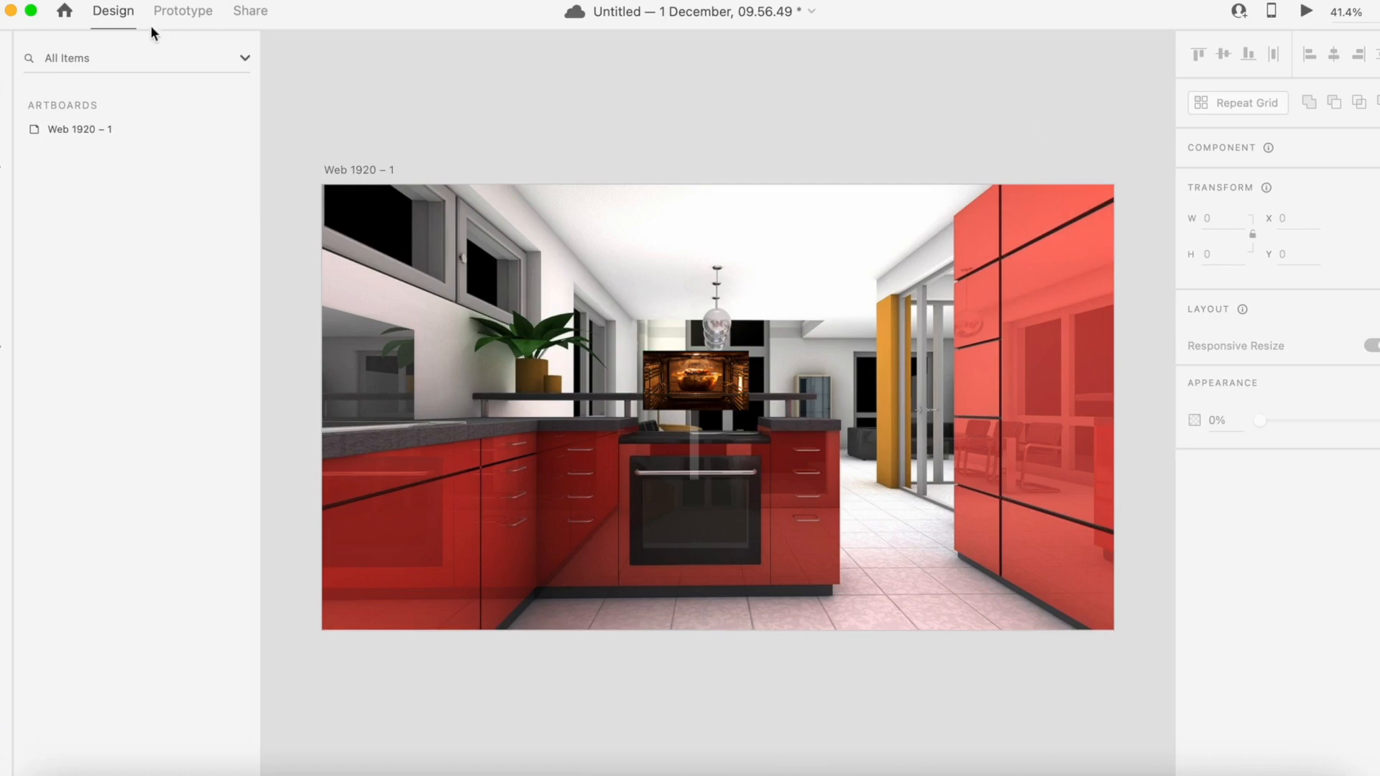
Step: Check the oven component's Default State across Design and Prototype modes, then preview
{"action": "left_click", "coordinate": [182, 11]}
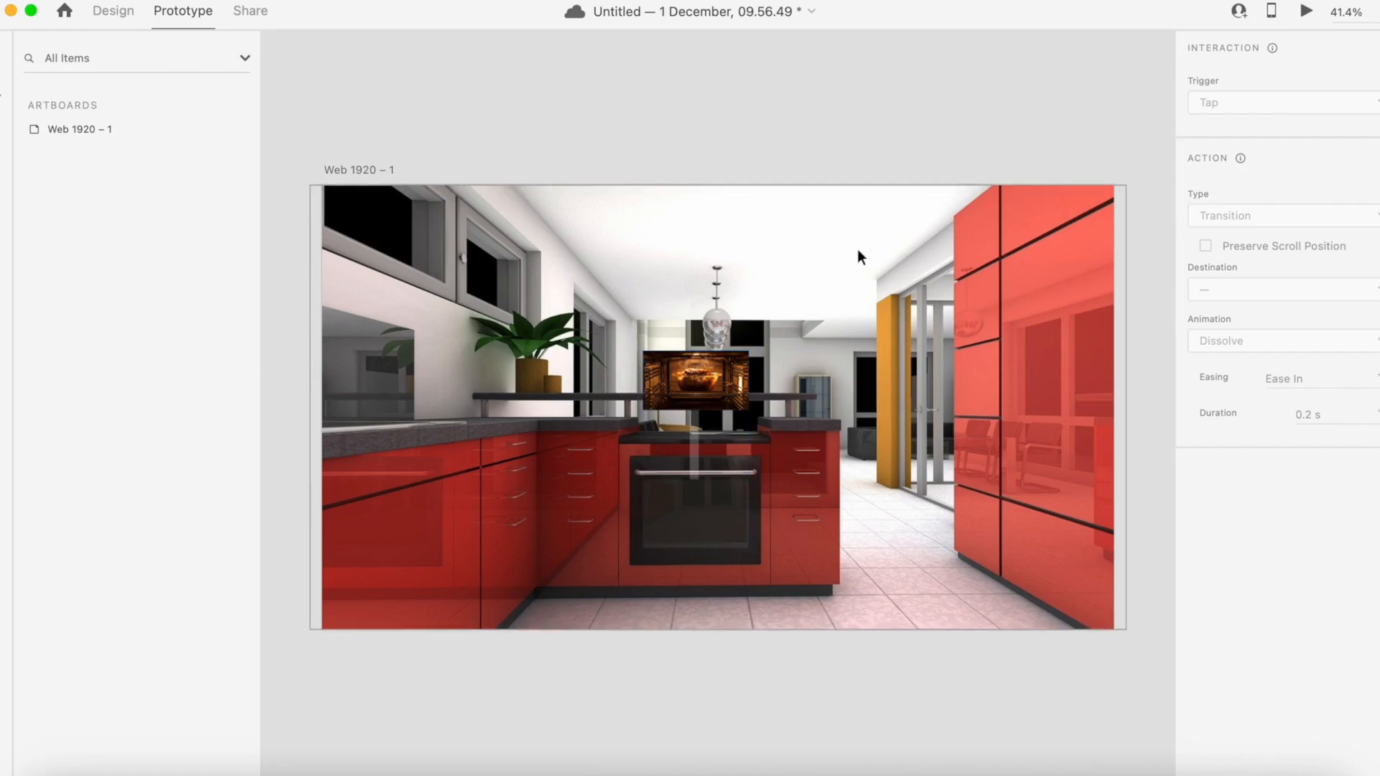
{"action": "left_click", "coordinate": [112, 11]}
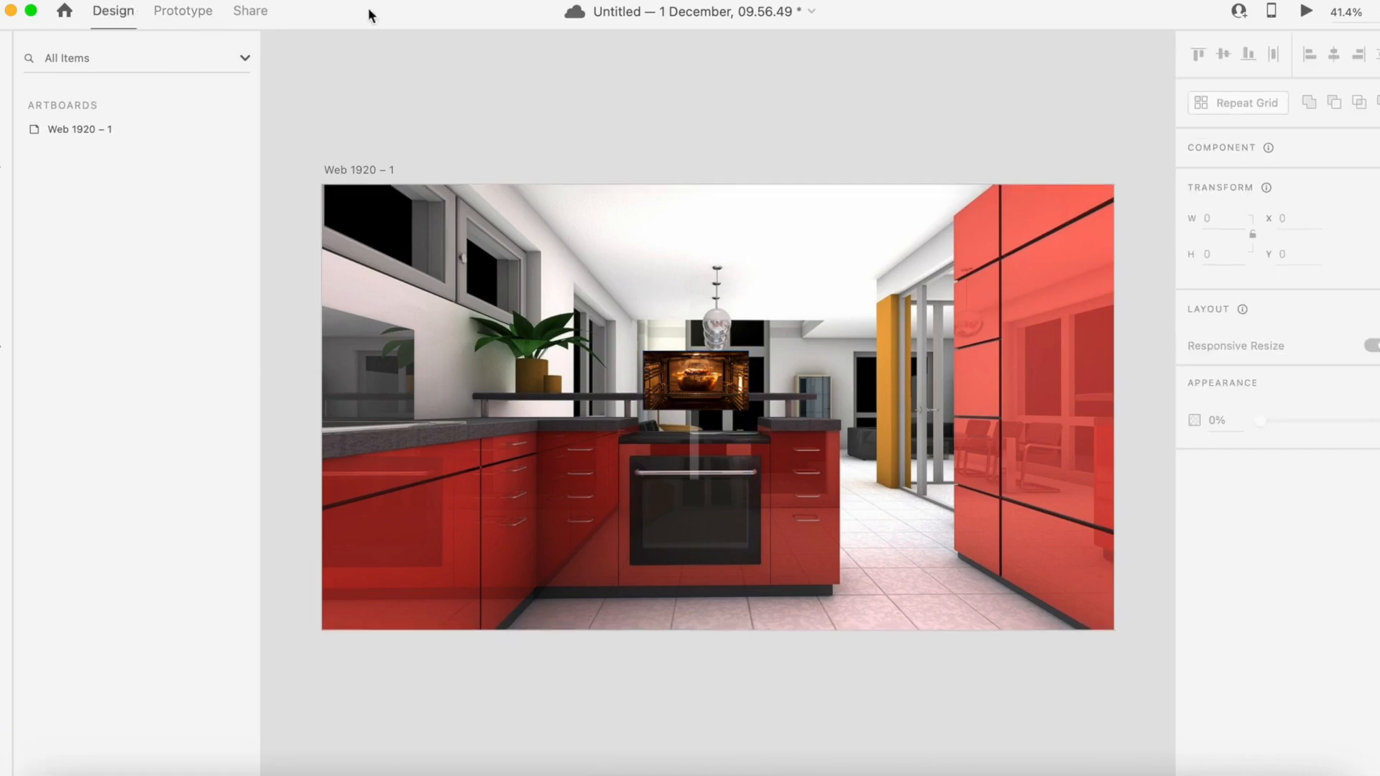
{"action": "left_click", "coordinate": [695, 493]}
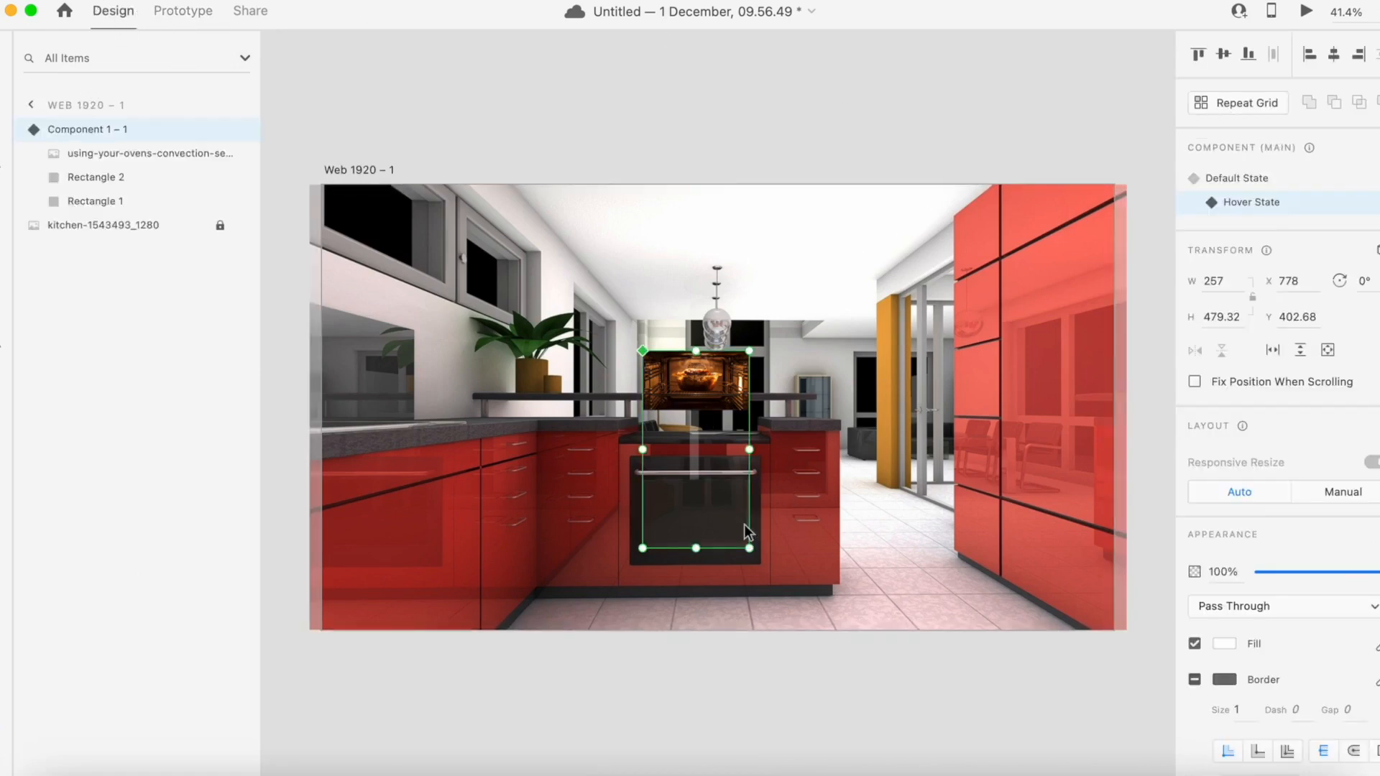
{"action": "left_click", "coordinate": [1237, 178]}
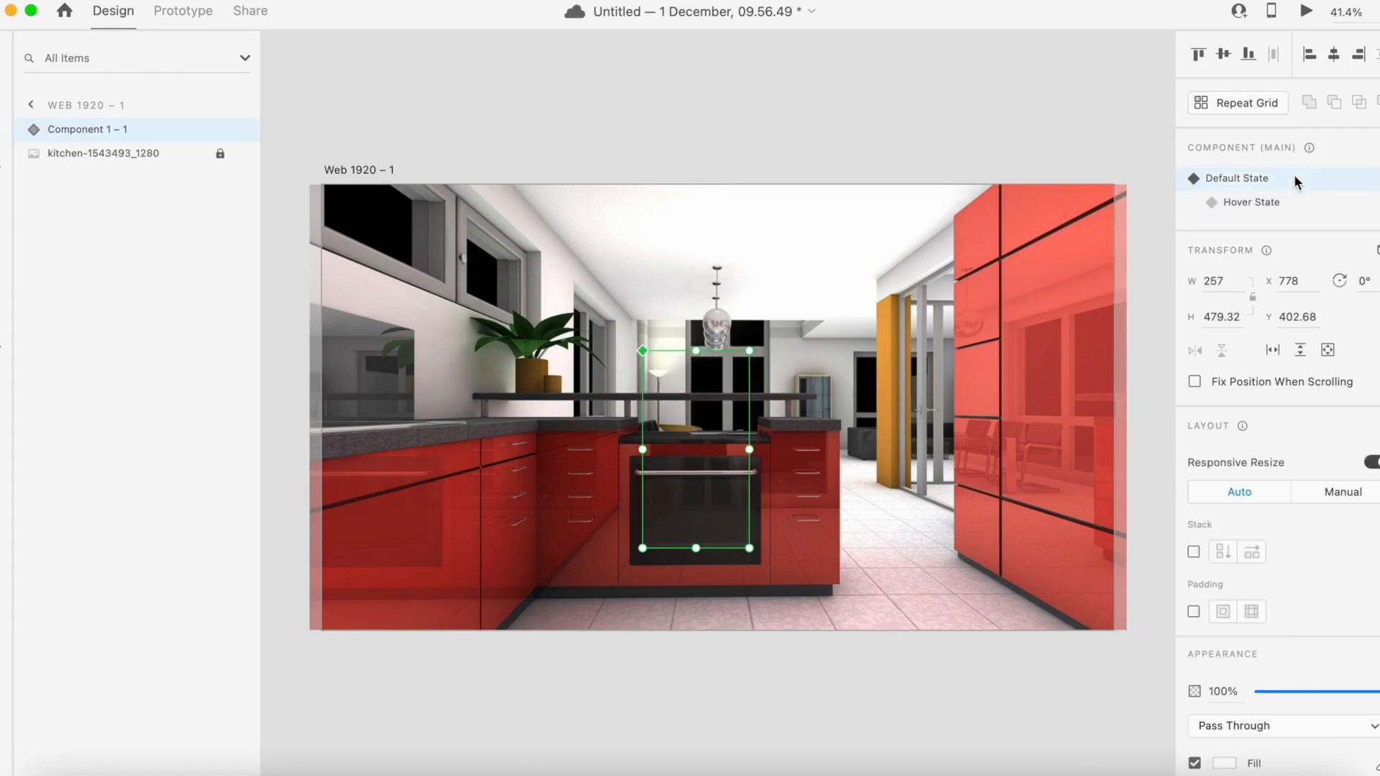
{"action": "left_click", "coordinate": [181, 11]}
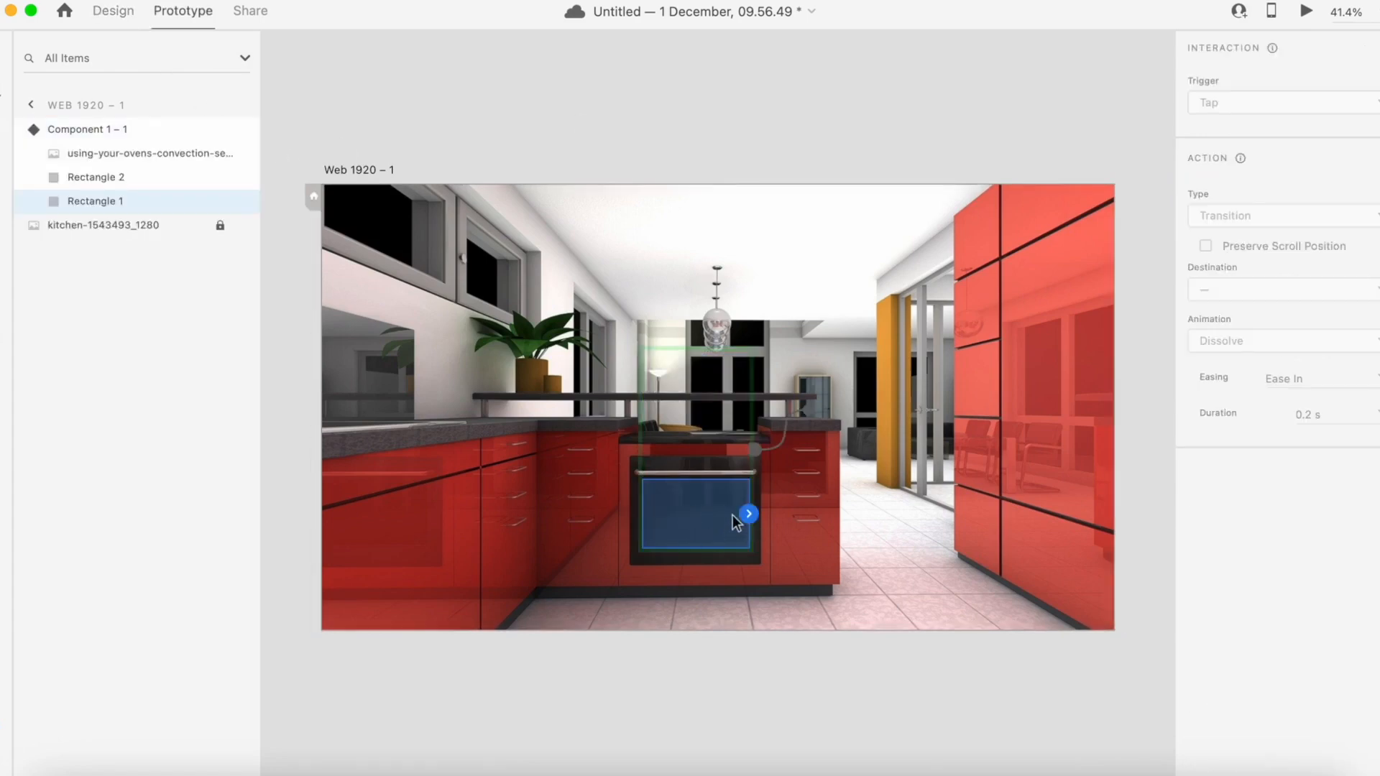
{"action": "mouse_move", "coordinate": [746, 536]}
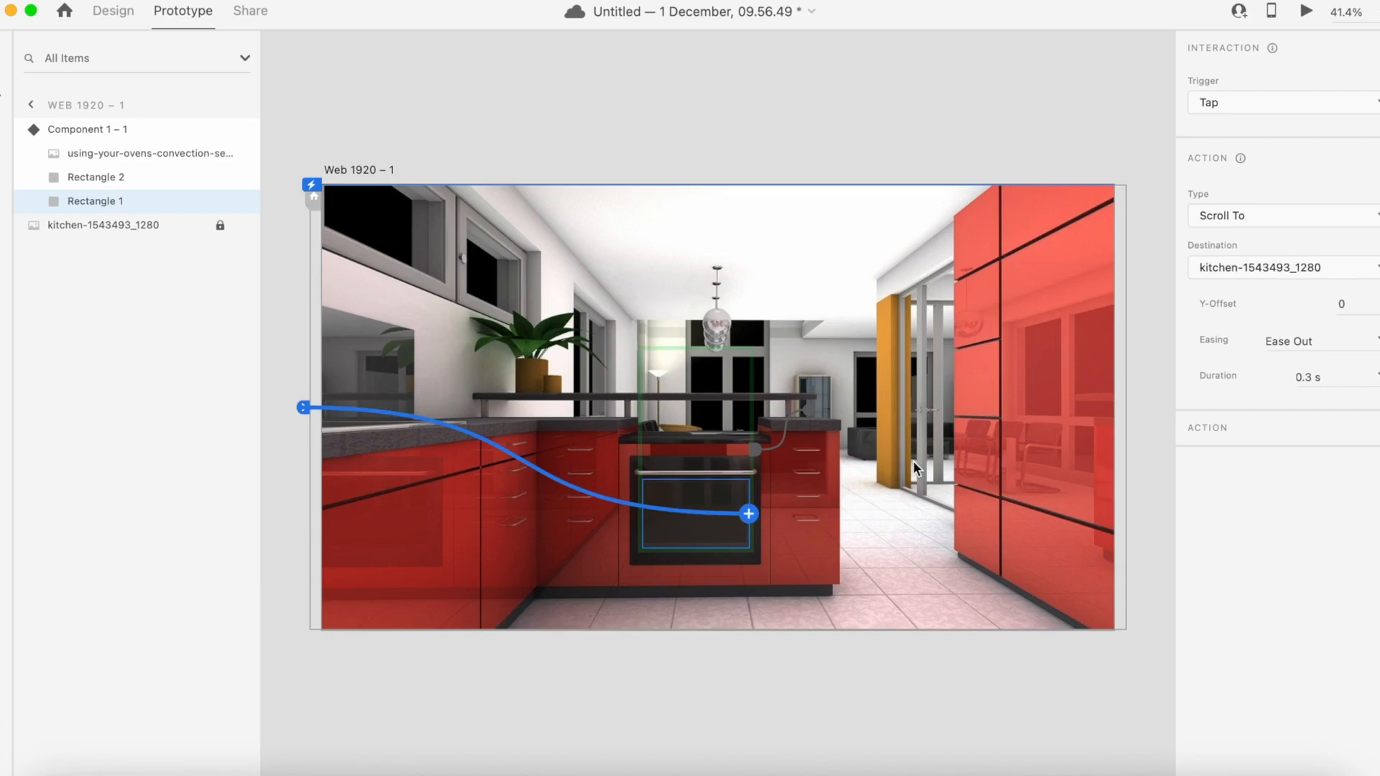
{"action": "left_click", "coordinate": [1305, 10]}
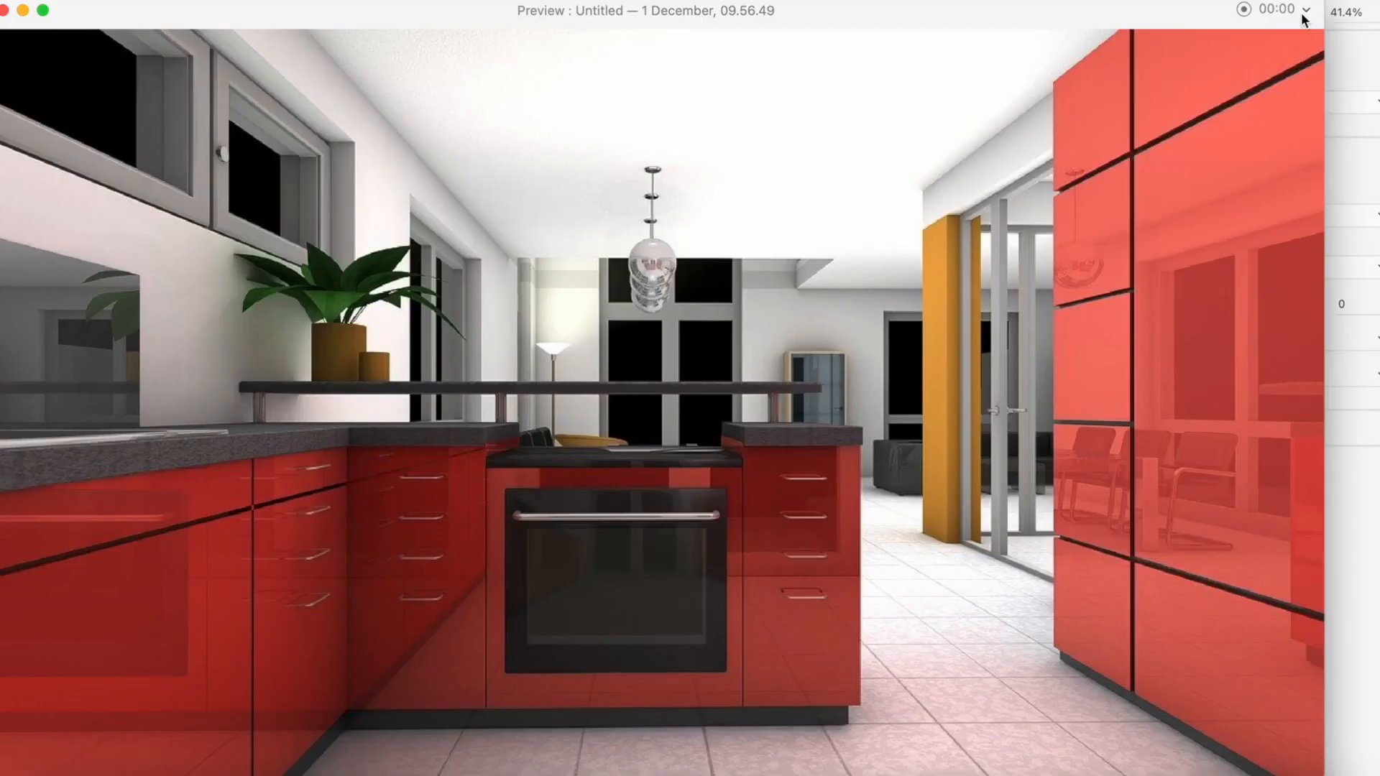
{"action": "mouse_move", "coordinate": [929, 303]}
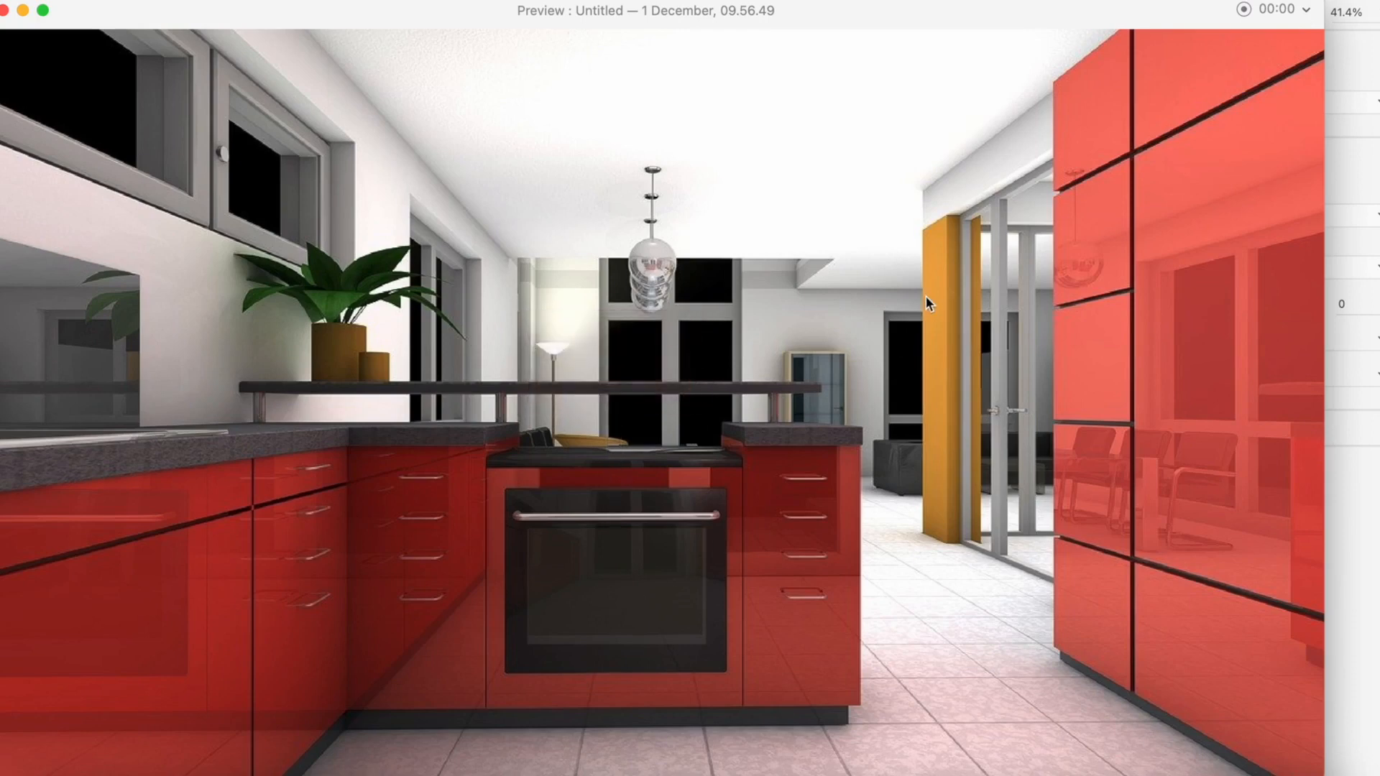
{"action": "mouse_move", "coordinate": [902, 562]}
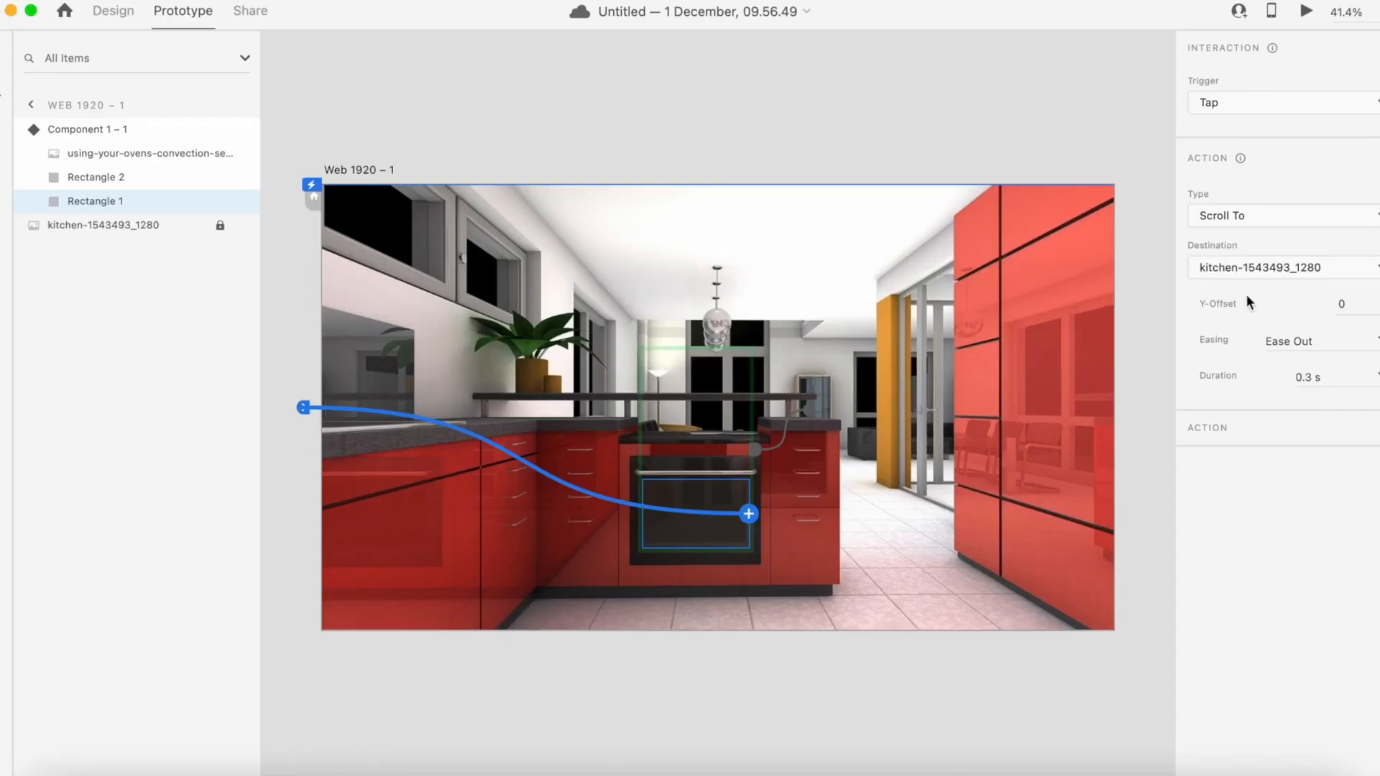
{"action": "mouse_move", "coordinate": [1101, 134]}
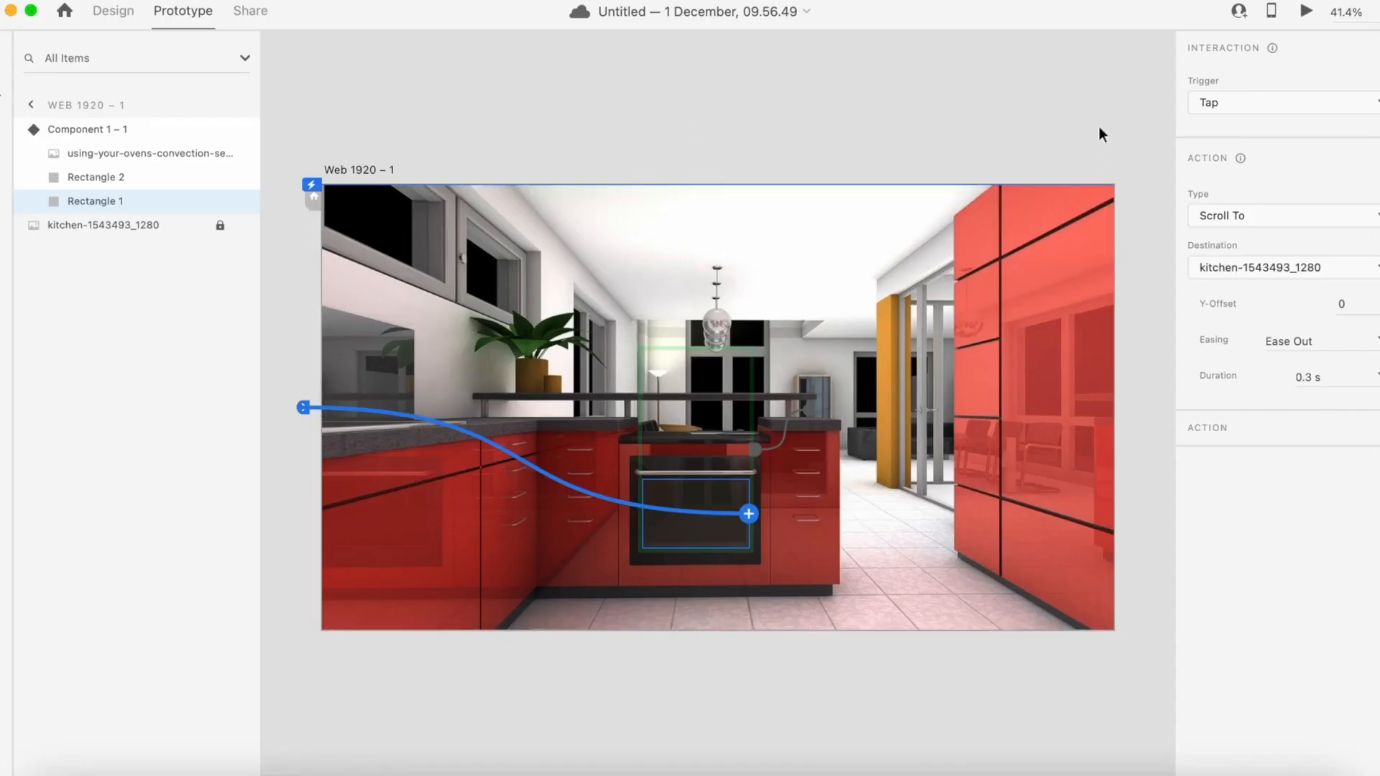
Step: Make the oven interaction Hover, Auto-Animate to Hover State over 0.8 s, and preview
{"action": "left_click", "coordinate": [1276, 102]}
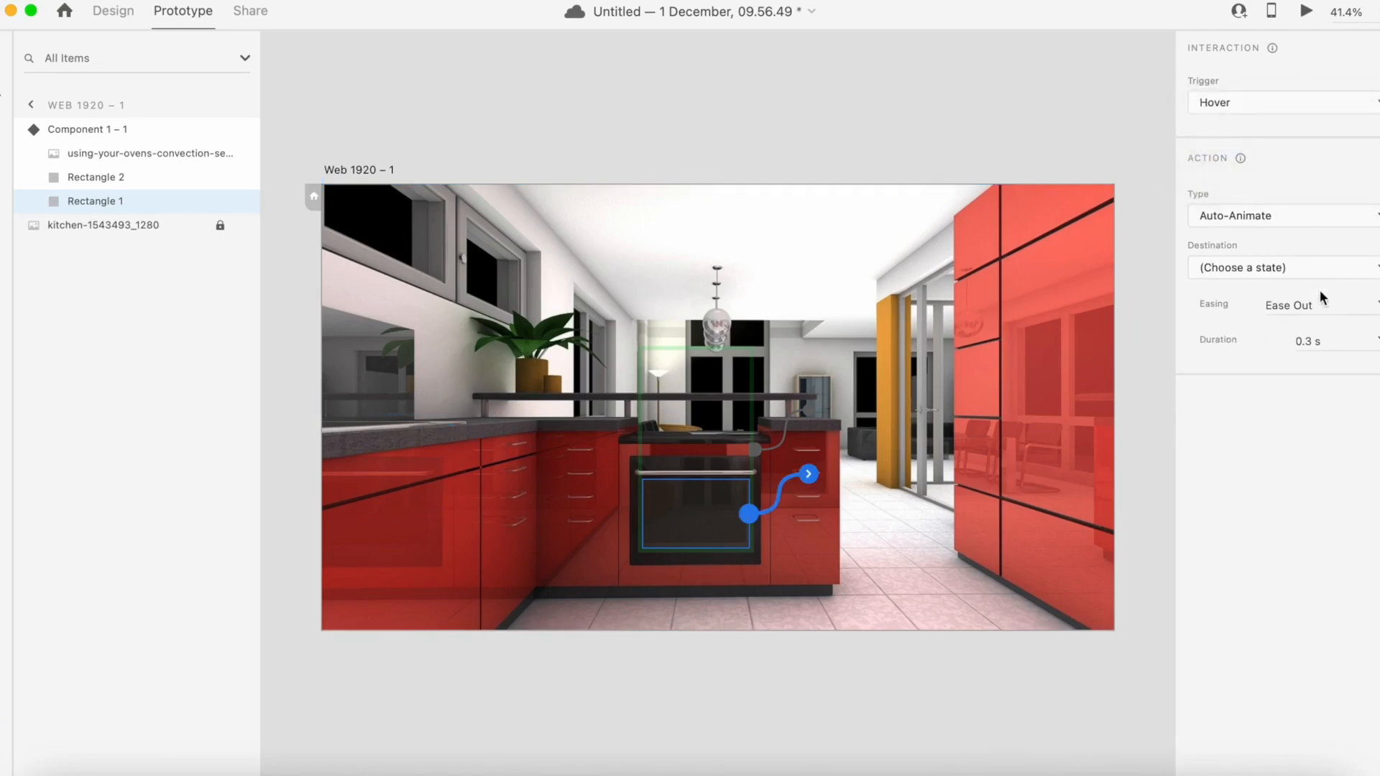
{"action": "left_click", "coordinate": [1276, 267]}
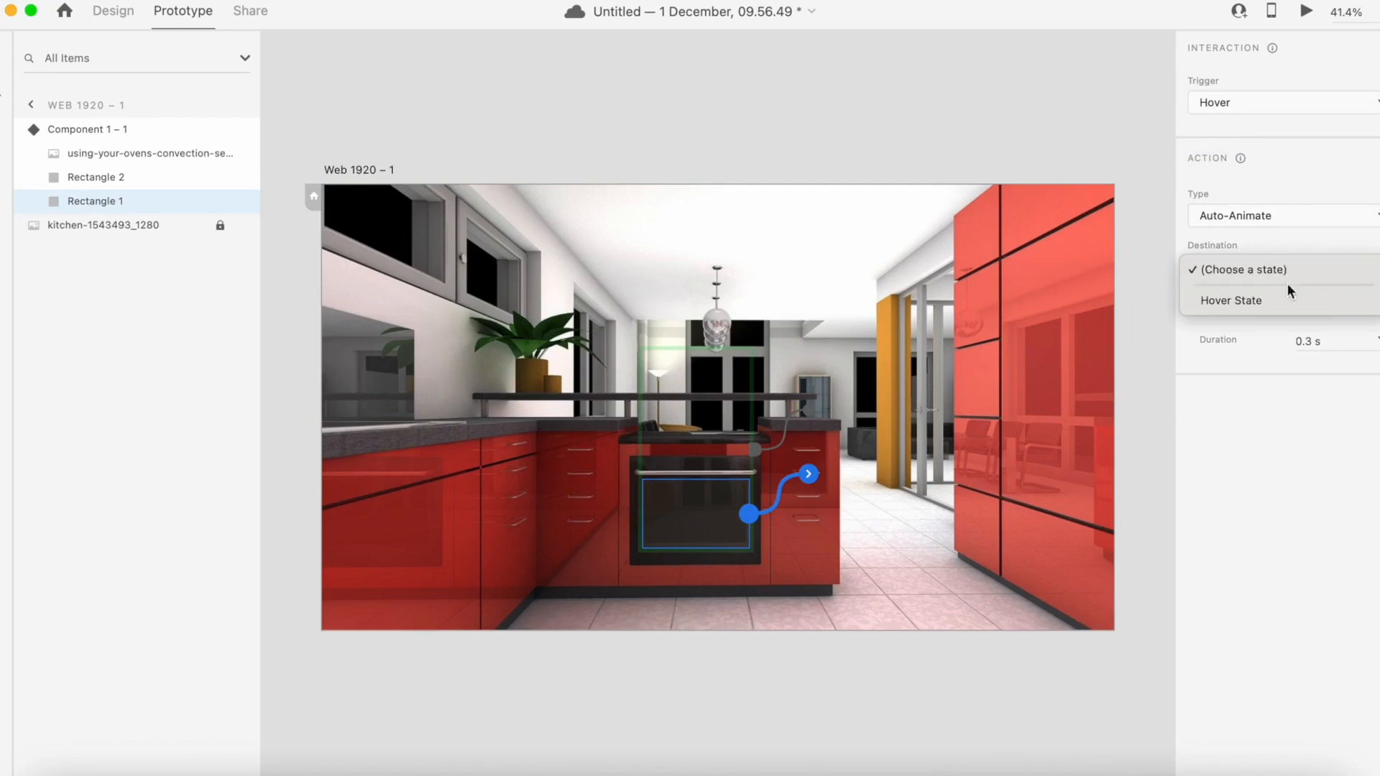
{"action": "left_click", "coordinate": [1230, 300]}
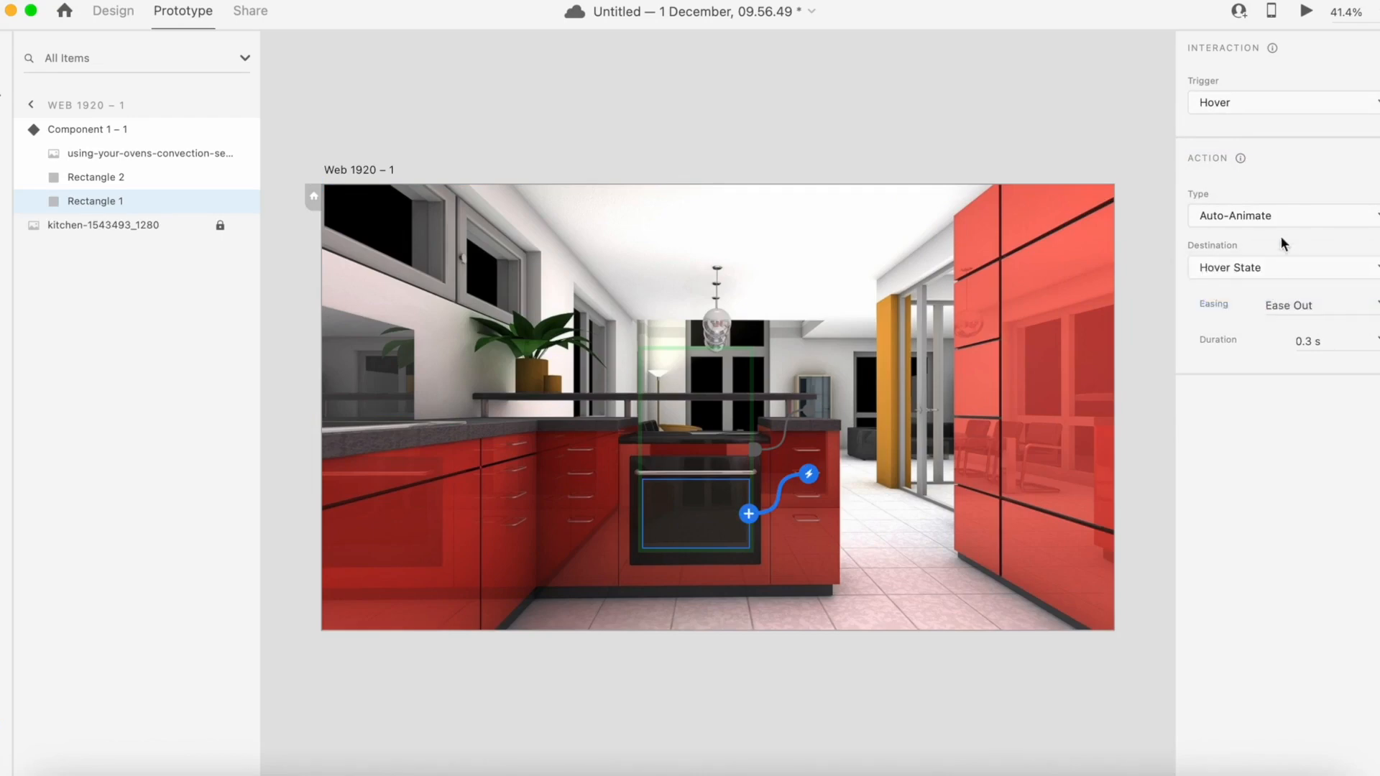
{"action": "left_click", "coordinate": [1315, 341]}
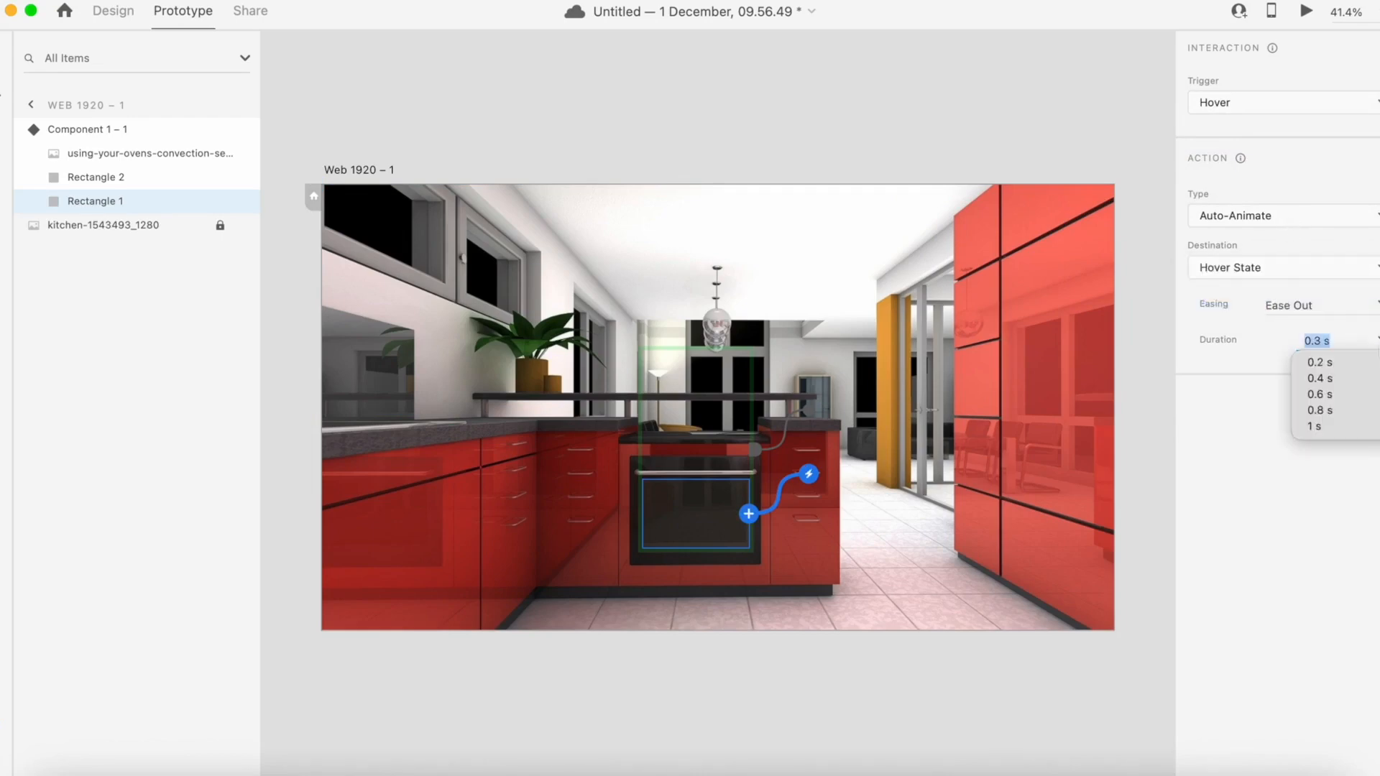
{"action": "left_click", "coordinate": [1317, 393]}
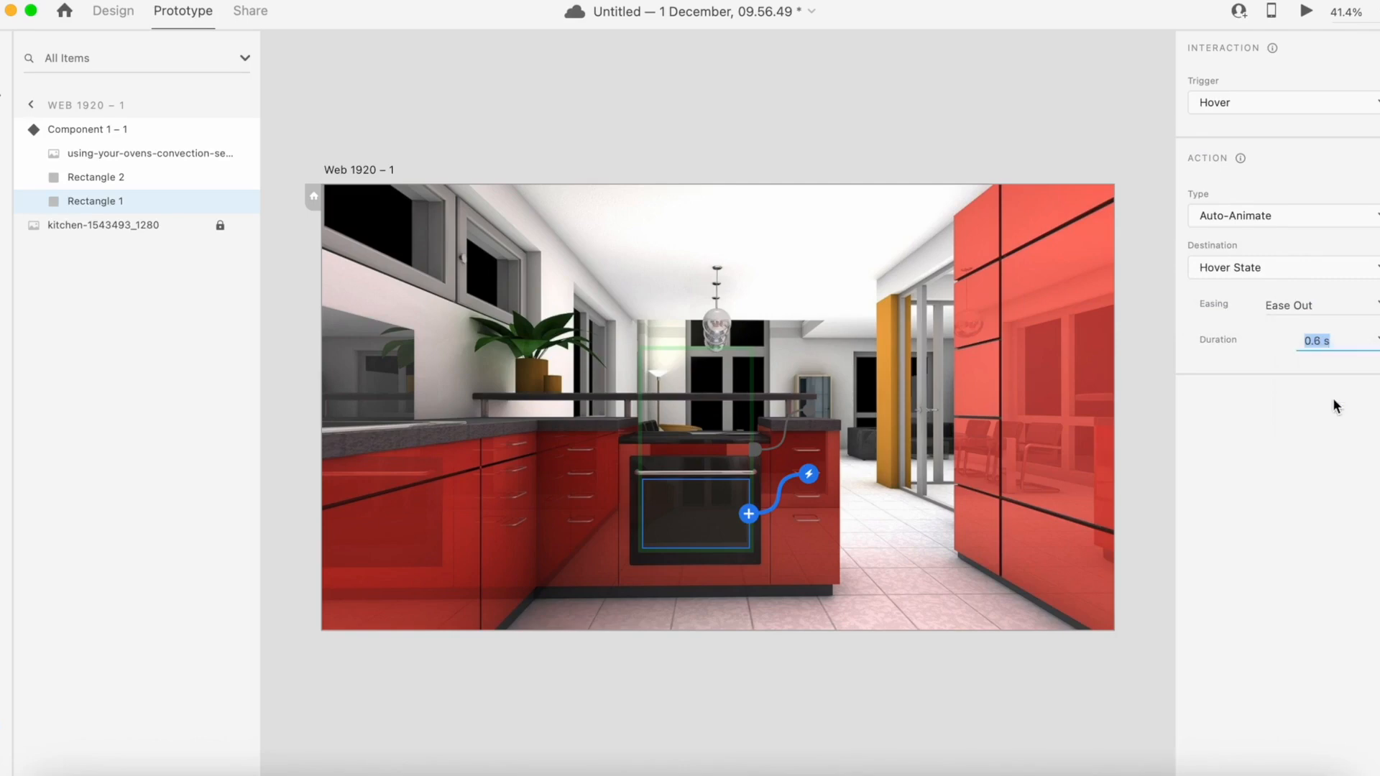
{"action": "left_click", "coordinate": [1317, 341]}
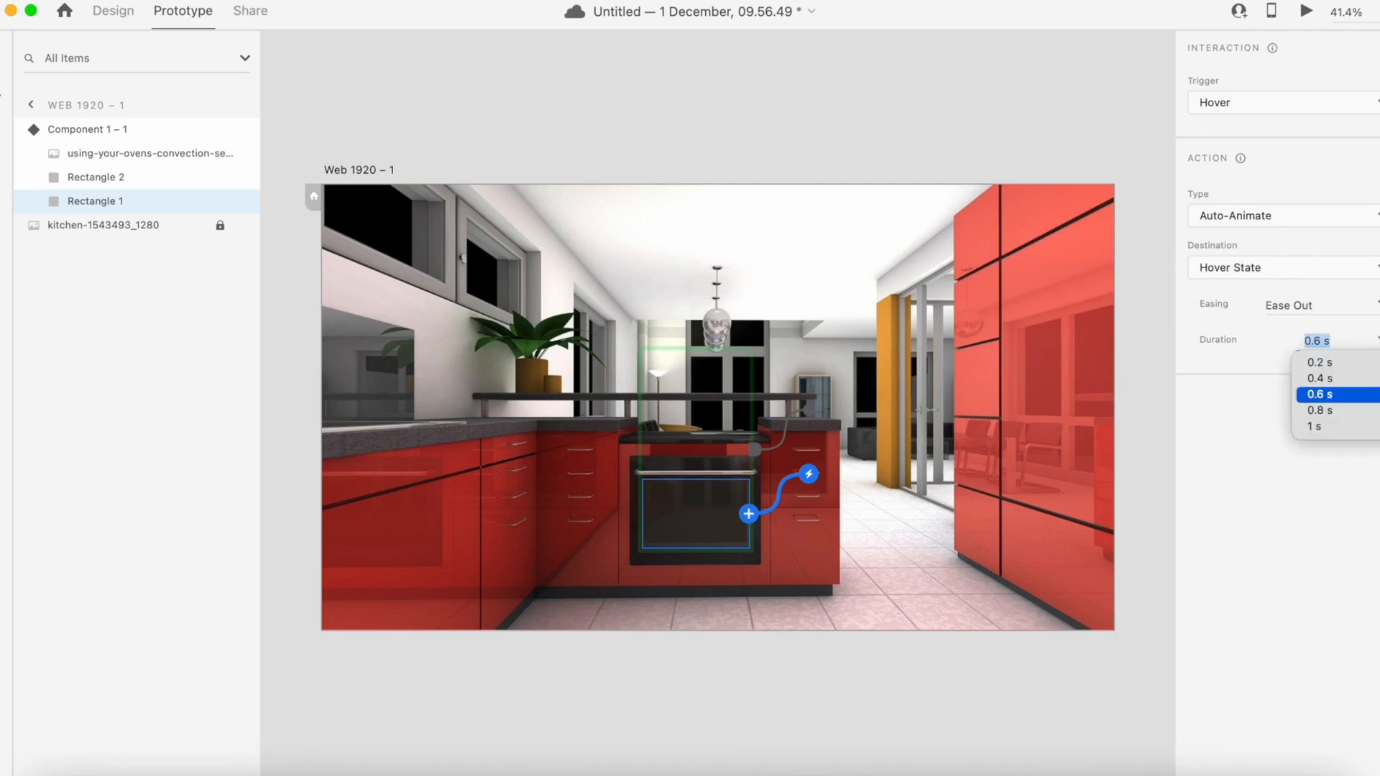
{"action": "left_click", "coordinate": [1319, 410]}
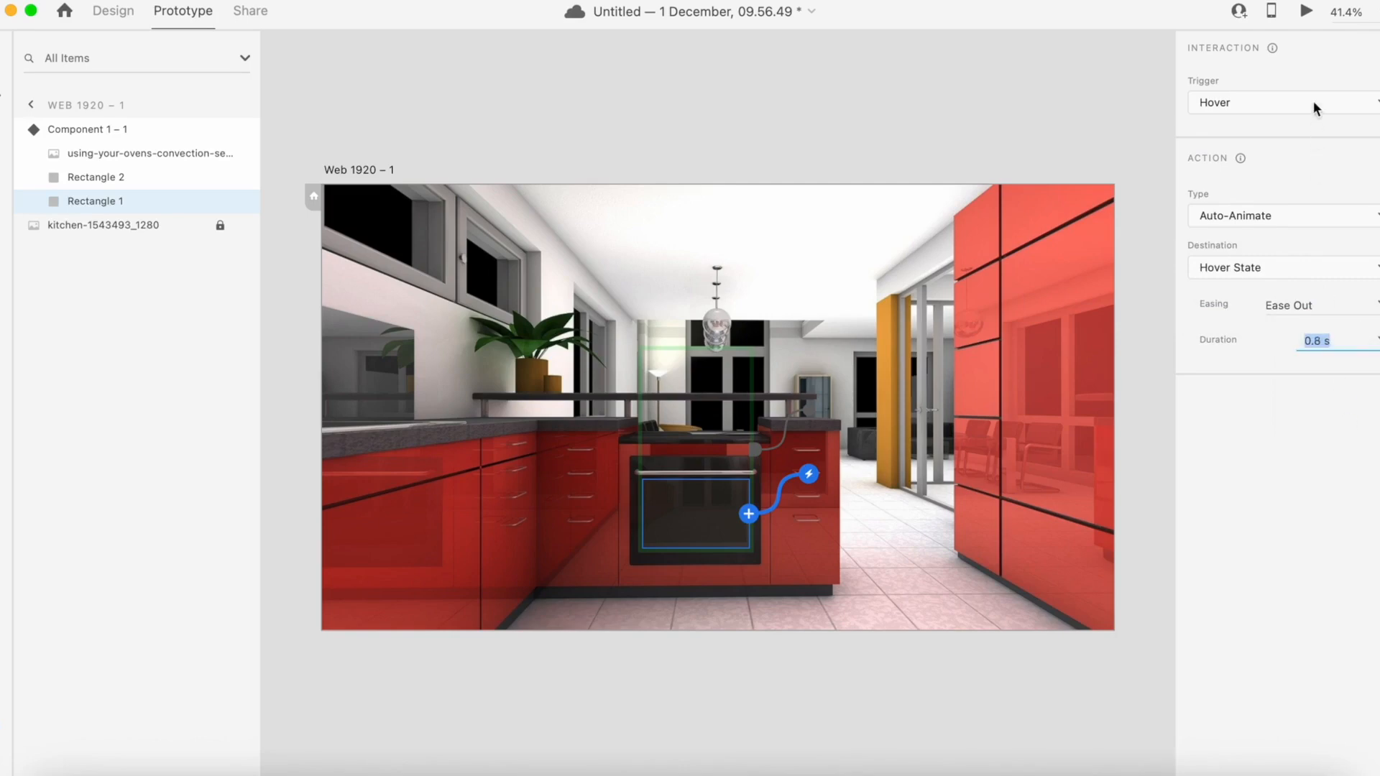
{"action": "left_click", "coordinate": [1305, 11]}
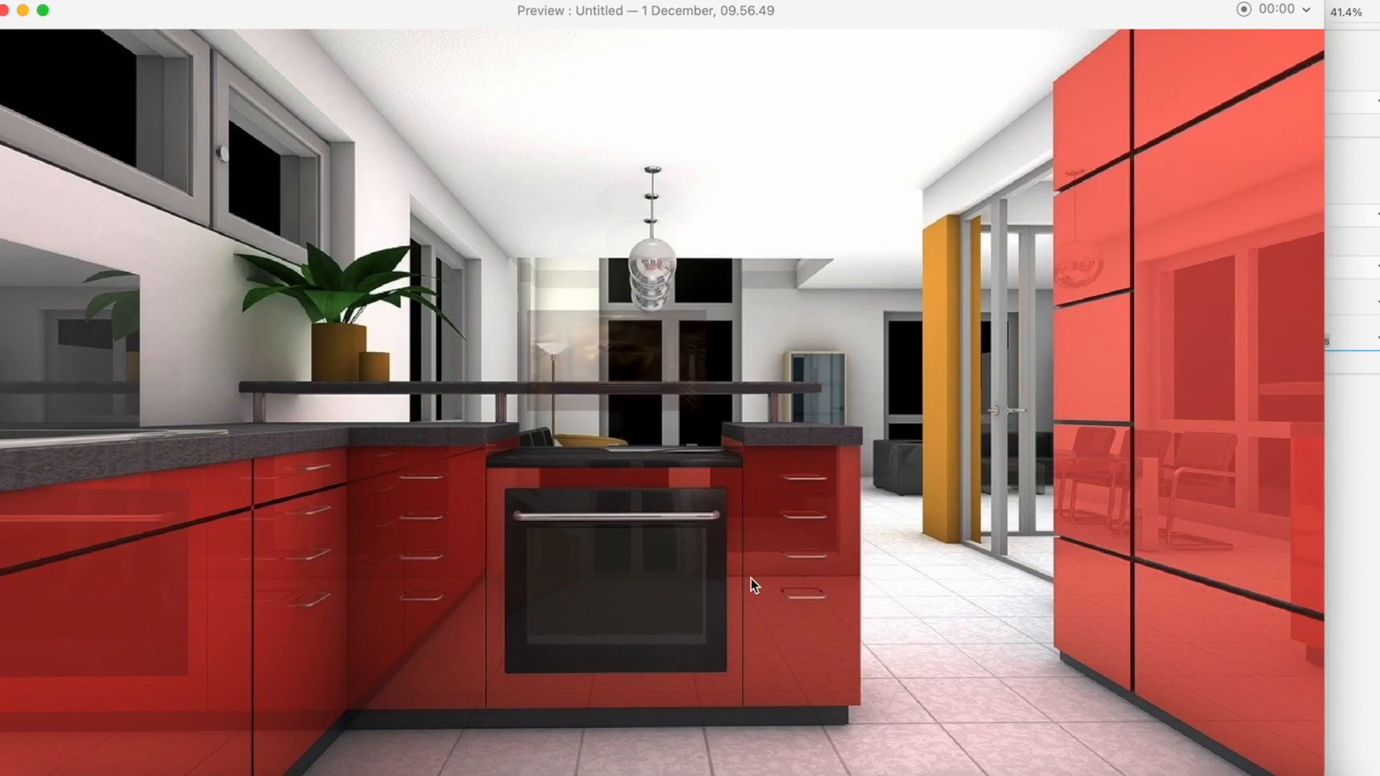
{"action": "mouse_move", "coordinate": [760, 700]}
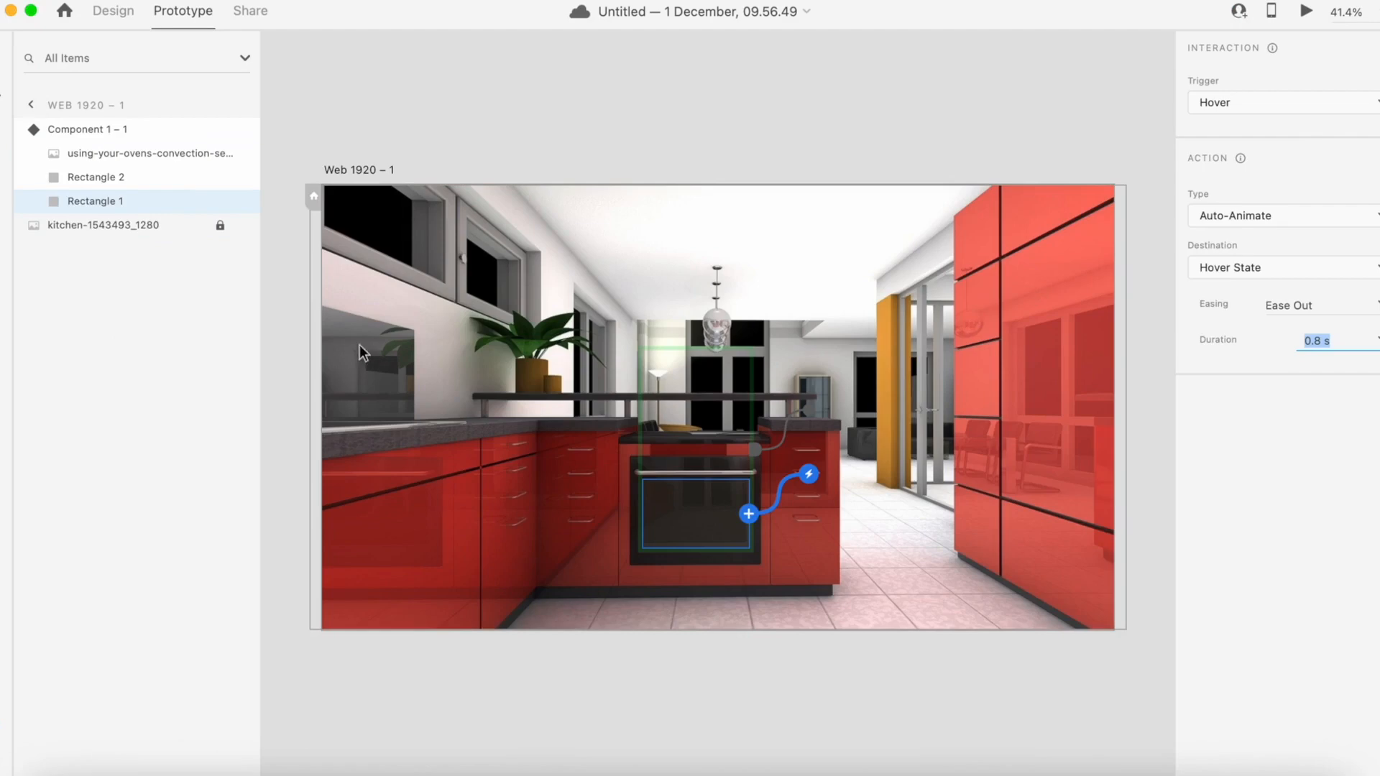
{"action": "mouse_move", "coordinate": [369, 368]}
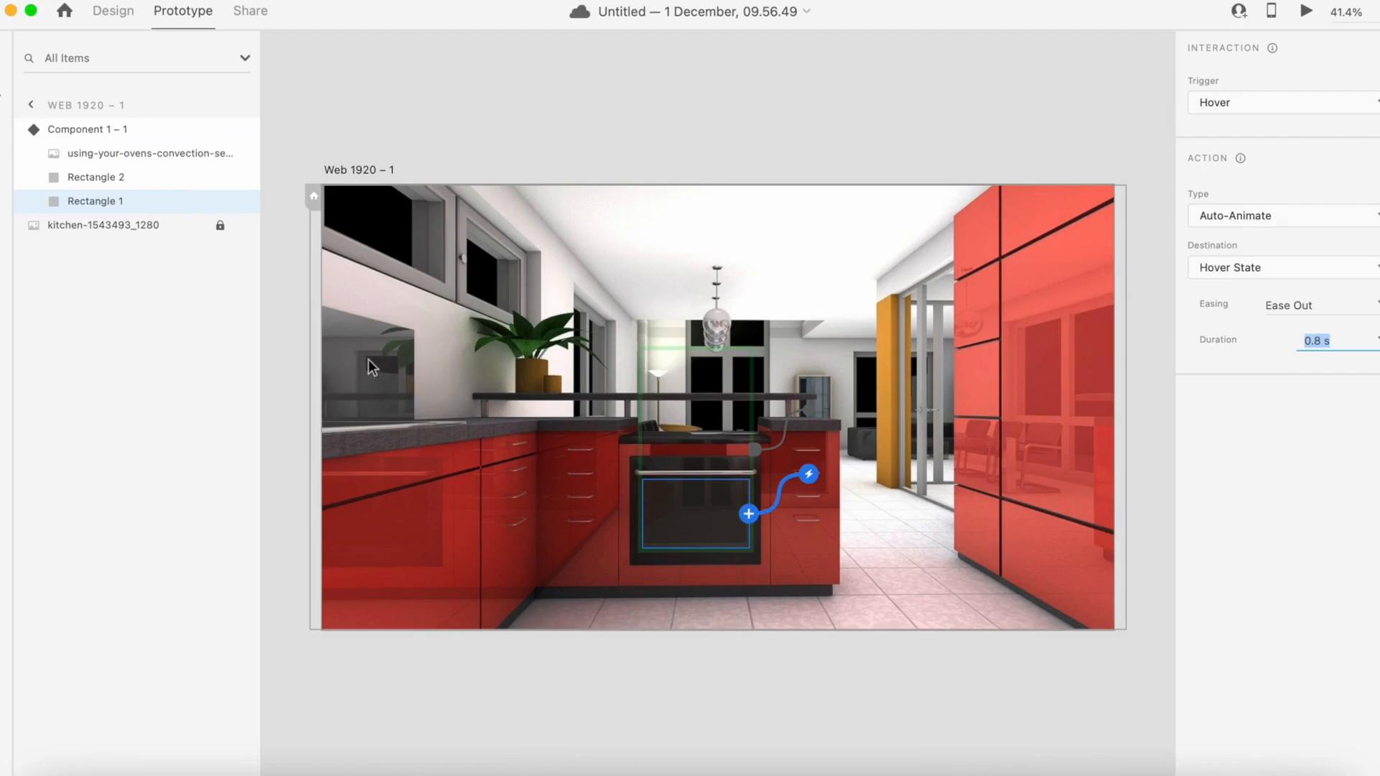
{"action": "mouse_move", "coordinate": [537, 359]}
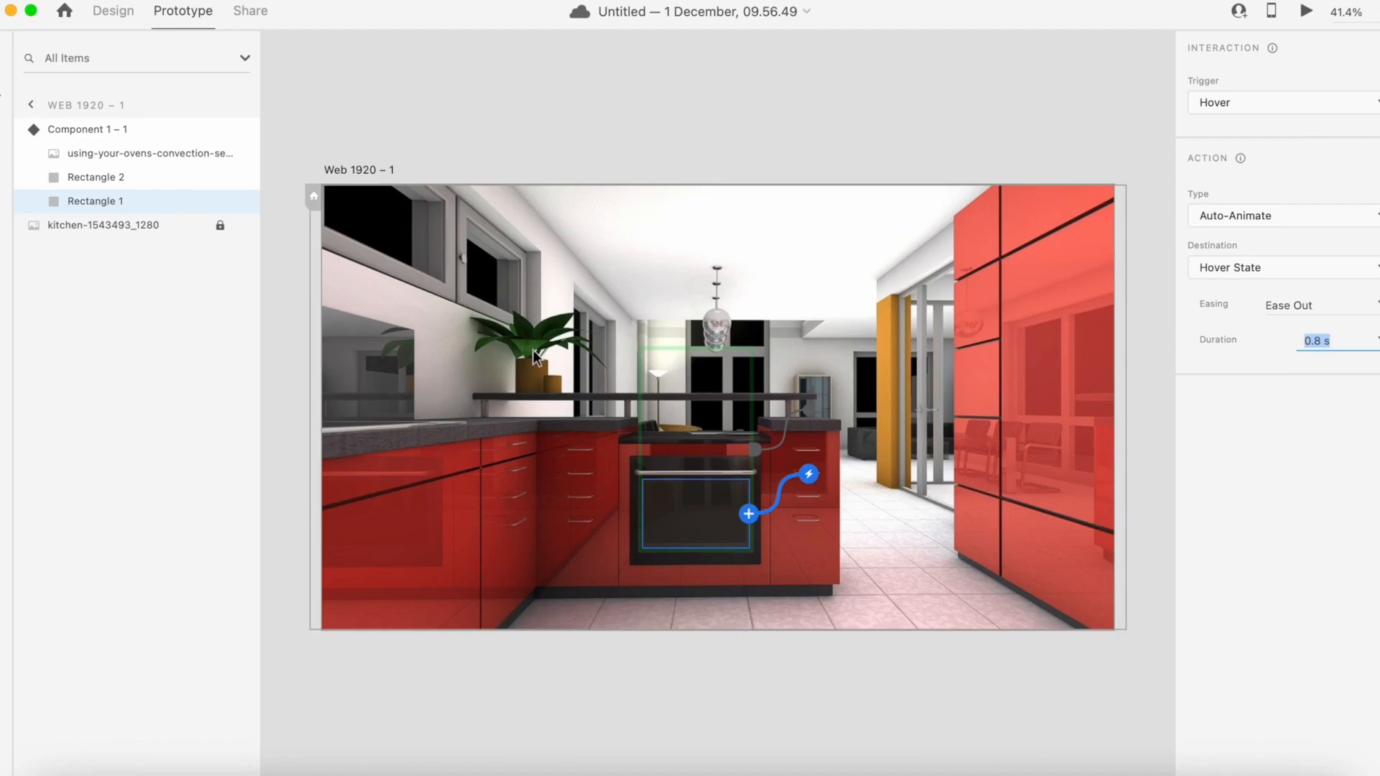
{"action": "mouse_move", "coordinate": [565, 407]}
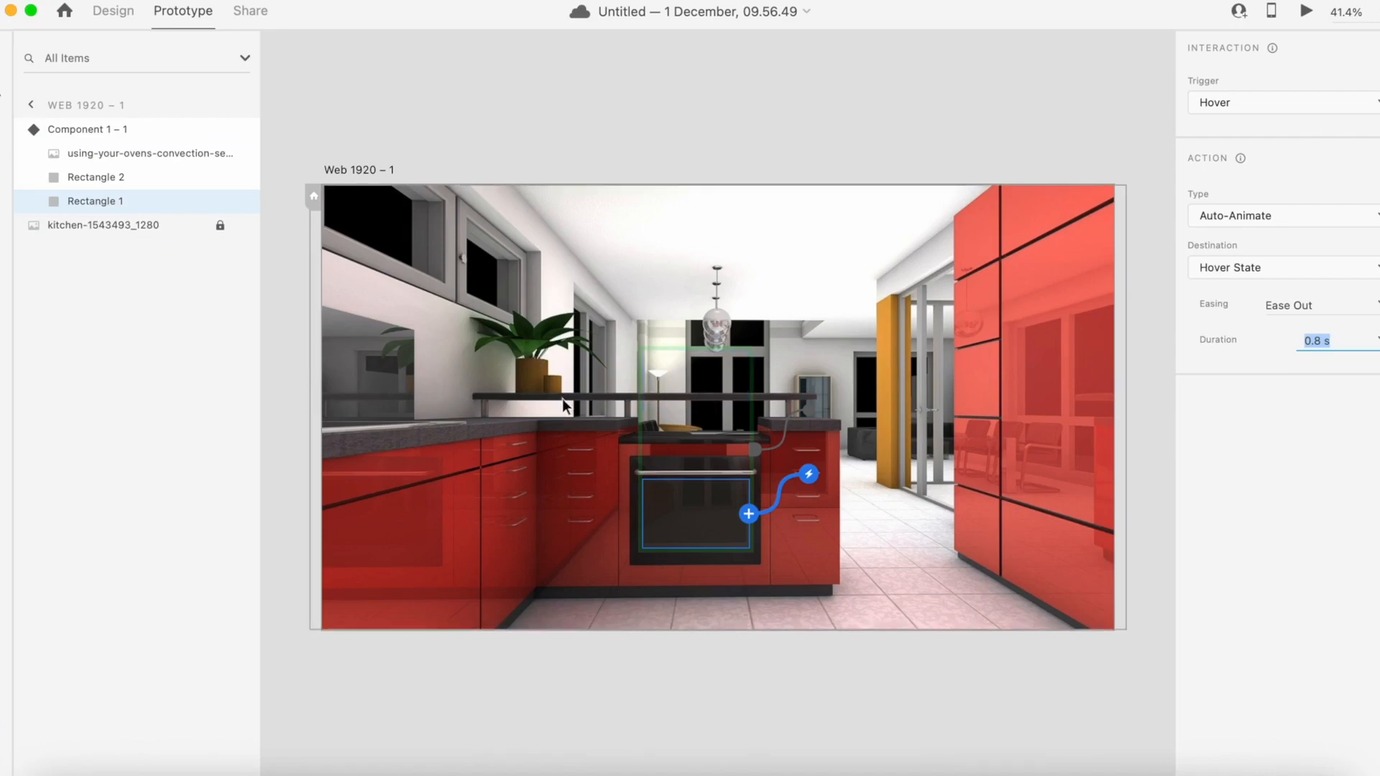
{"action": "mouse_move", "coordinate": [528, 370]}
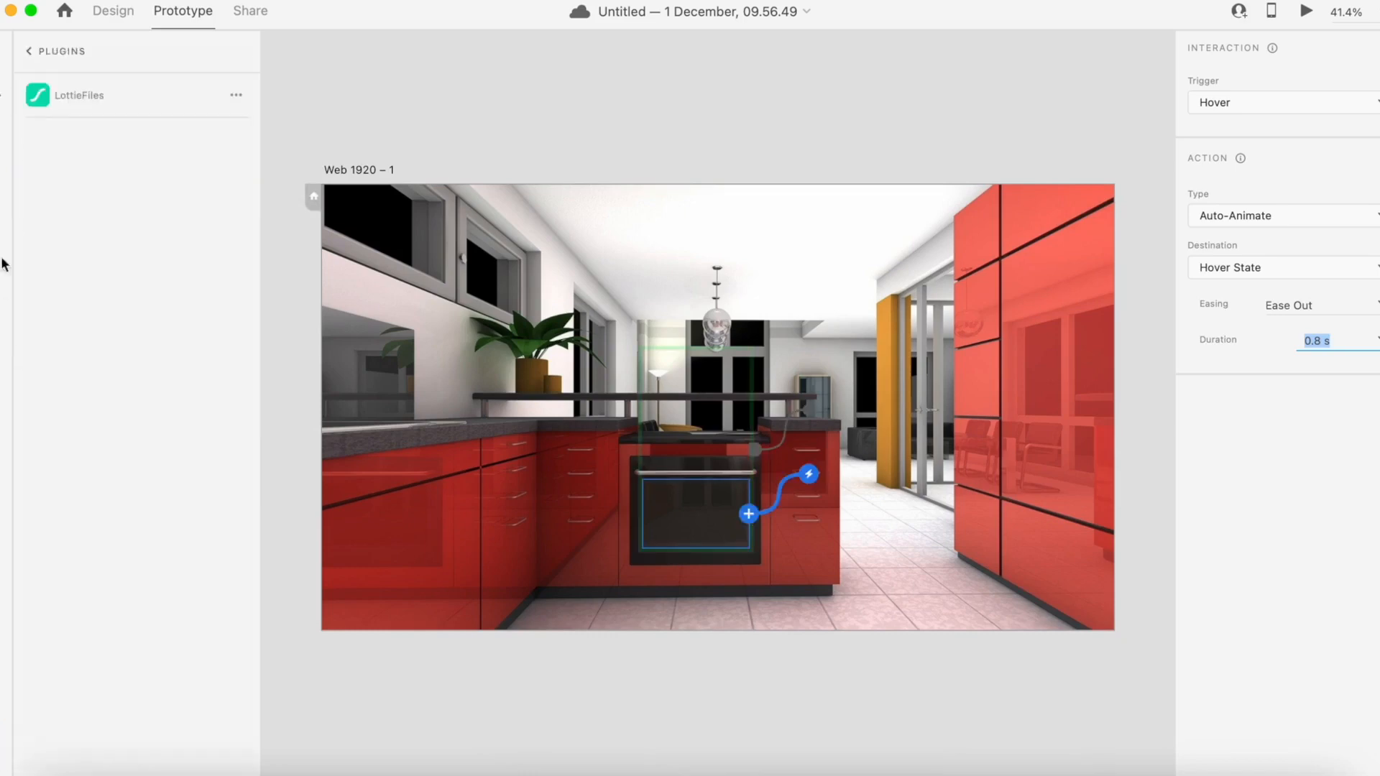
Step: Search the LottieFiles plugin for 'news' and scroll through the results
{"action": "left_click", "coordinate": [78, 94]}
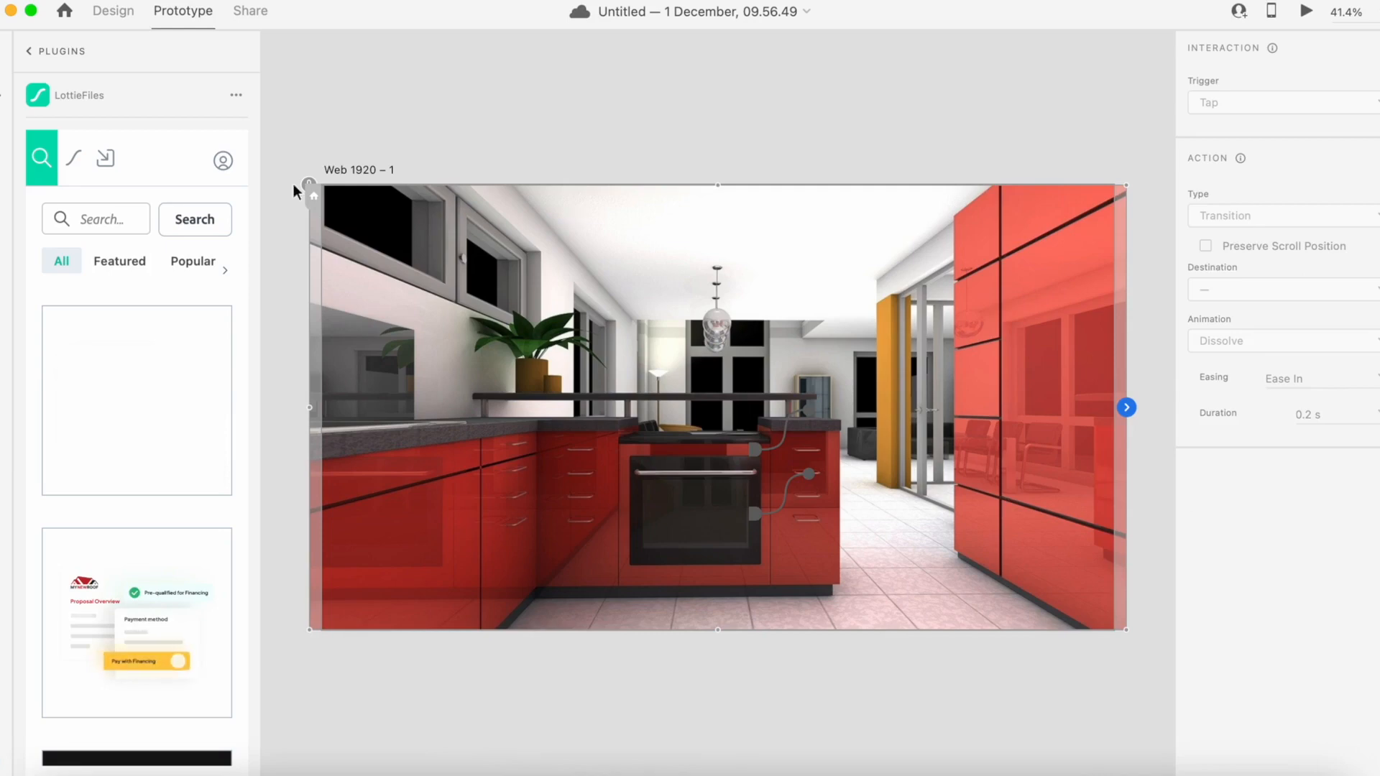
{"action": "left_click", "coordinate": [95, 219]}
{"action": "type", "text": "news"}
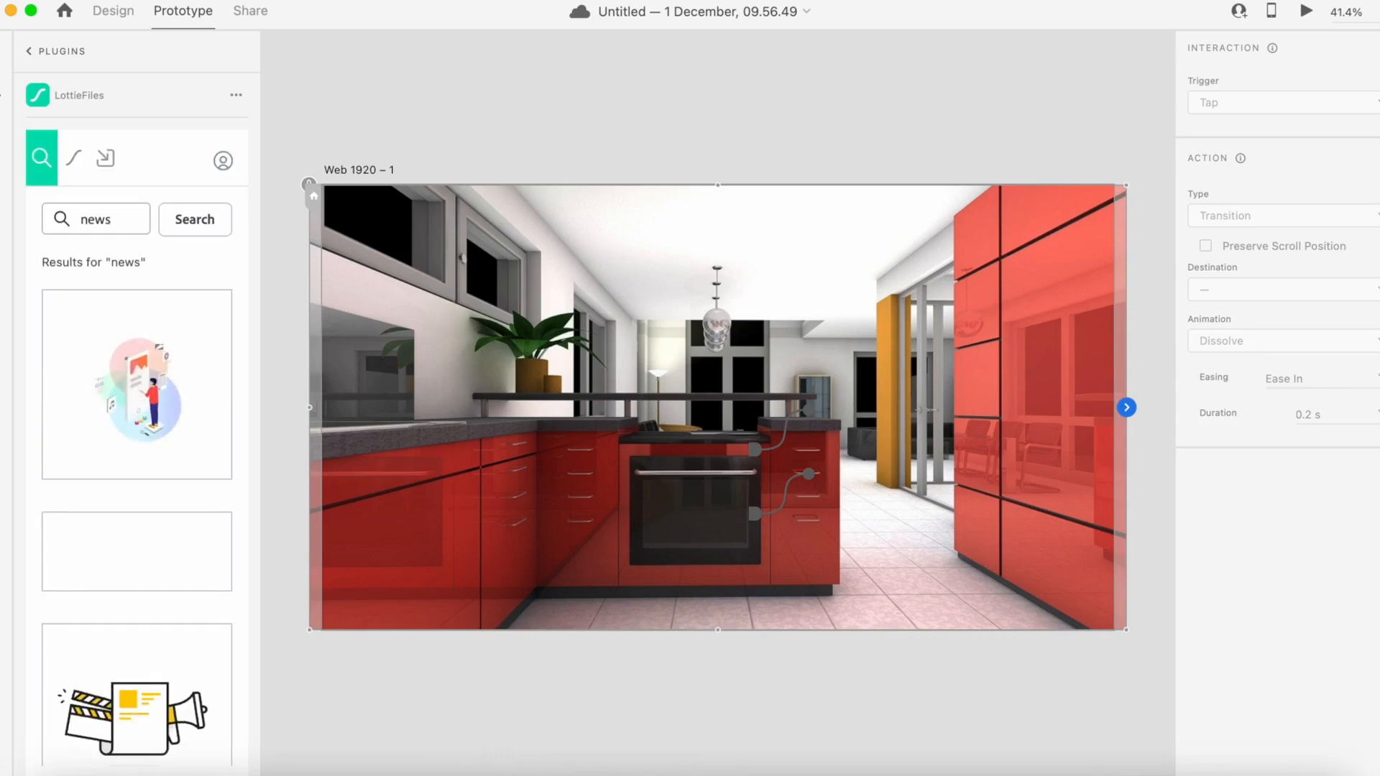
{"action": "mouse_move", "coordinate": [178, 401]}
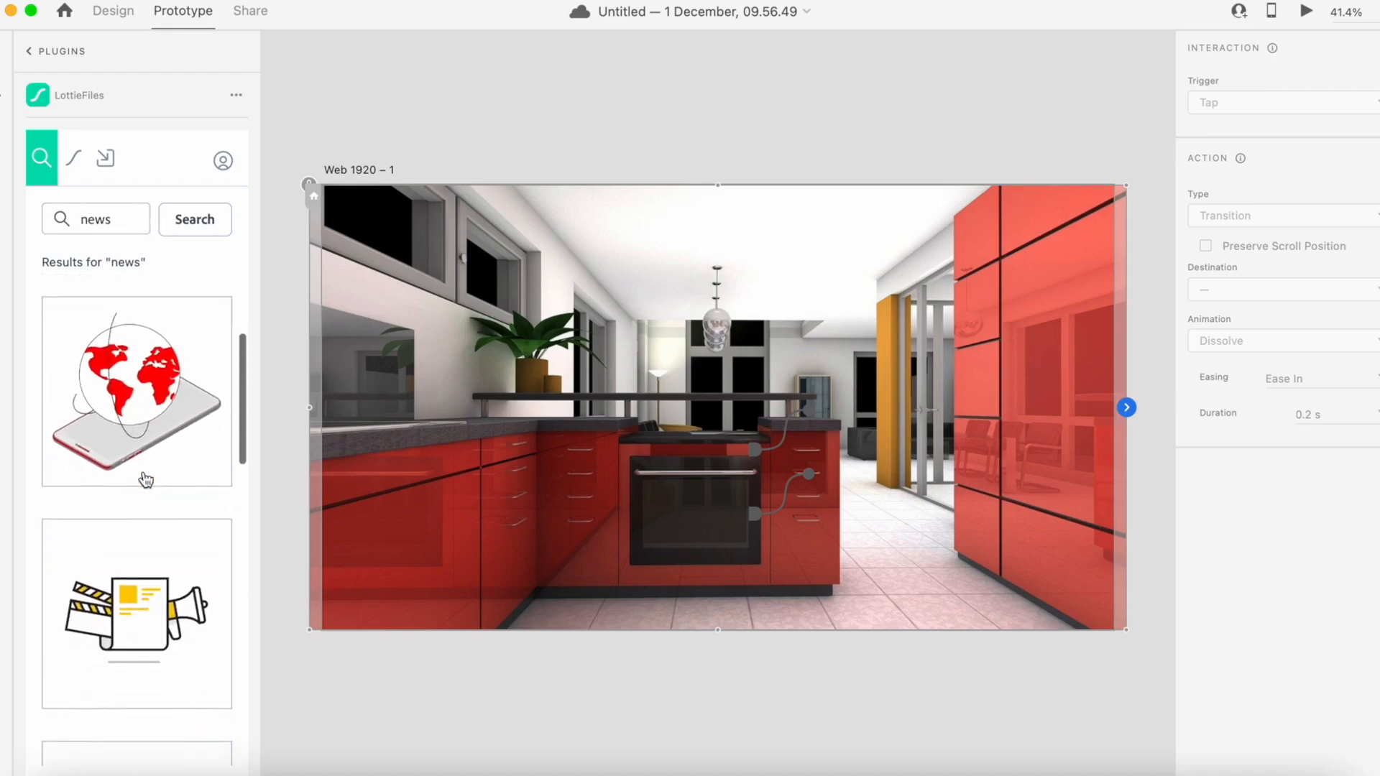
{"action": "scroll", "scroll_direction": "down", "scroll_amount": 3}
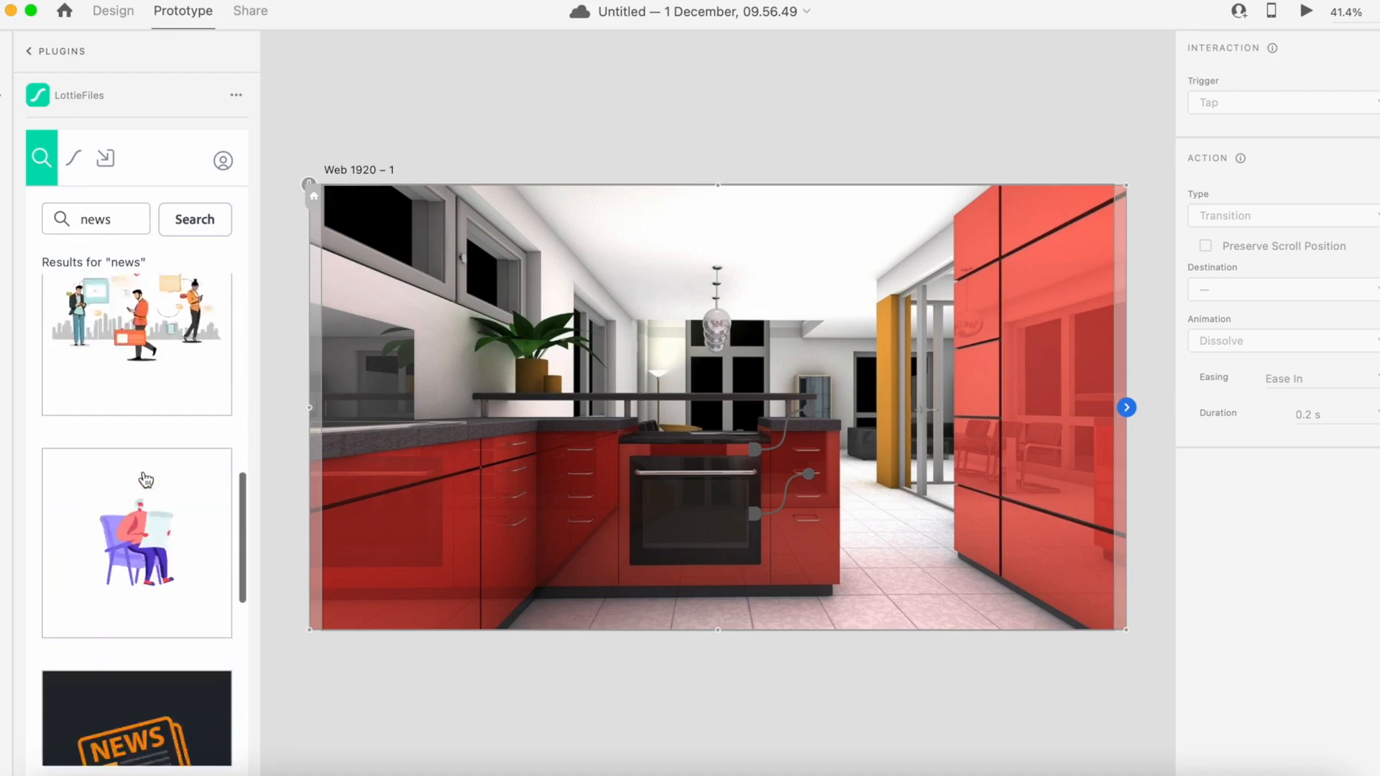
{"action": "scroll", "scroll_direction": "down", "scroll_amount": 3}
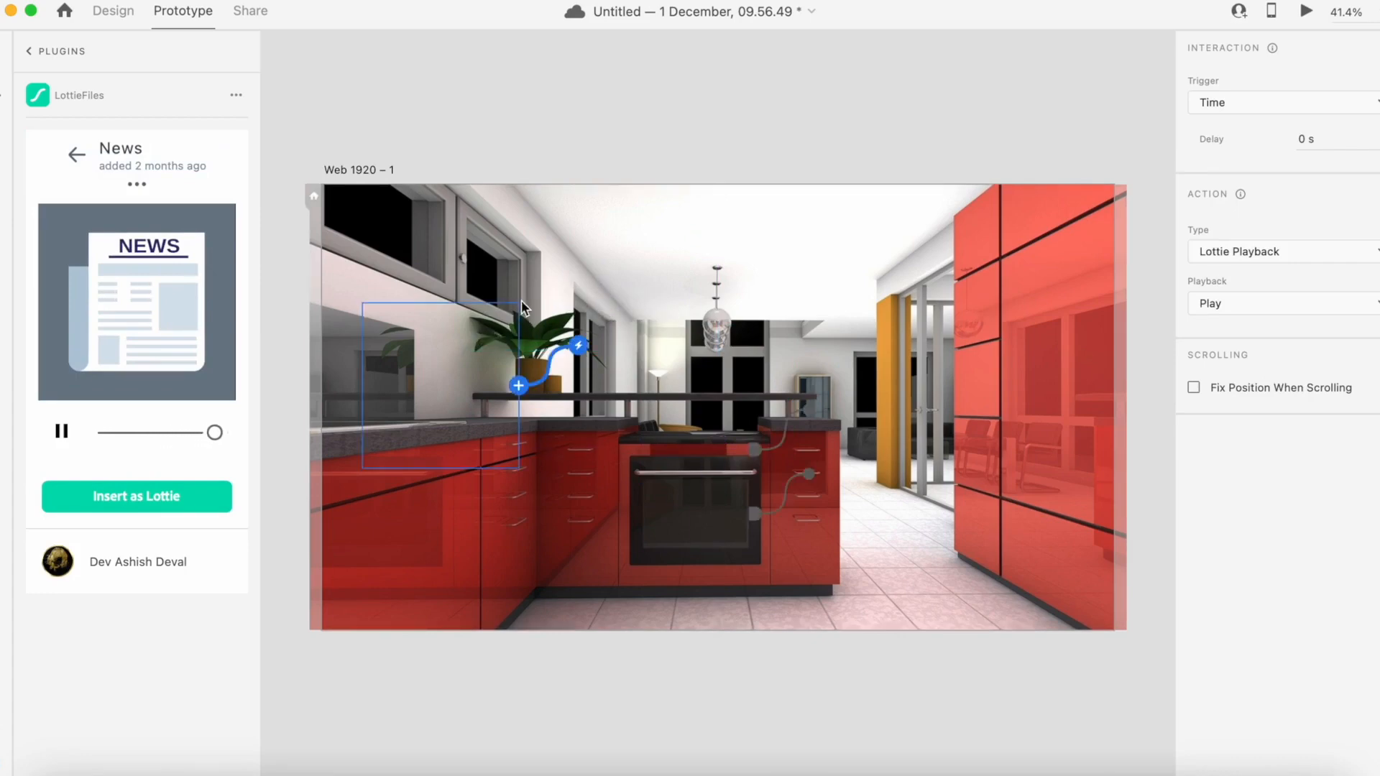
Step: Insert the News animation onto the kitchen artboard as a Lottie
{"action": "left_click", "coordinate": [113, 11]}
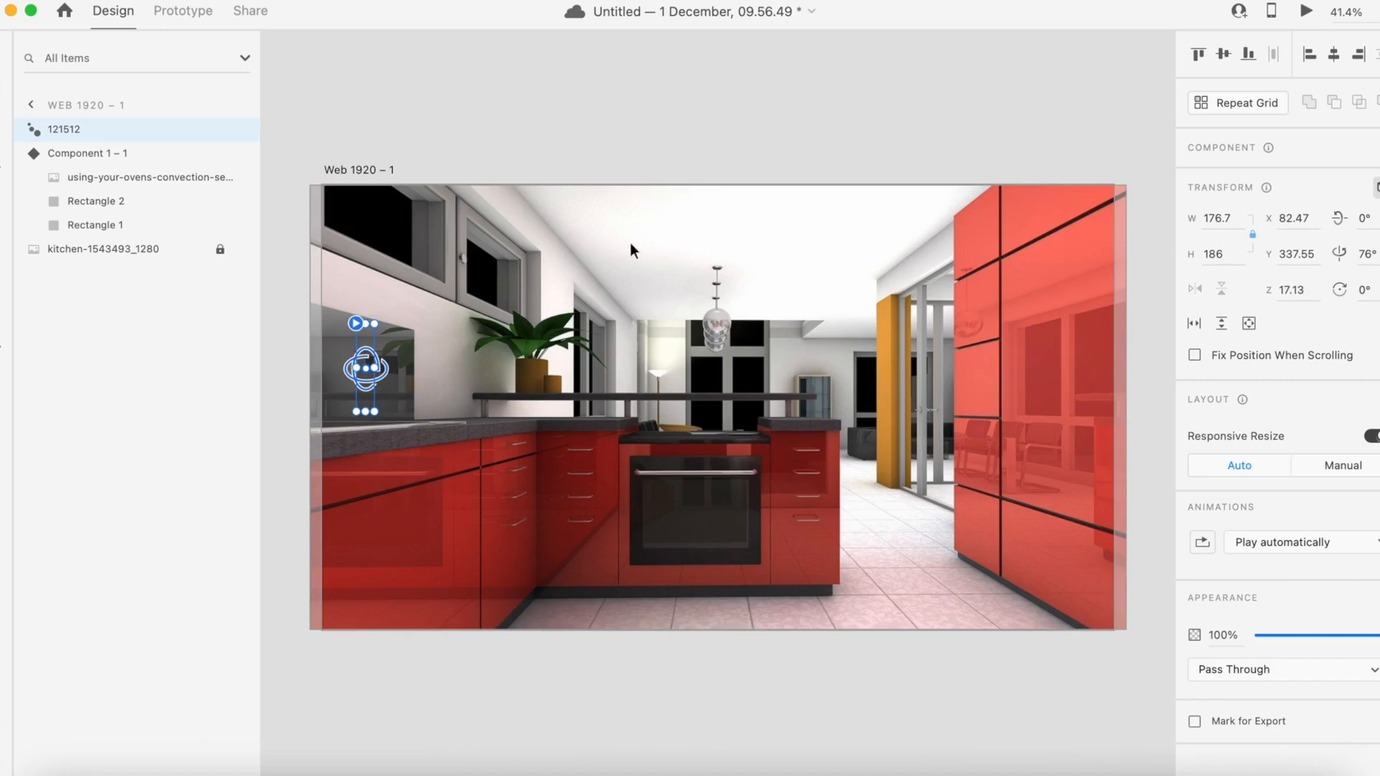
Step: Select the kitchen background image, then the 121512 news animation layer
{"action": "left_click", "coordinate": [103, 250]}
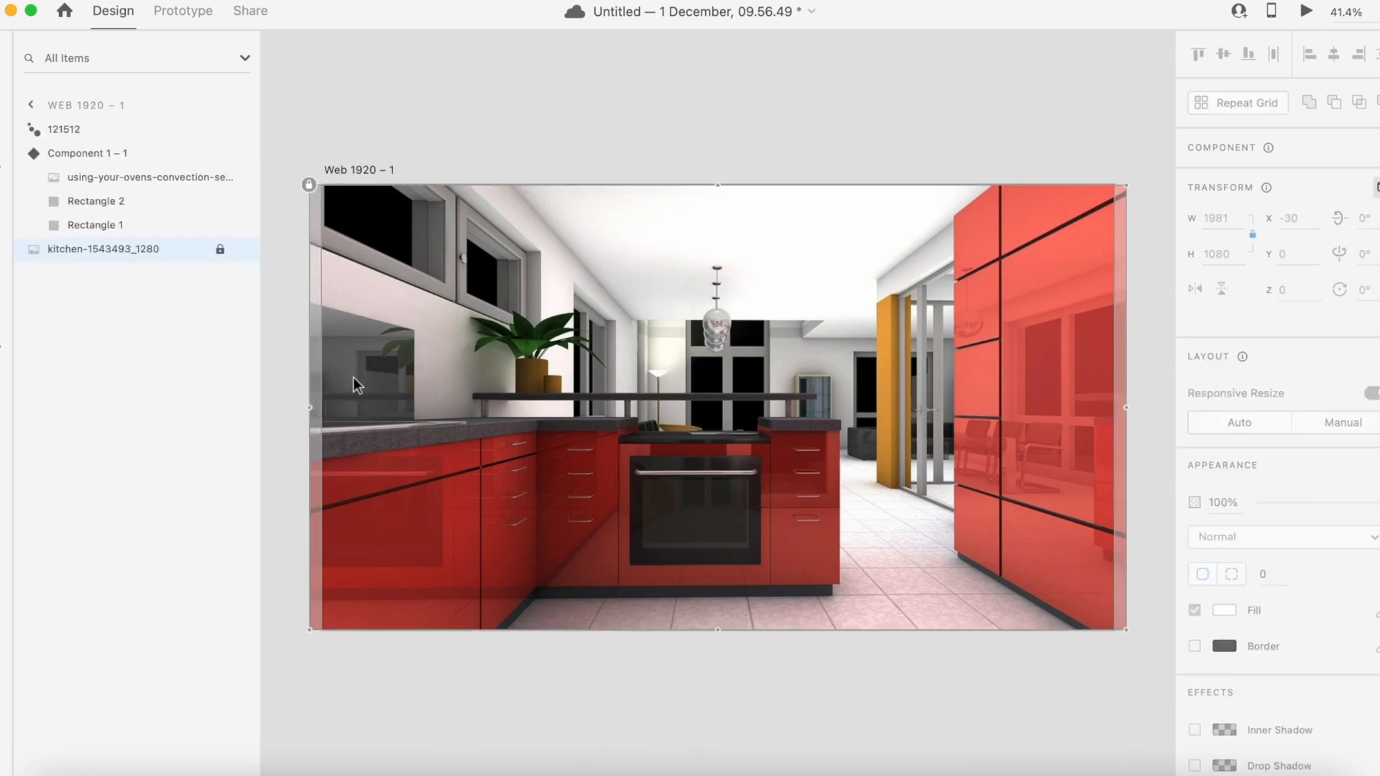
{"action": "left_click", "coordinate": [63, 129]}
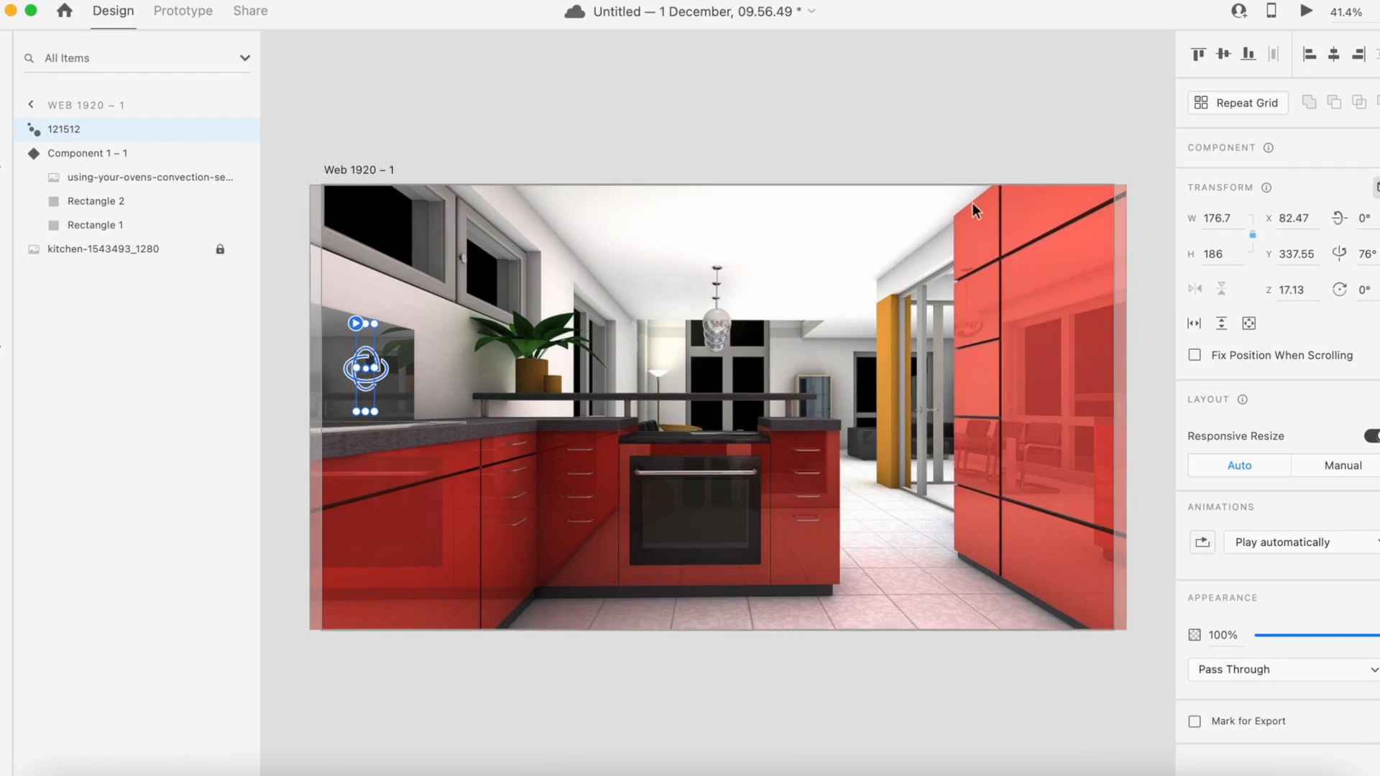
{"action": "mouse_move", "coordinate": [1029, 134]}
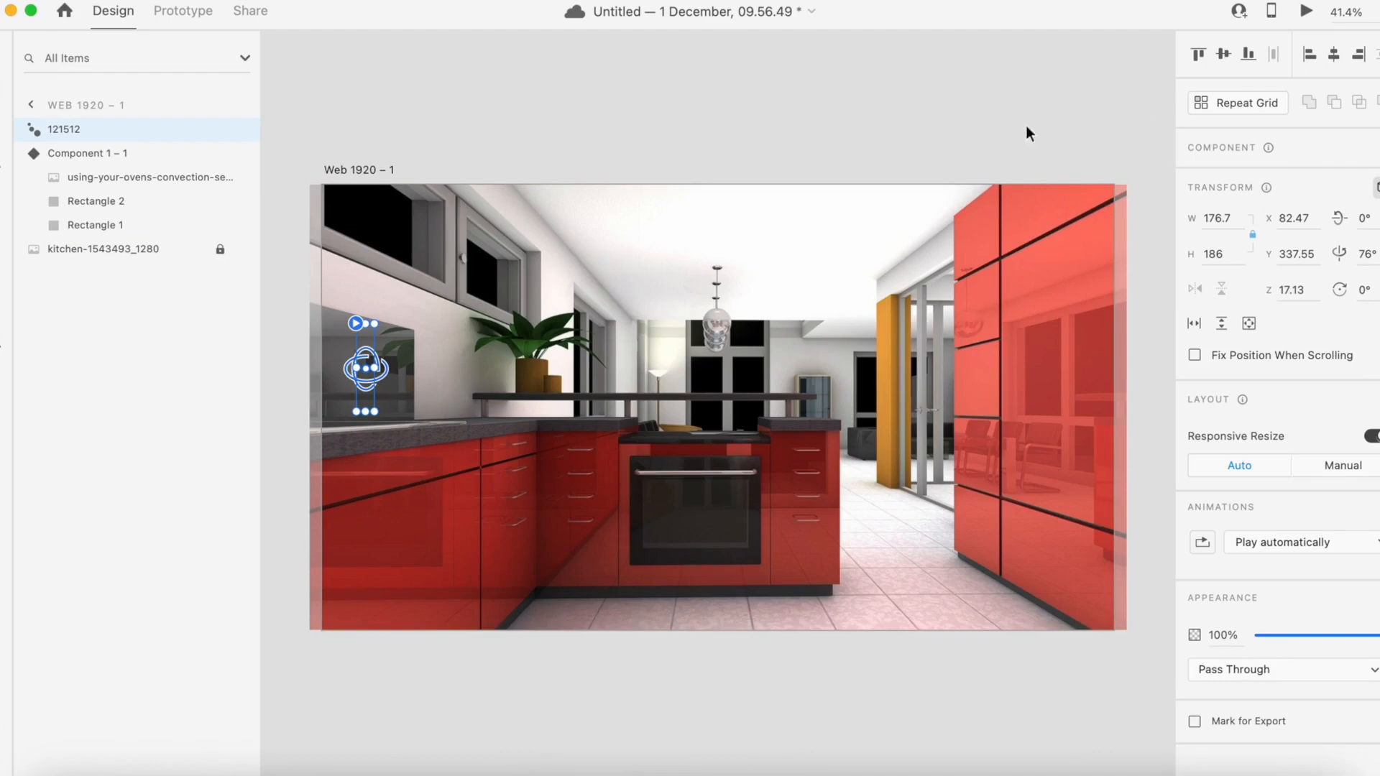
{"action": "mouse_move", "coordinate": [544, 346]}
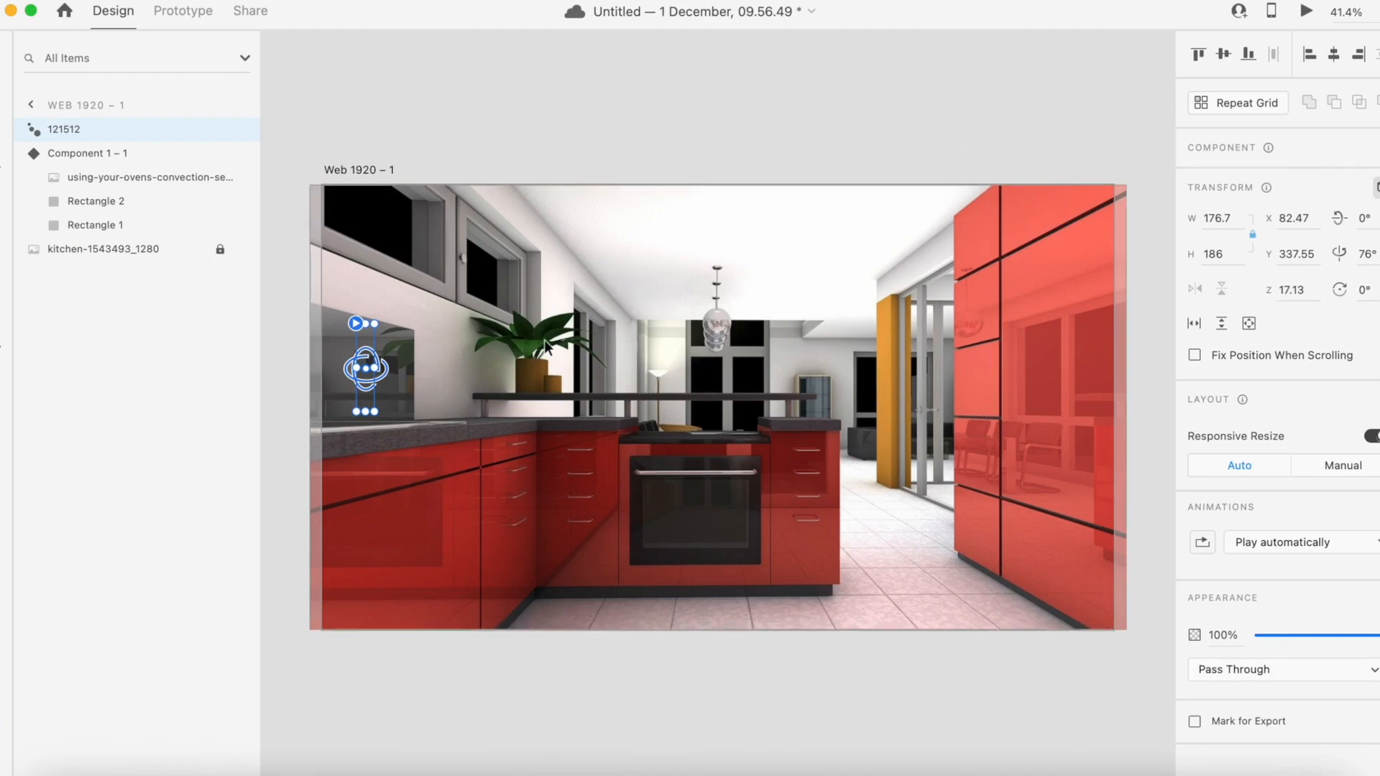
{"action": "mouse_move", "coordinate": [382, 180]}
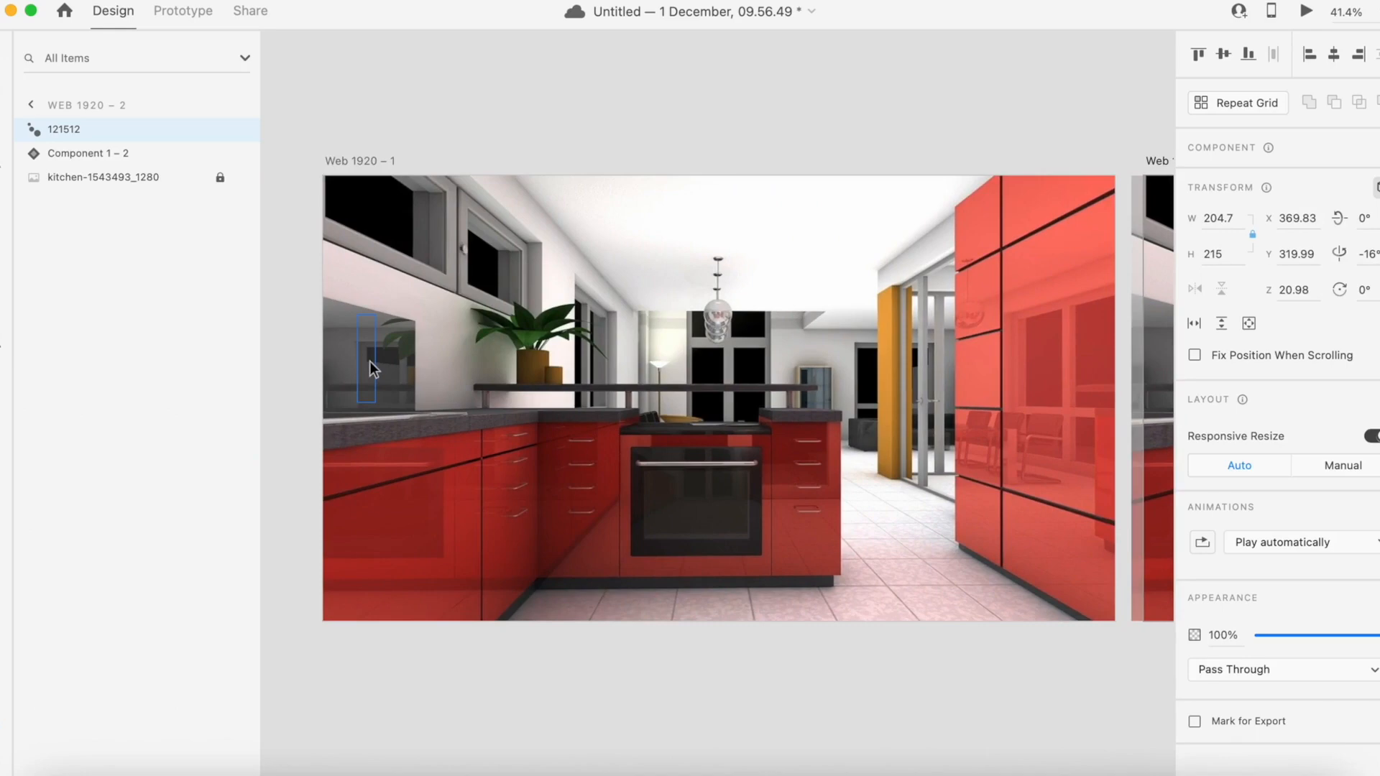
Step: Switch Adobe XD into Prototype mode
{"action": "left_click", "coordinate": [181, 11]}
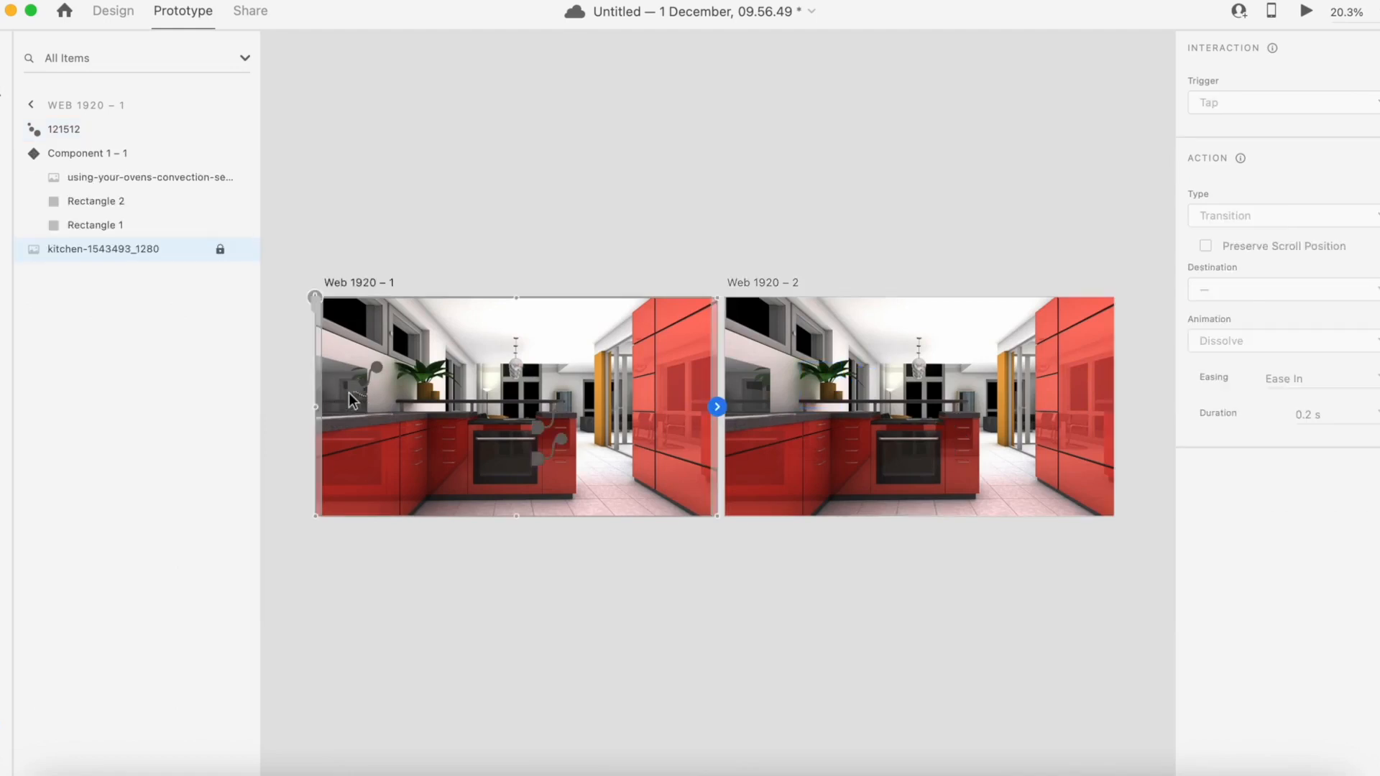
{"action": "mouse_move", "coordinate": [380, 372]}
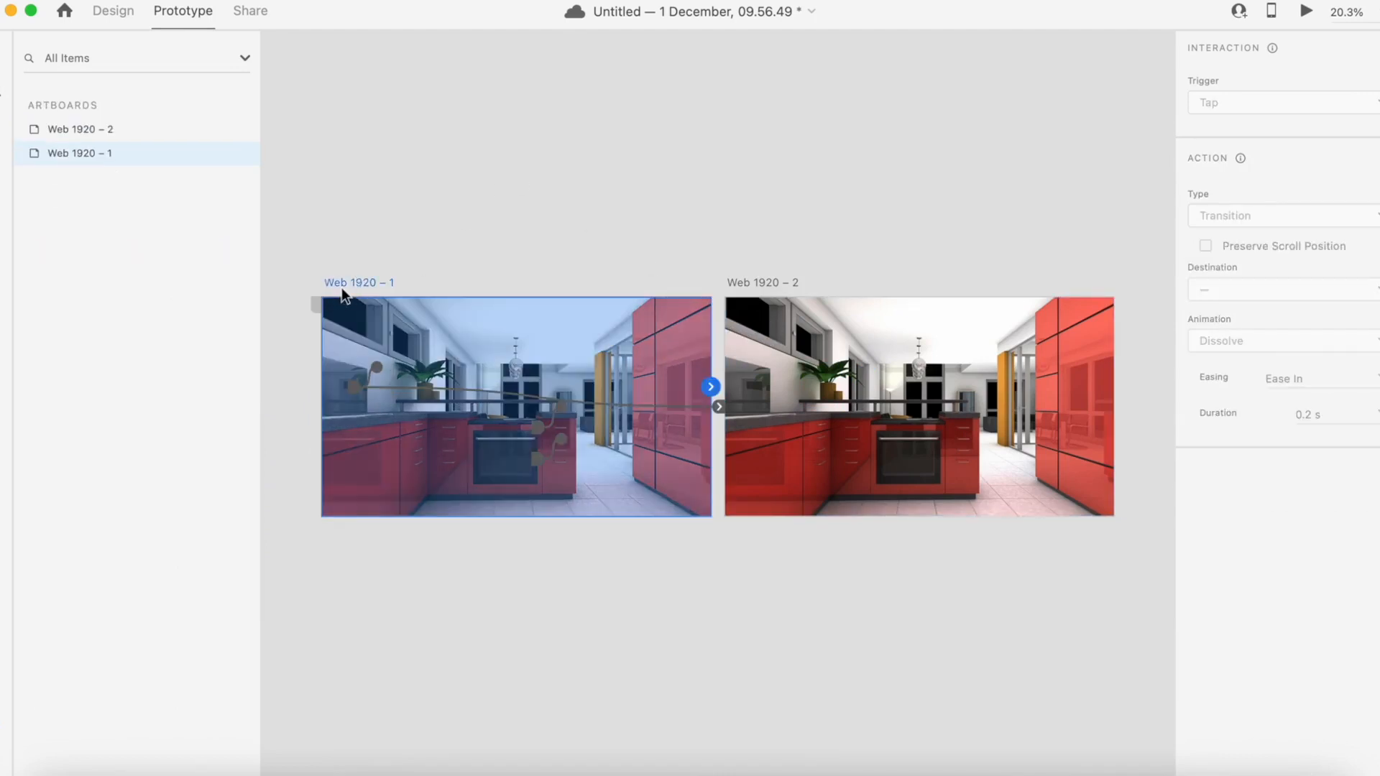
Step: Launch the desktop preview of the kitchen scene
{"action": "left_click", "coordinate": [1305, 11]}
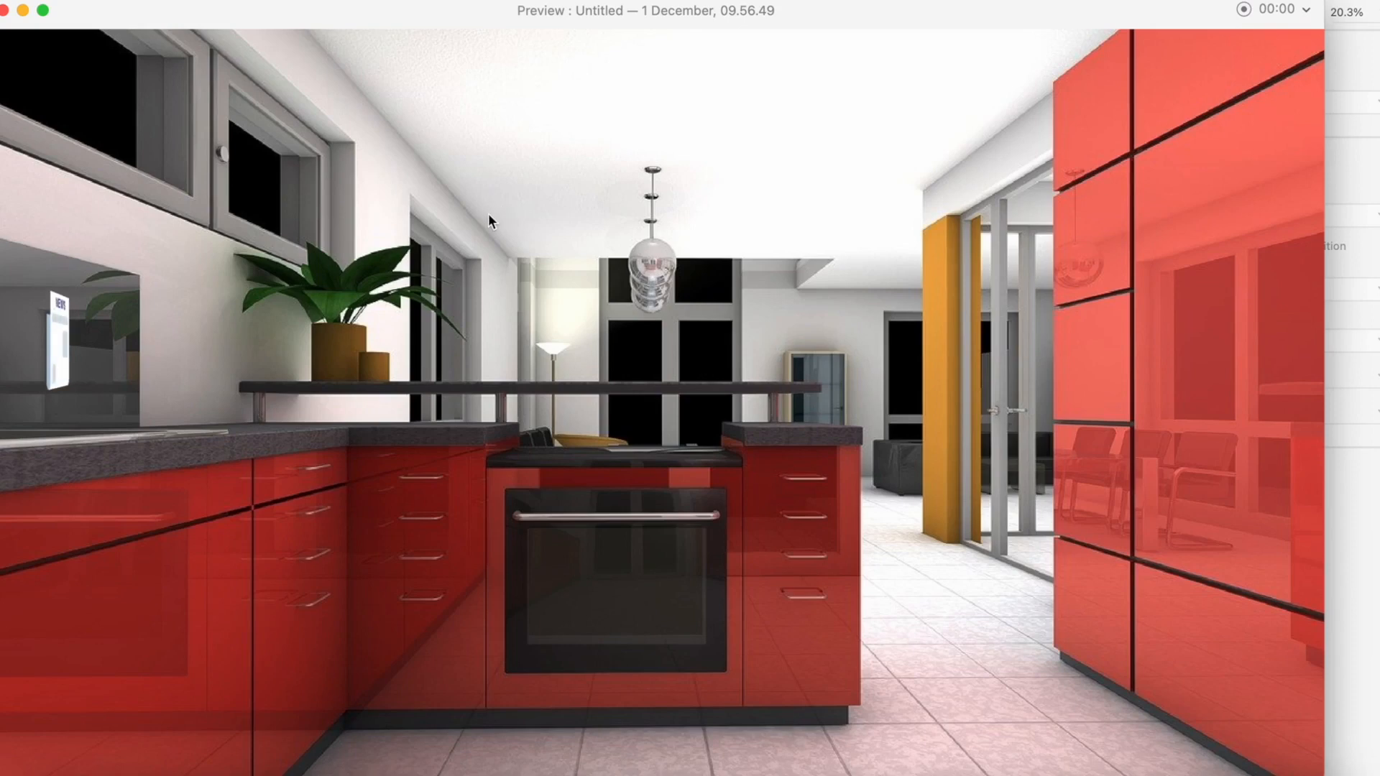
{"action": "mouse_move", "coordinate": [130, 341]}
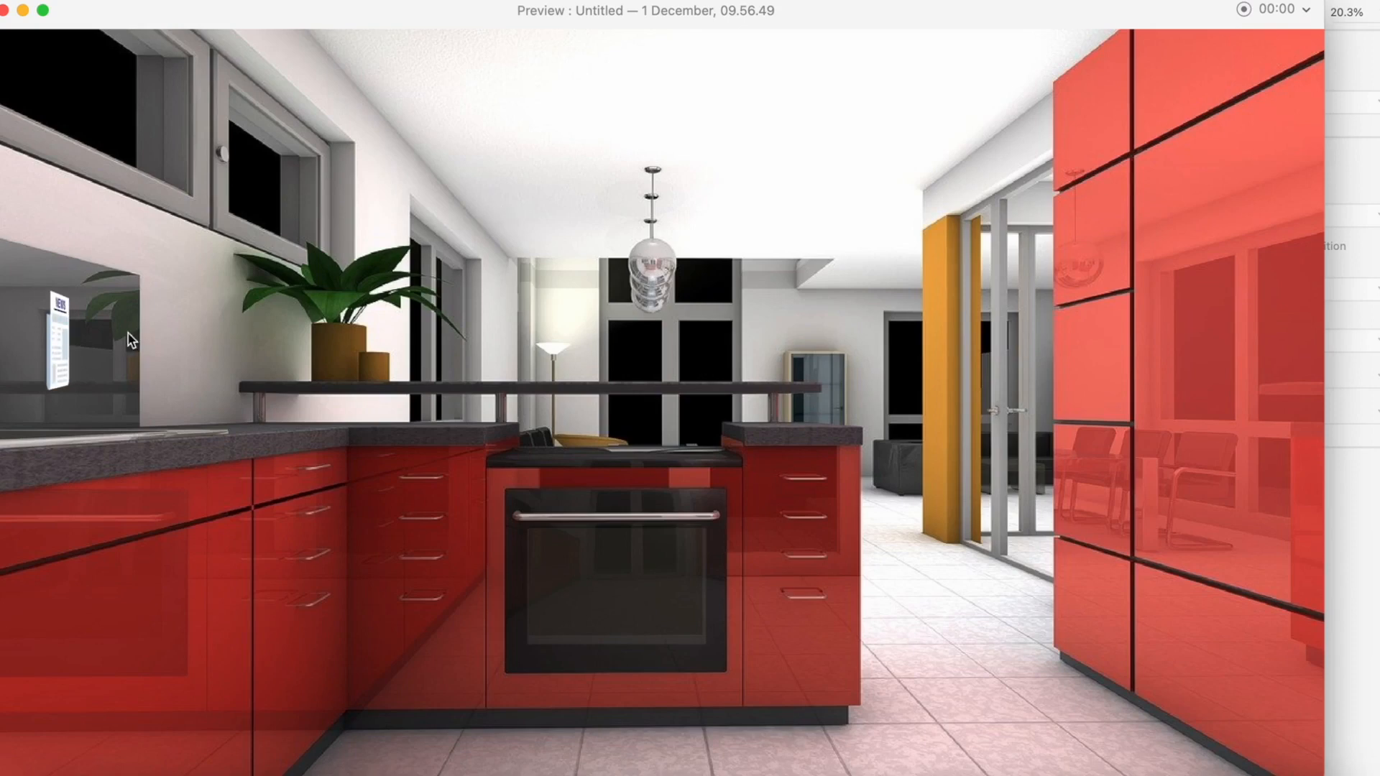
{"action": "mouse_move", "coordinate": [58, 356]}
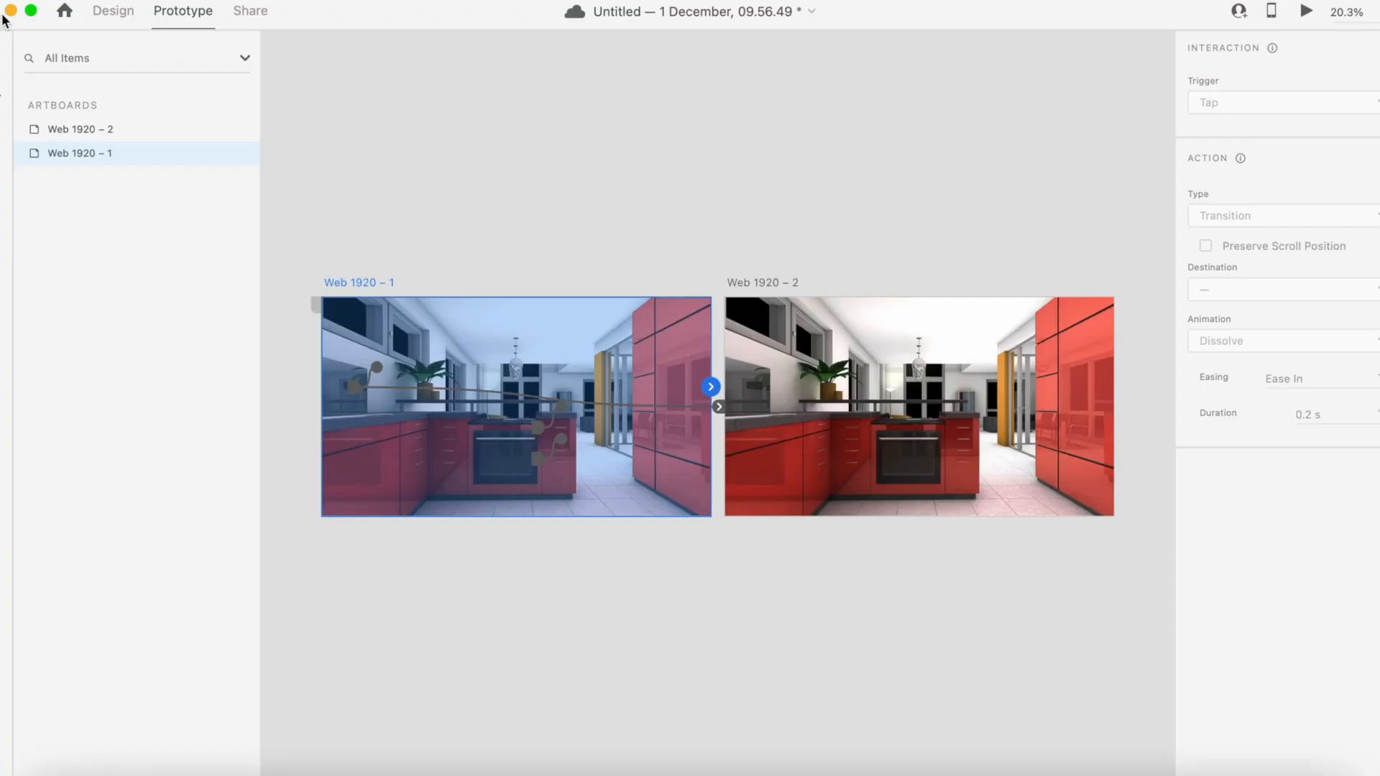
{"action": "mouse_move", "coordinate": [712, 400]}
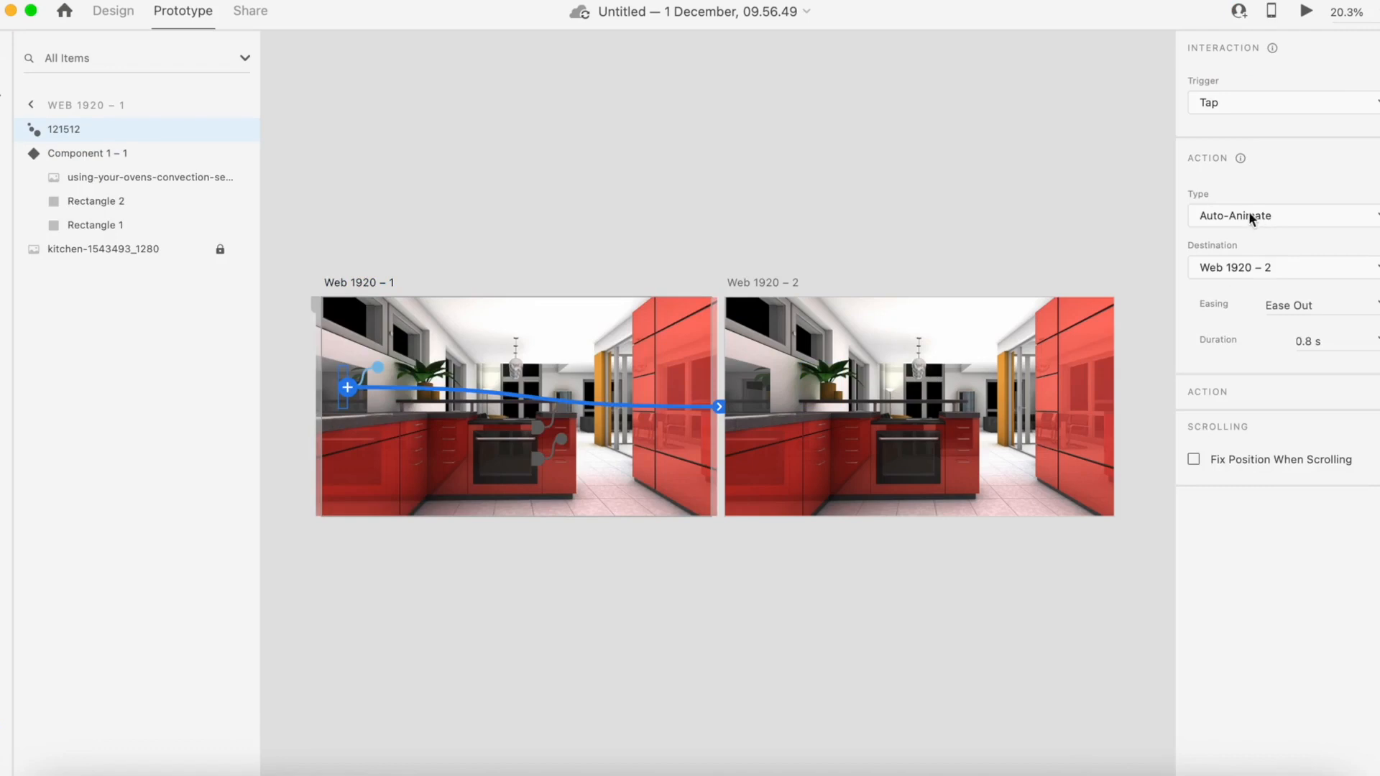
Step: Trigger the interaction by voice command 'show news', then preview and dismiss the tip
{"action": "left_click", "coordinate": [1280, 102]}
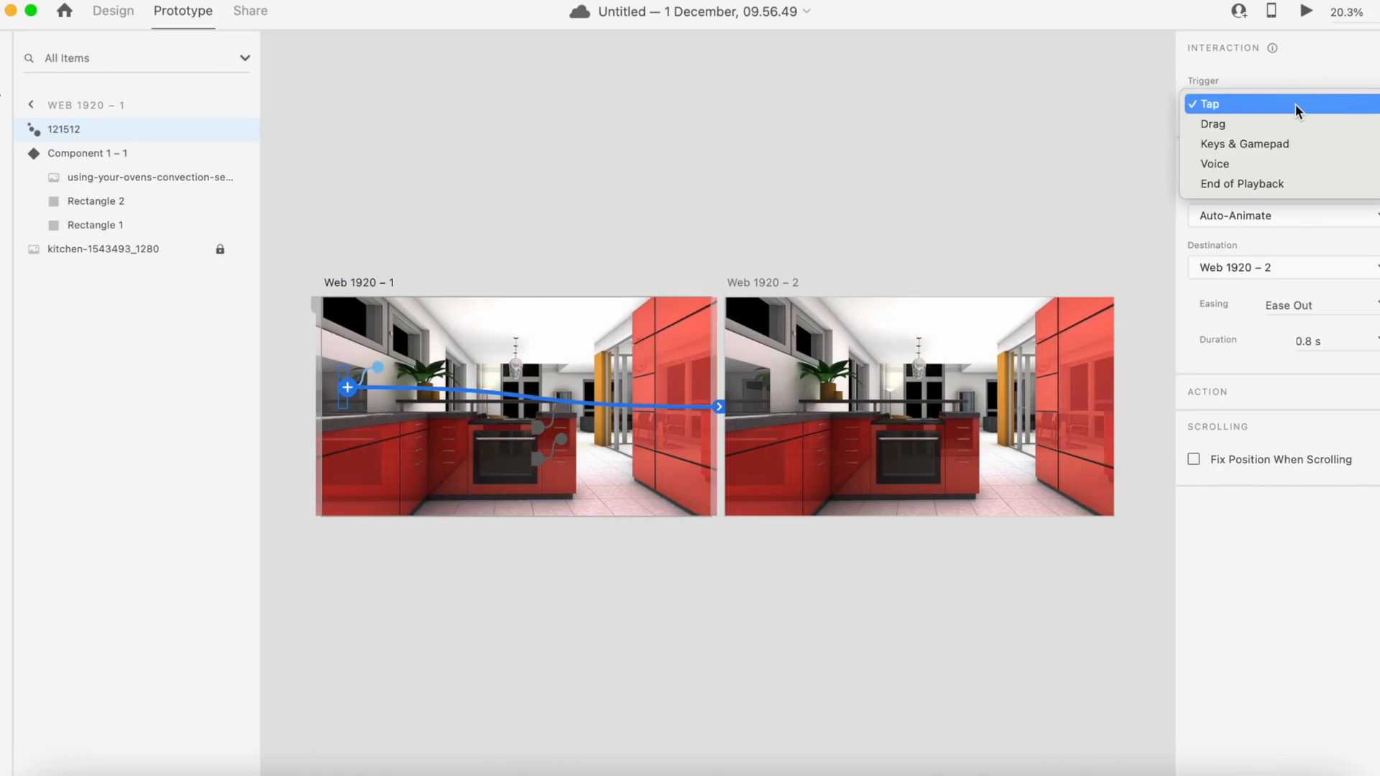
{"action": "left_click", "coordinate": [1215, 163]}
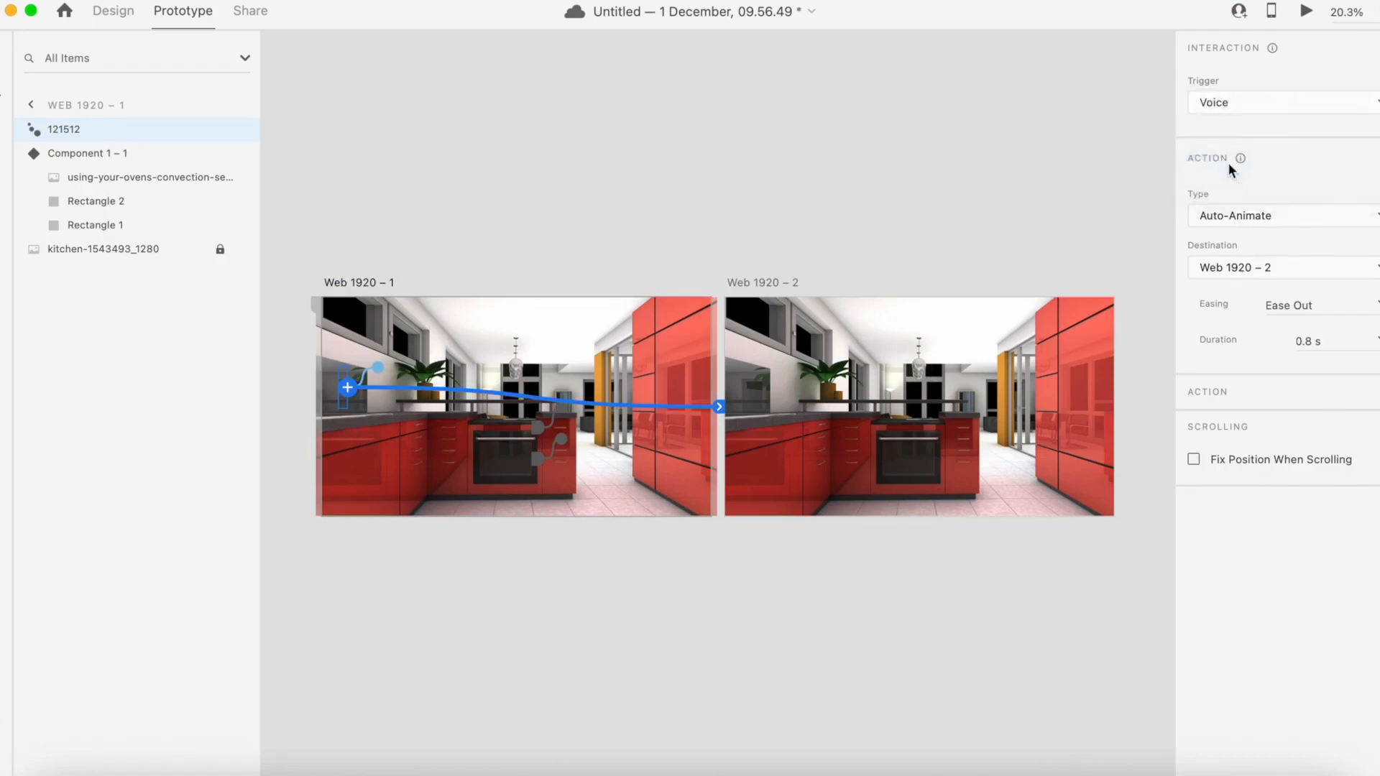
{"action": "left_click", "coordinate": [1281, 102]}
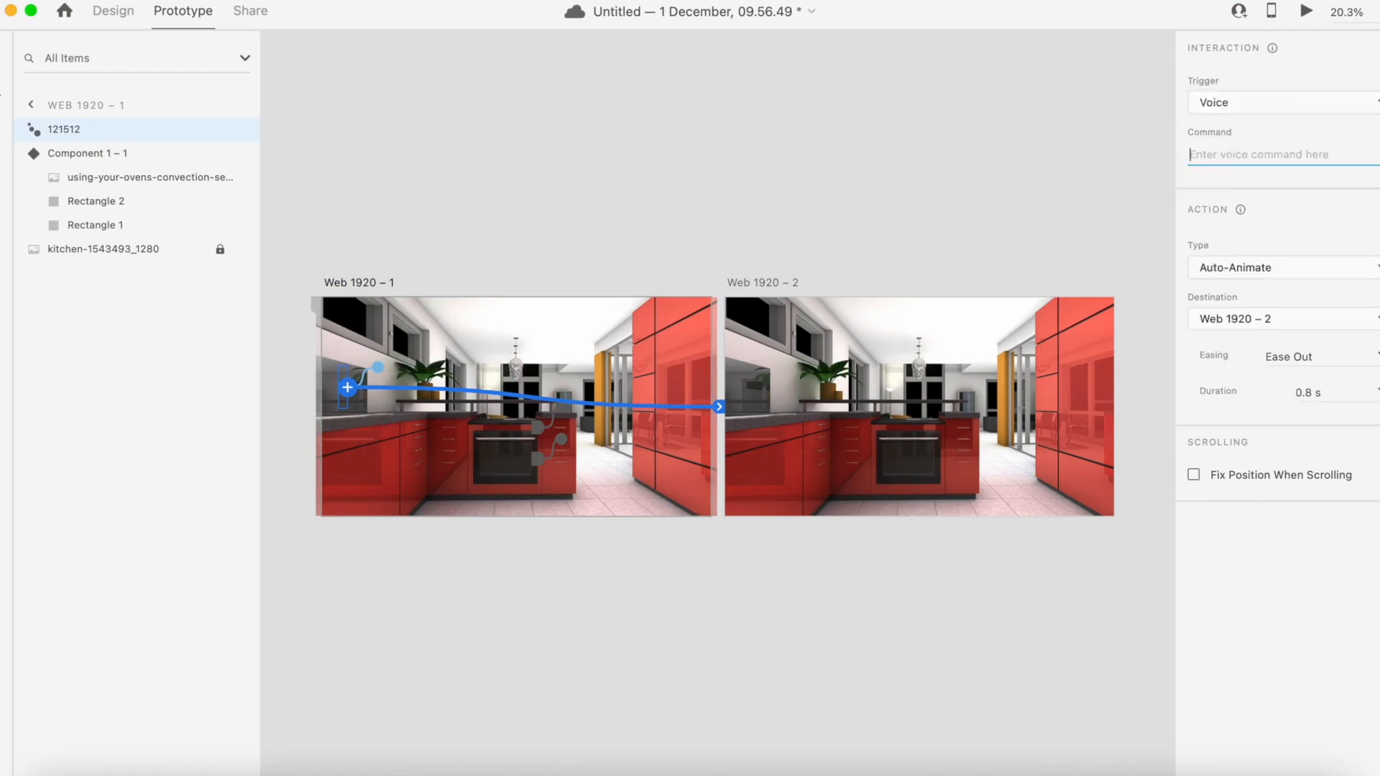
{"action": "type", "text": "s"}
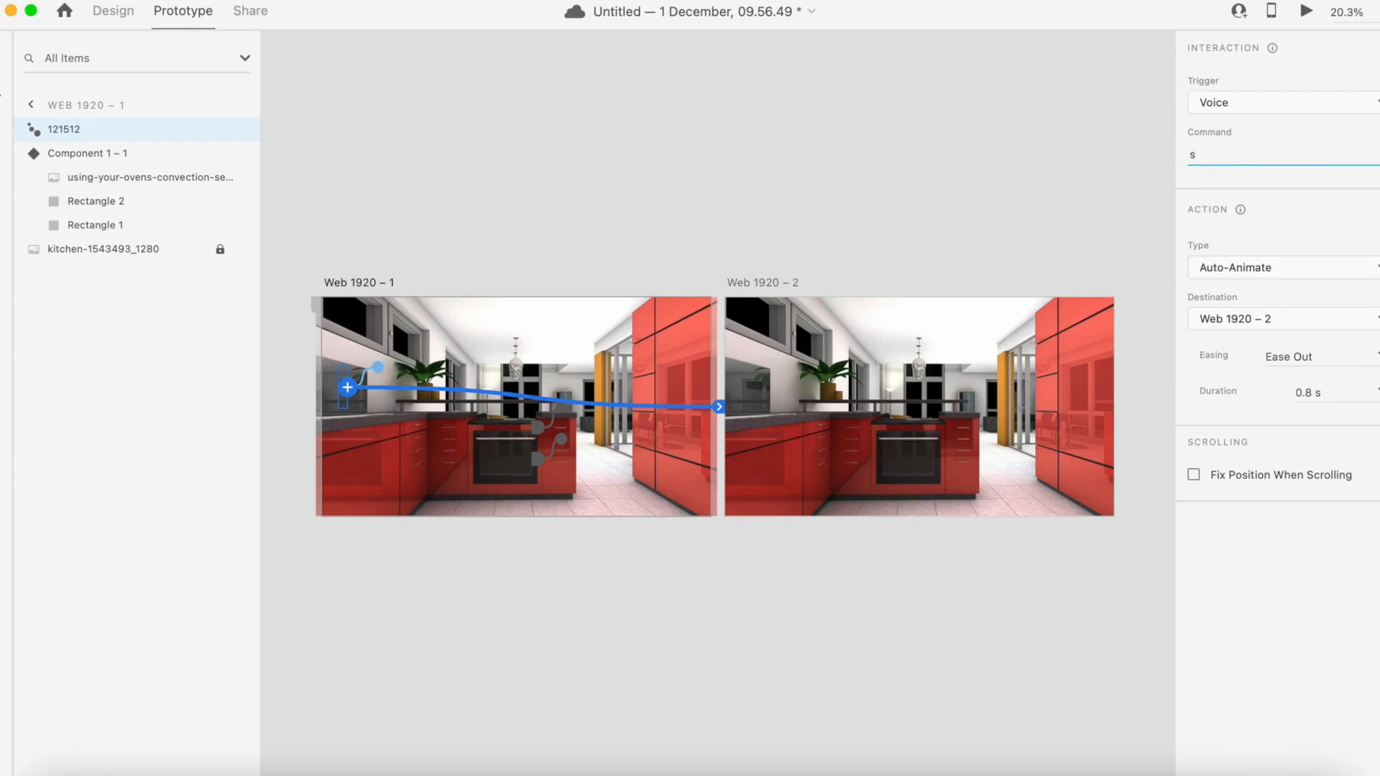
{"action": "type", "text": "how"}
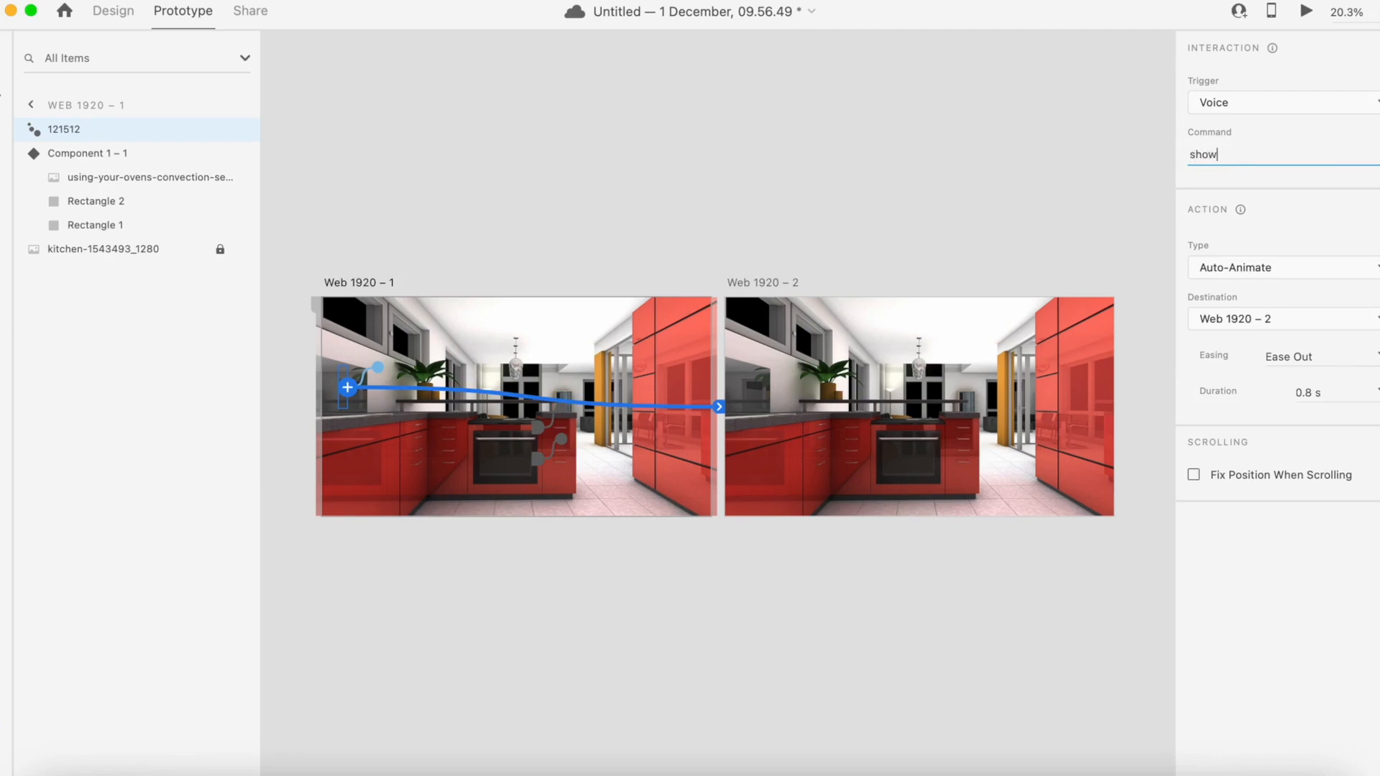
{"action": "type", "text": "news"}
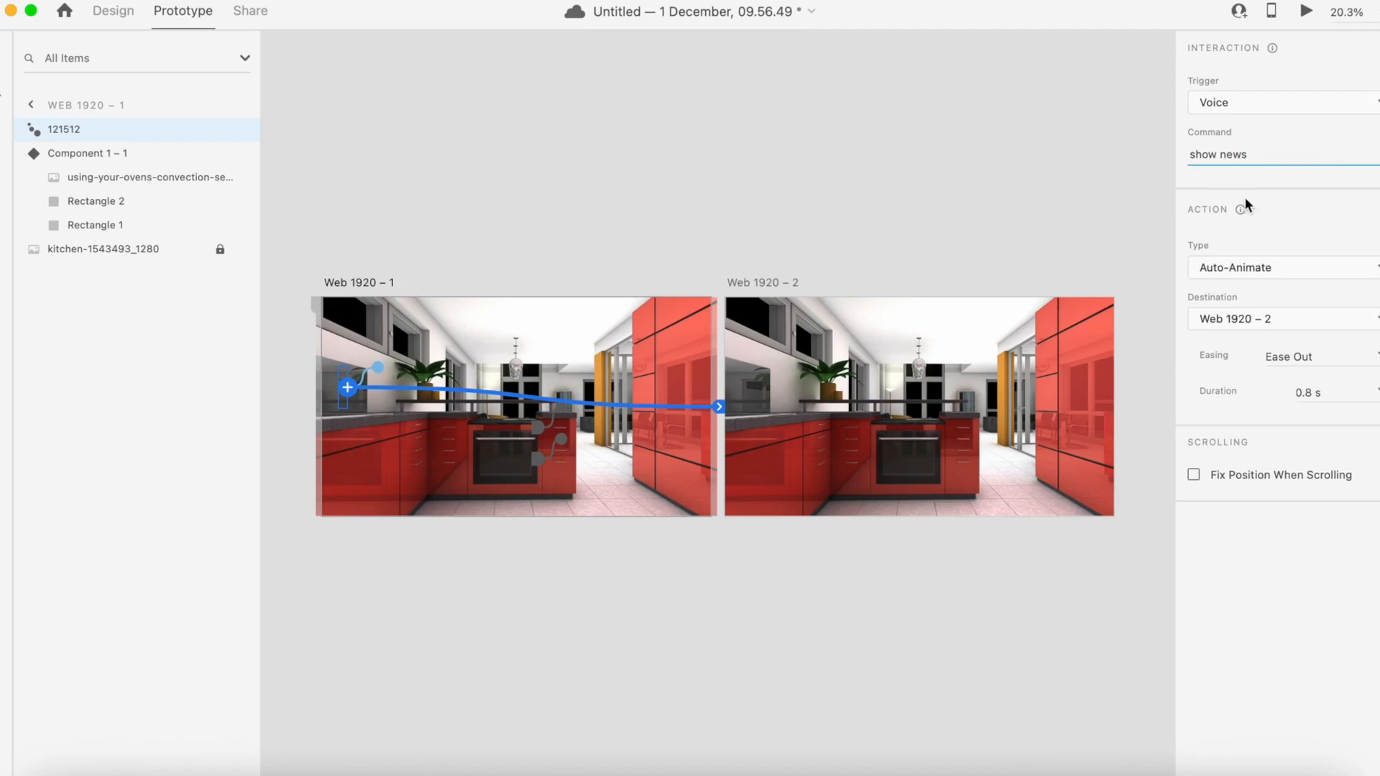
{"action": "mouse_move", "coordinate": [1321, 222]}
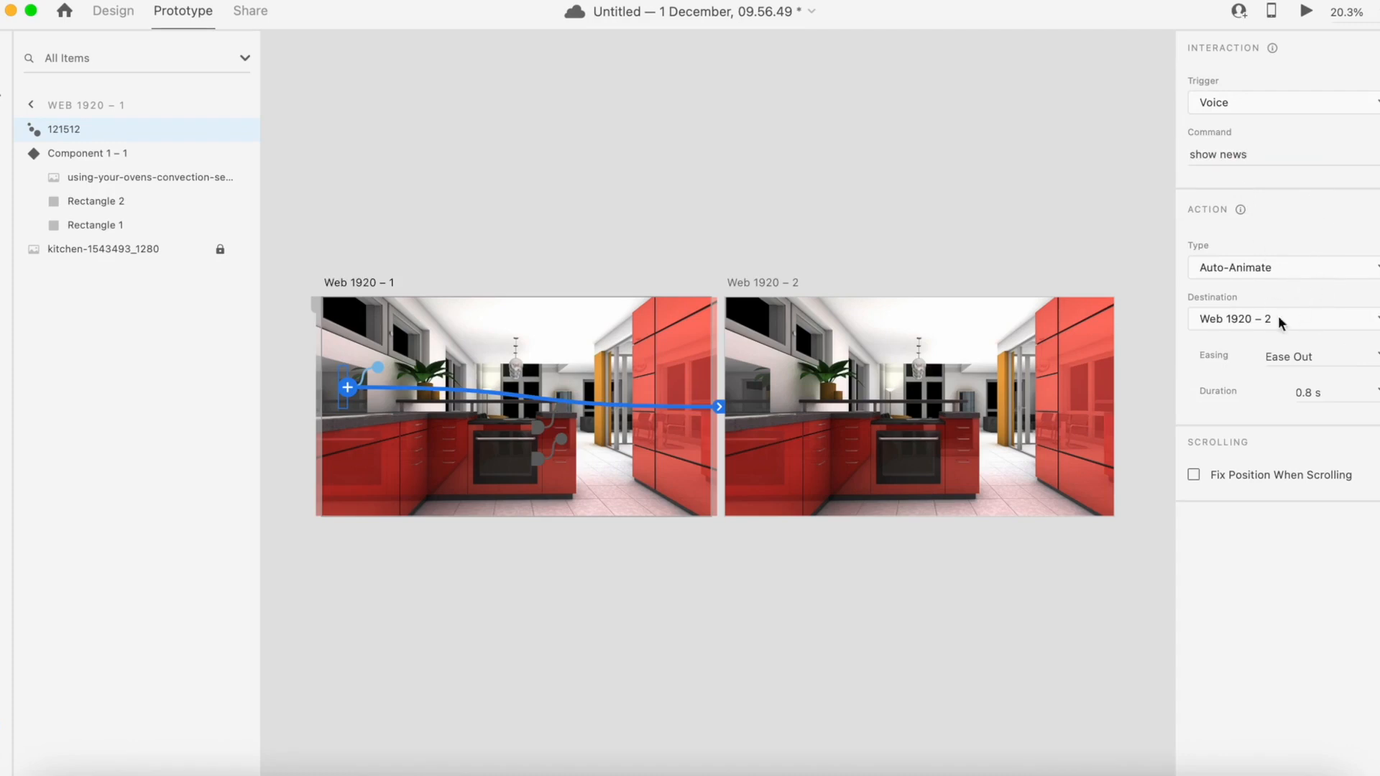
{"action": "mouse_move", "coordinate": [1226, 328]}
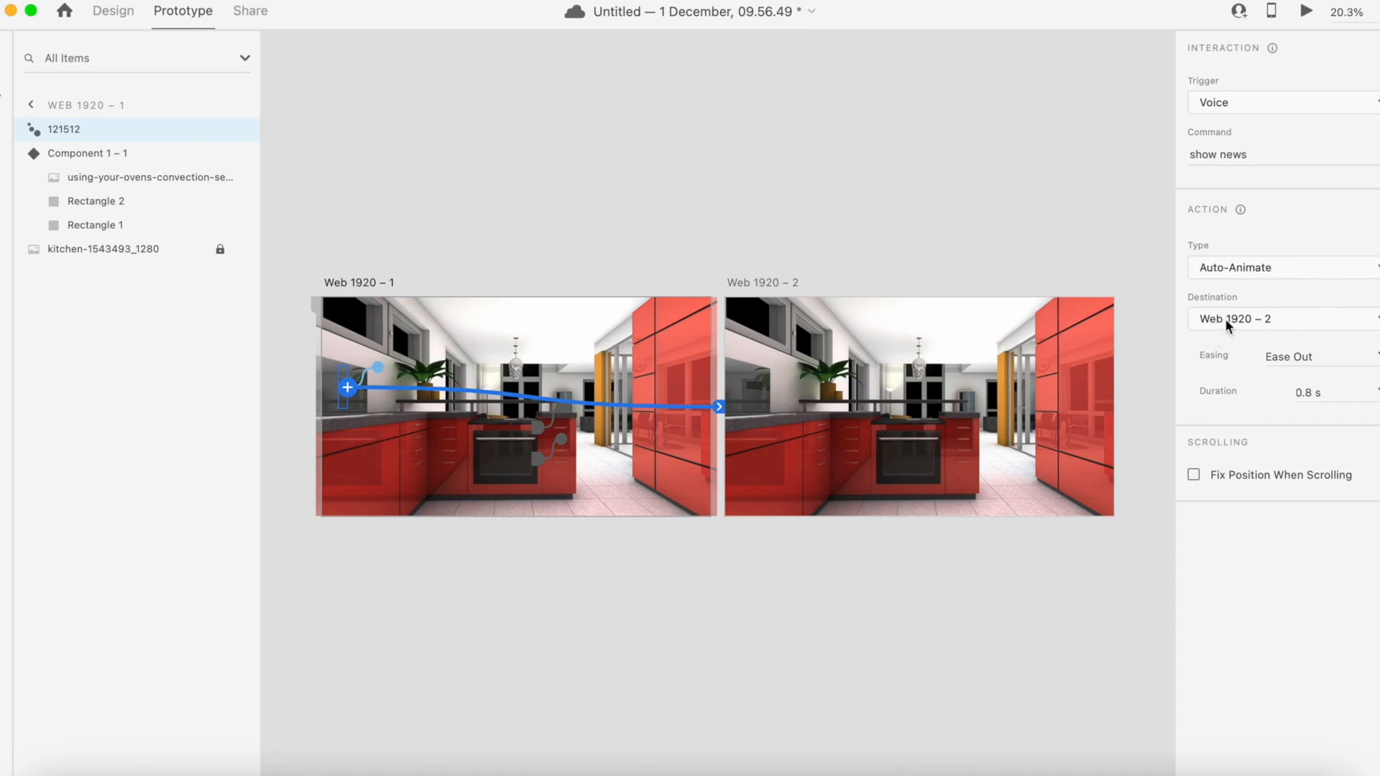
{"action": "mouse_move", "coordinate": [1128, 428]}
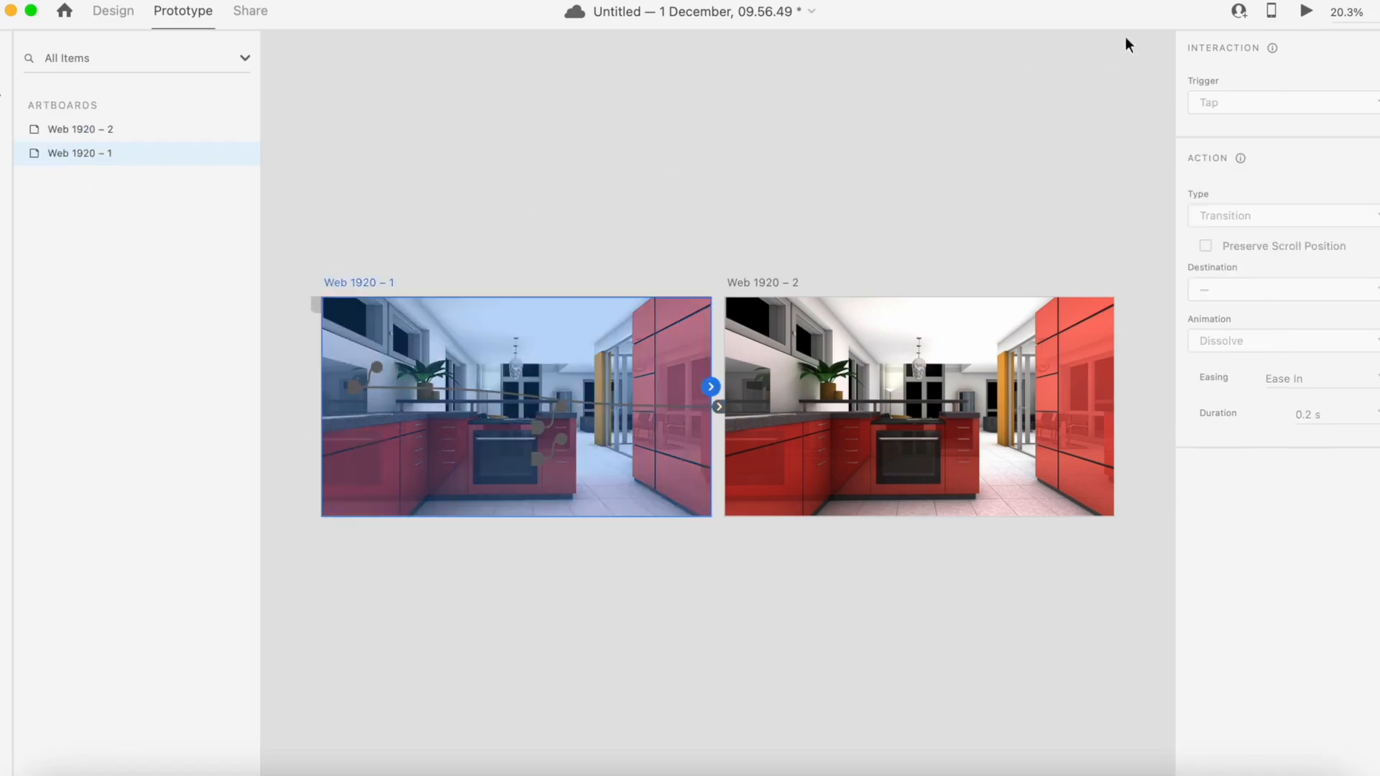
{"action": "left_click", "coordinate": [1305, 10]}
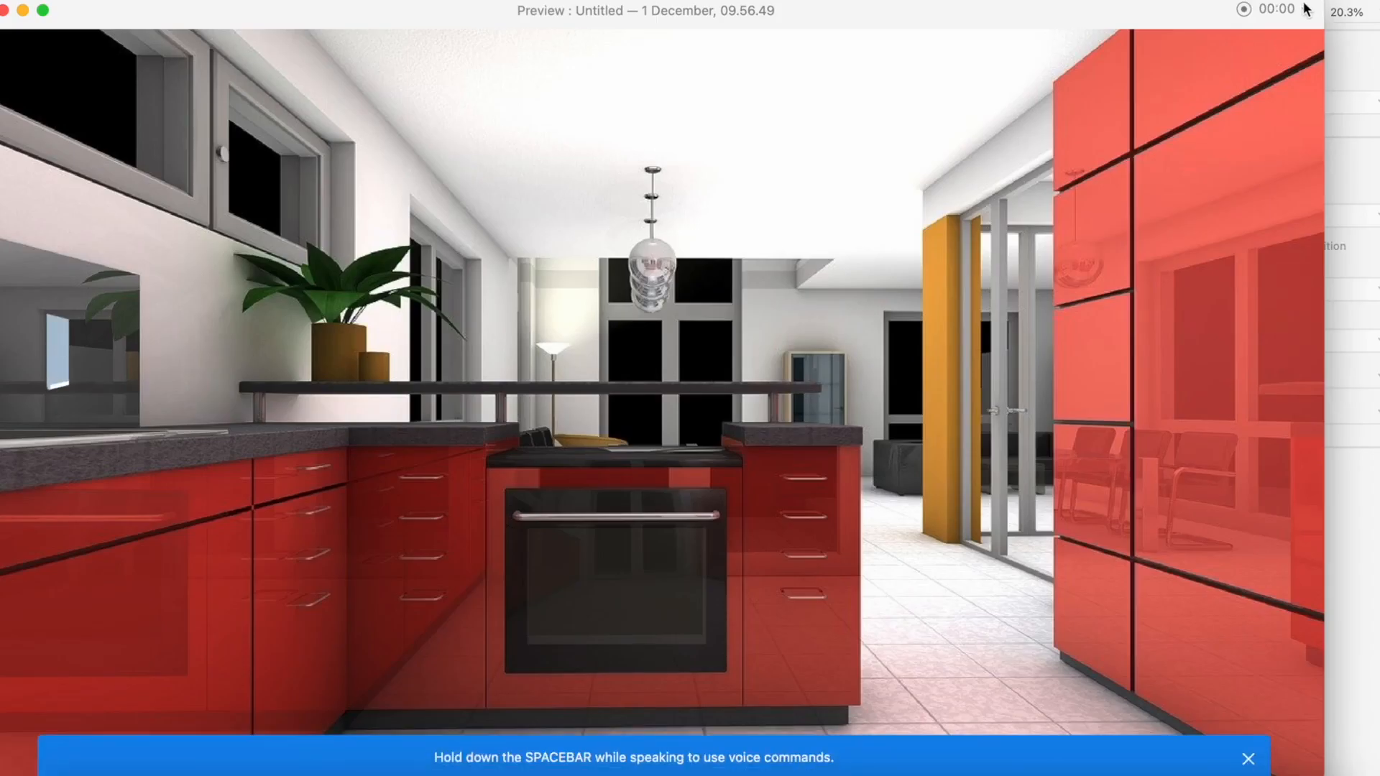
{"action": "left_click", "coordinate": [1249, 758]}
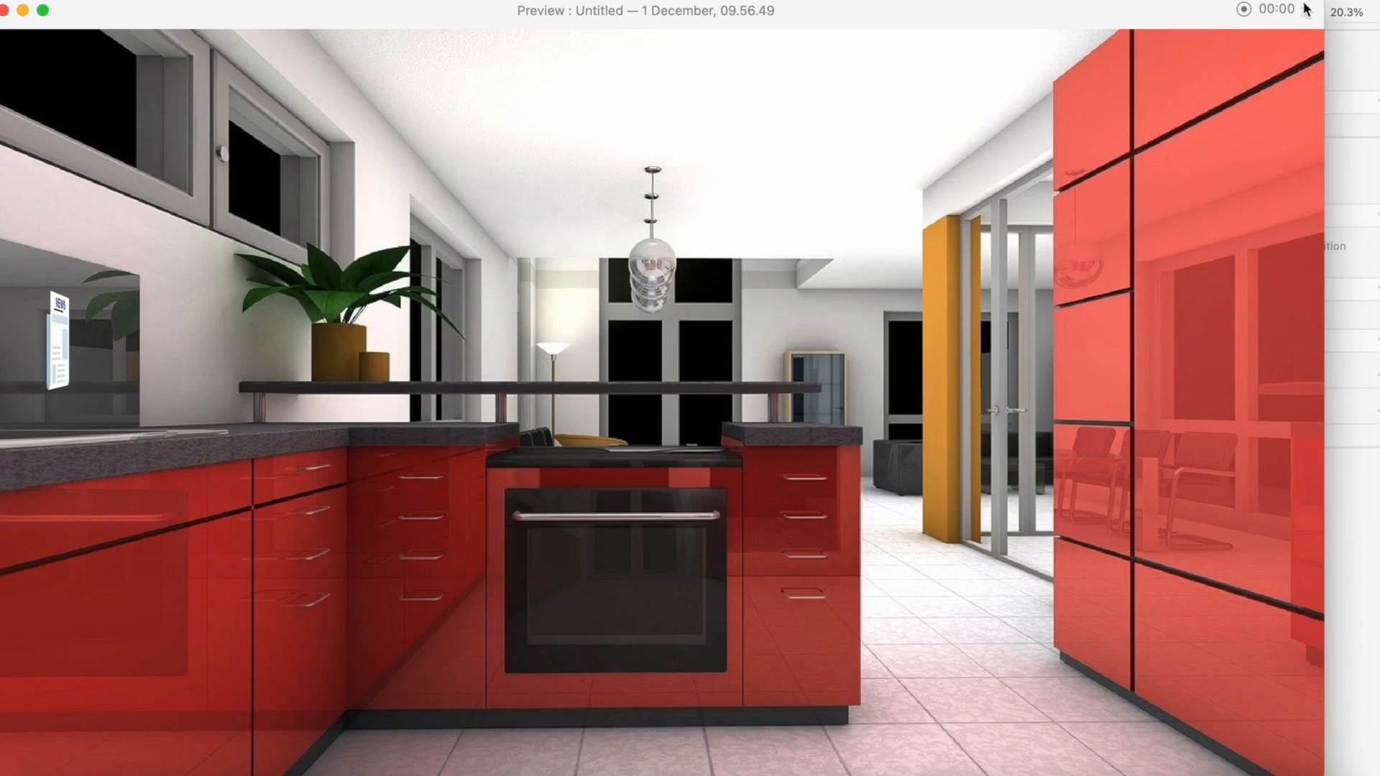